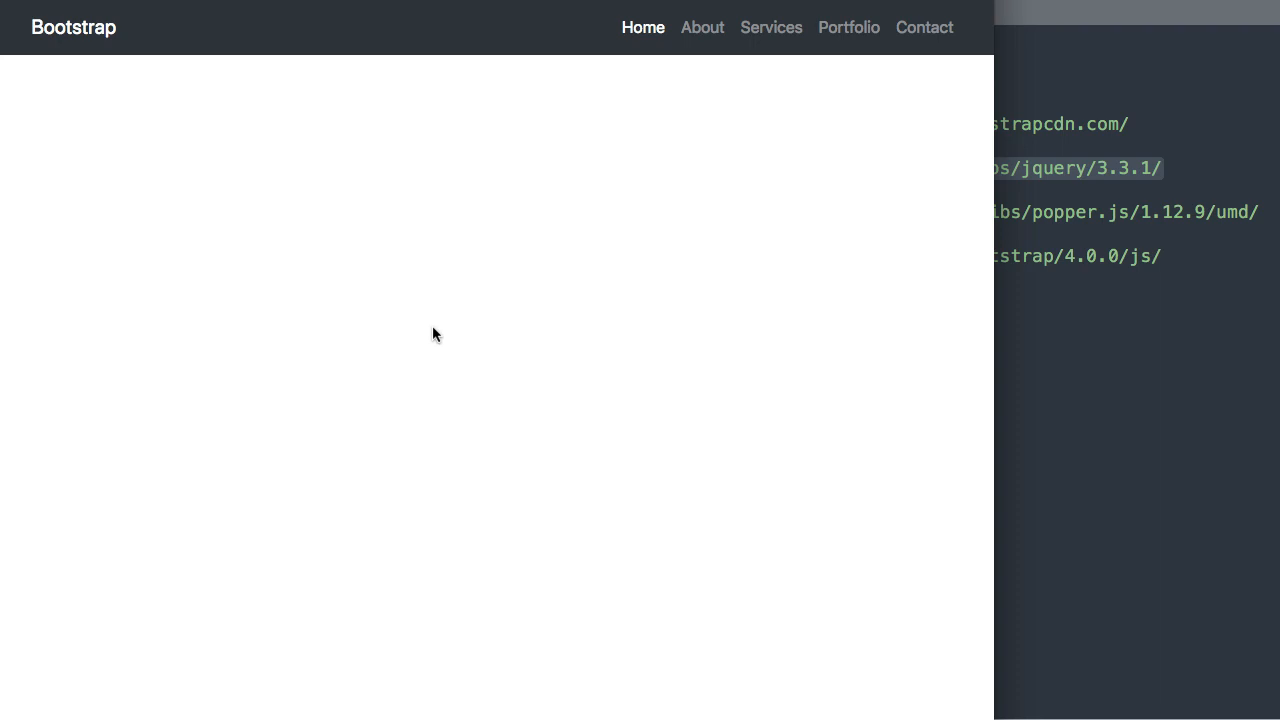
{"action": "mouse_move", "coordinate": [441, 315]}
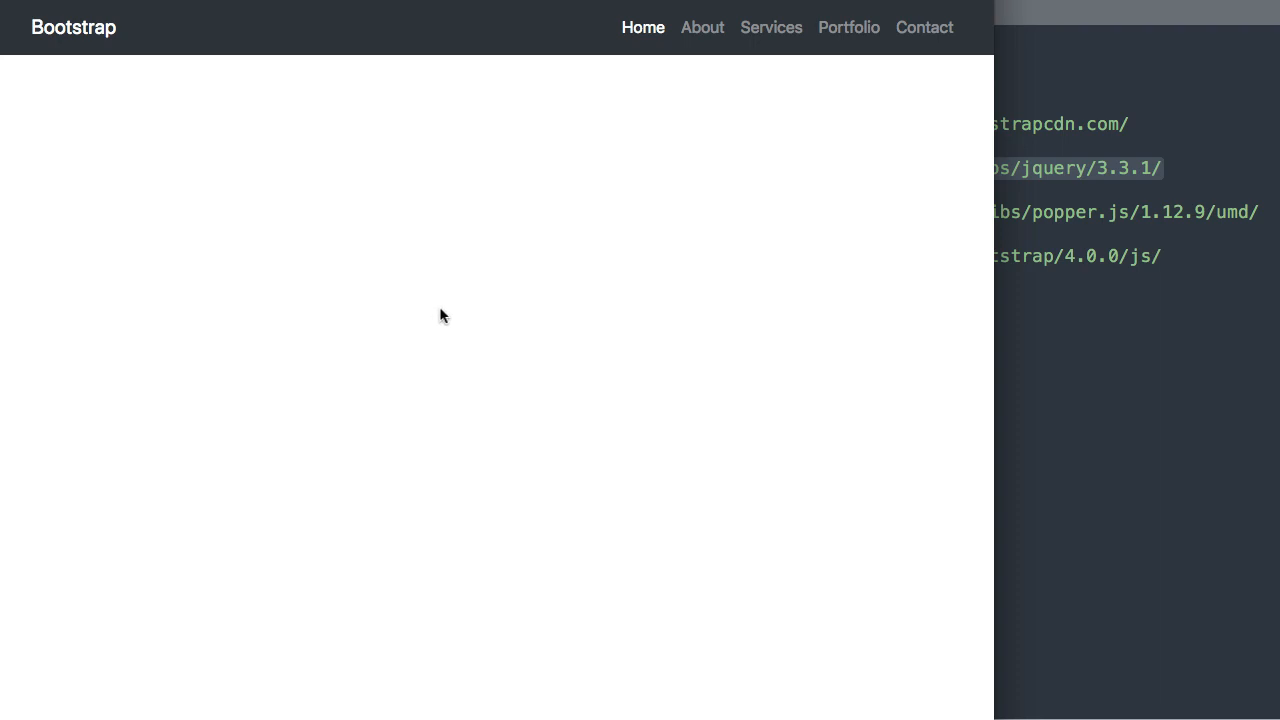
{"action": "mouse_move", "coordinate": [665, 37]}
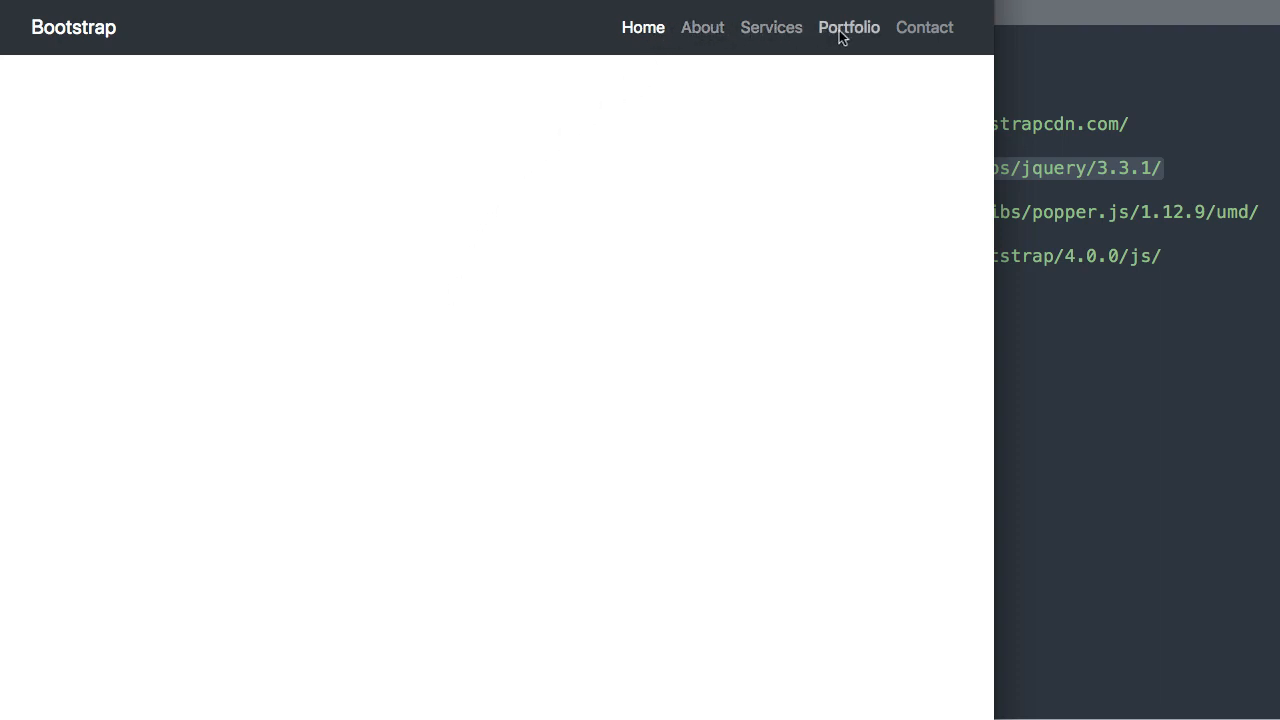
{"action": "mouse_move", "coordinate": [630, 40]}
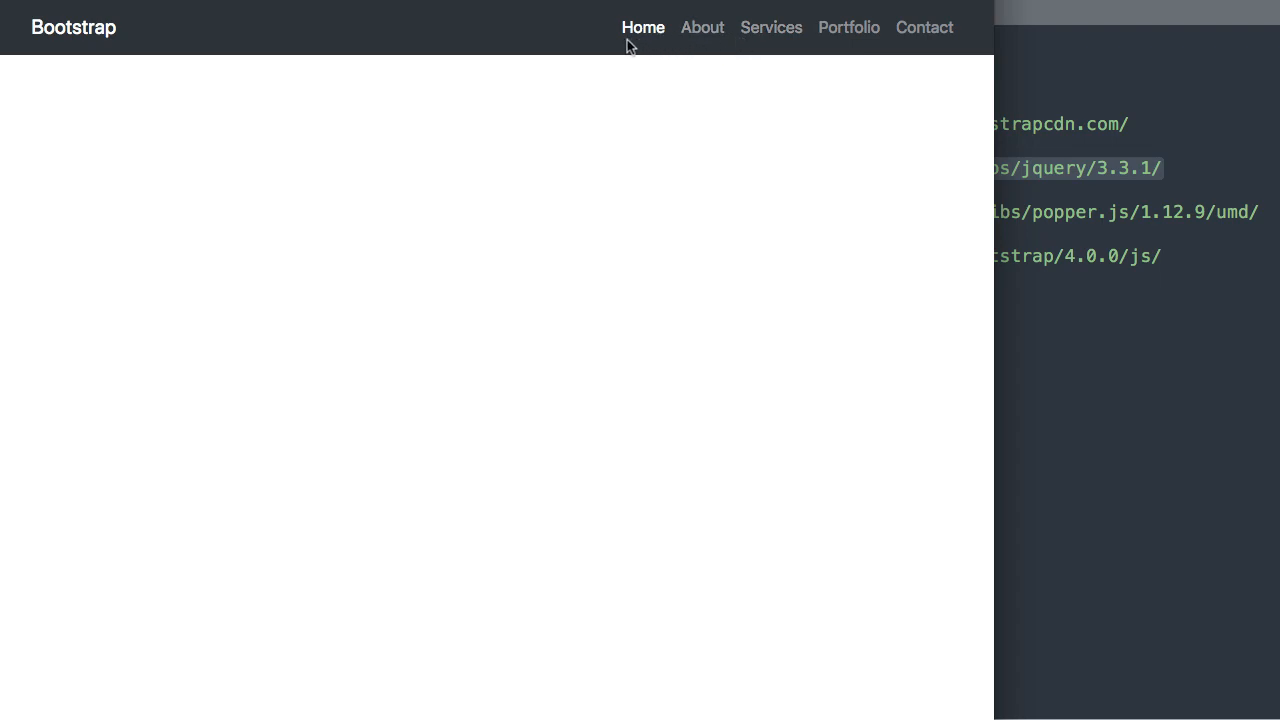
{"action": "mouse_move", "coordinate": [912, 238]}
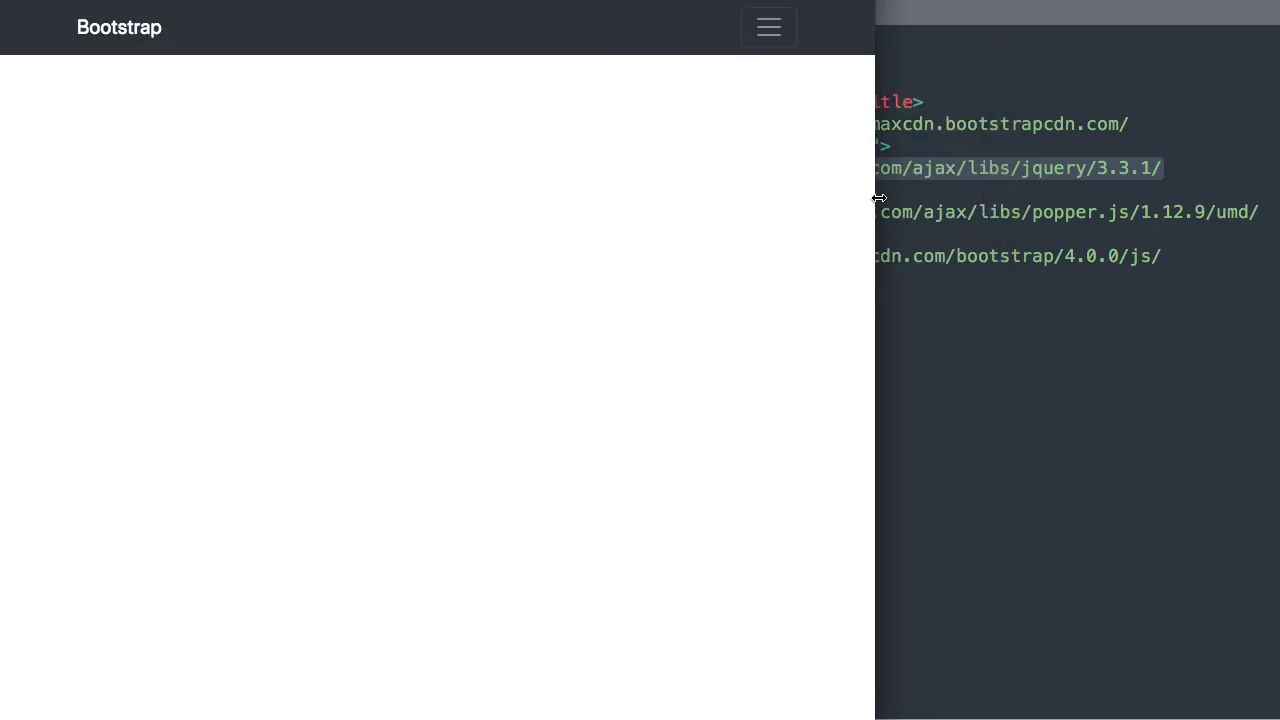
Expand and collapse the narrow page's navbar menu, then widen the page to show links in a row.
{"action": "left_click", "coordinate": [768, 27]}
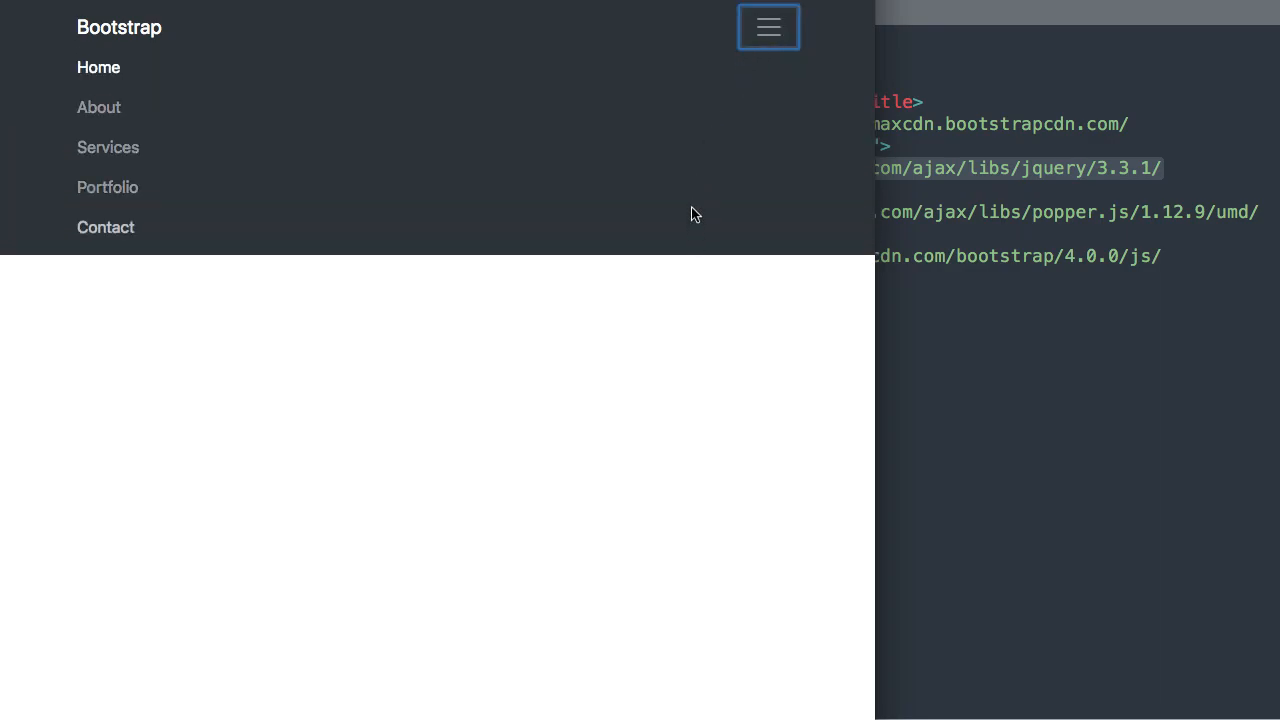
{"action": "left_click", "coordinate": [768, 27]}
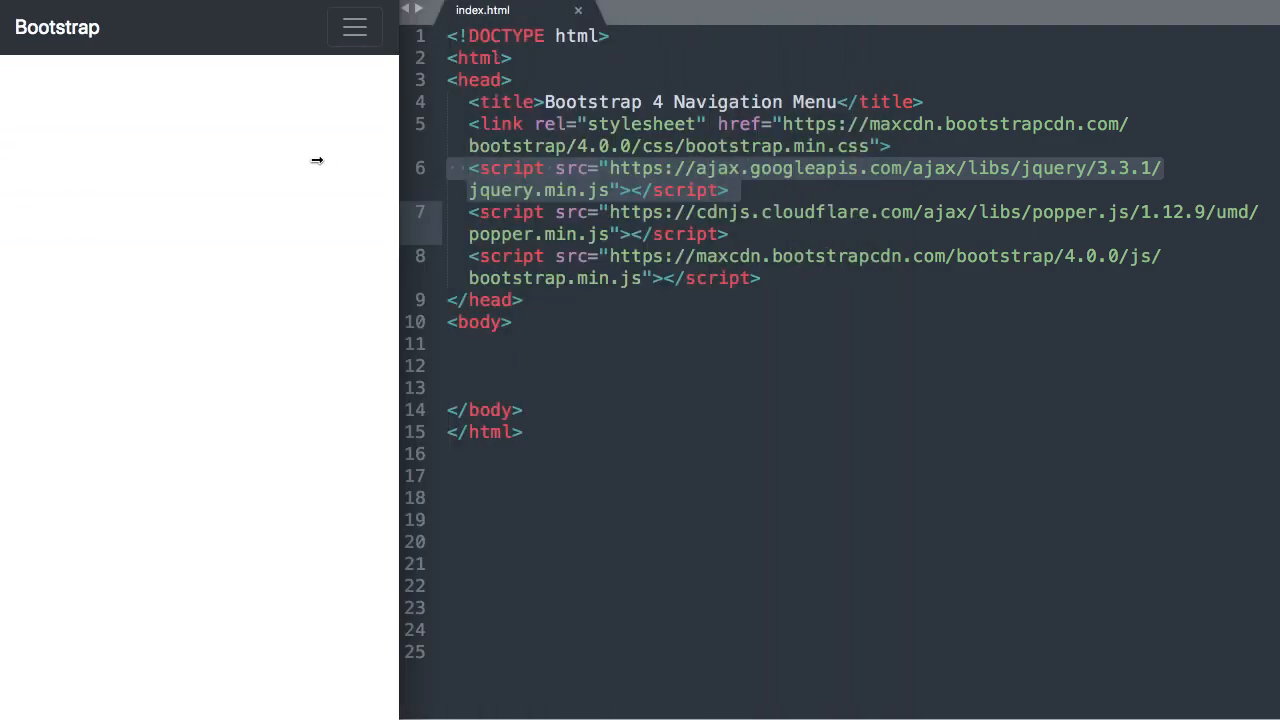
{"action": "left_click", "coordinate": [354, 27]}
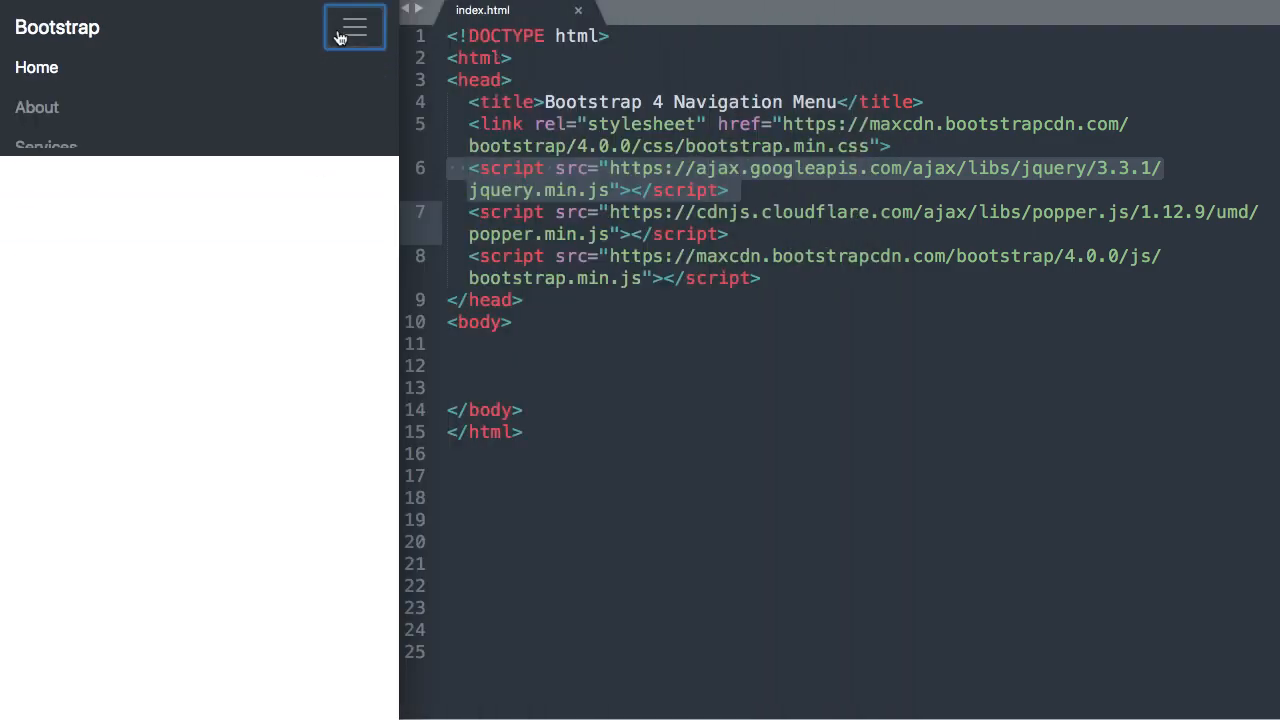
{"action": "left_click", "coordinate": [354, 27]}
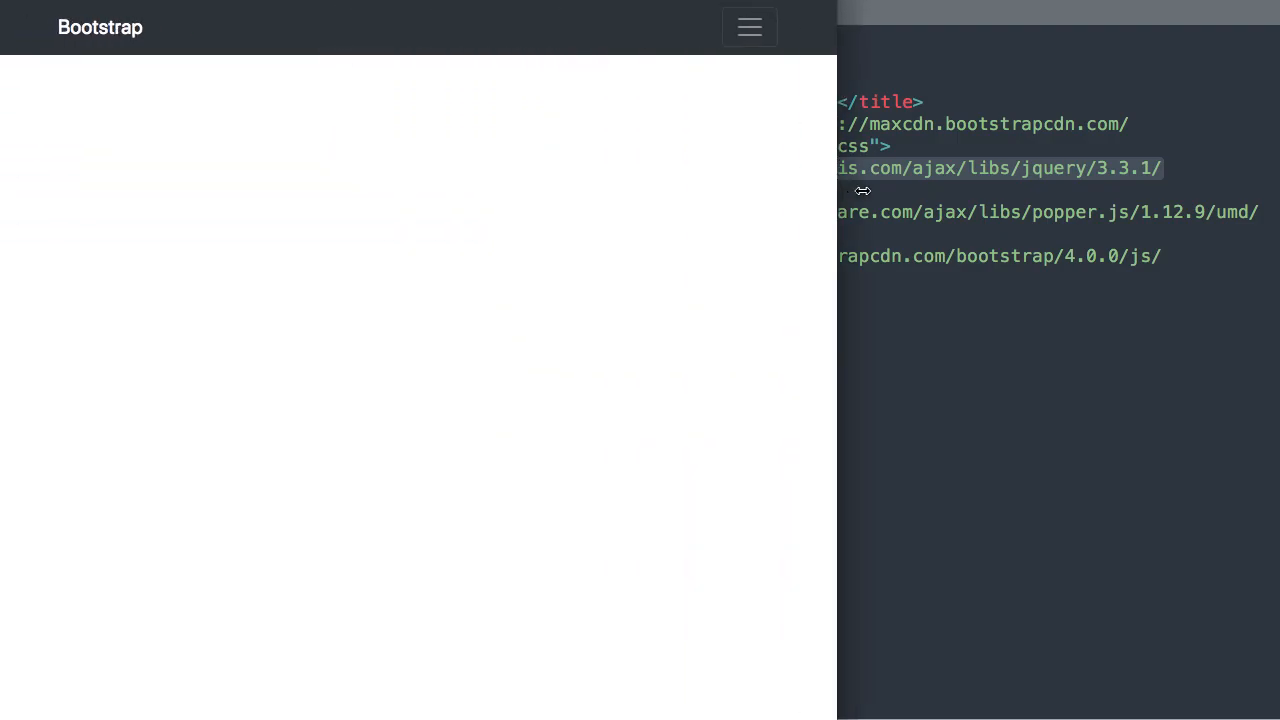
{"action": "left_click_drag", "start_coordinate": [848, 191], "coordinate": [988, 199]}
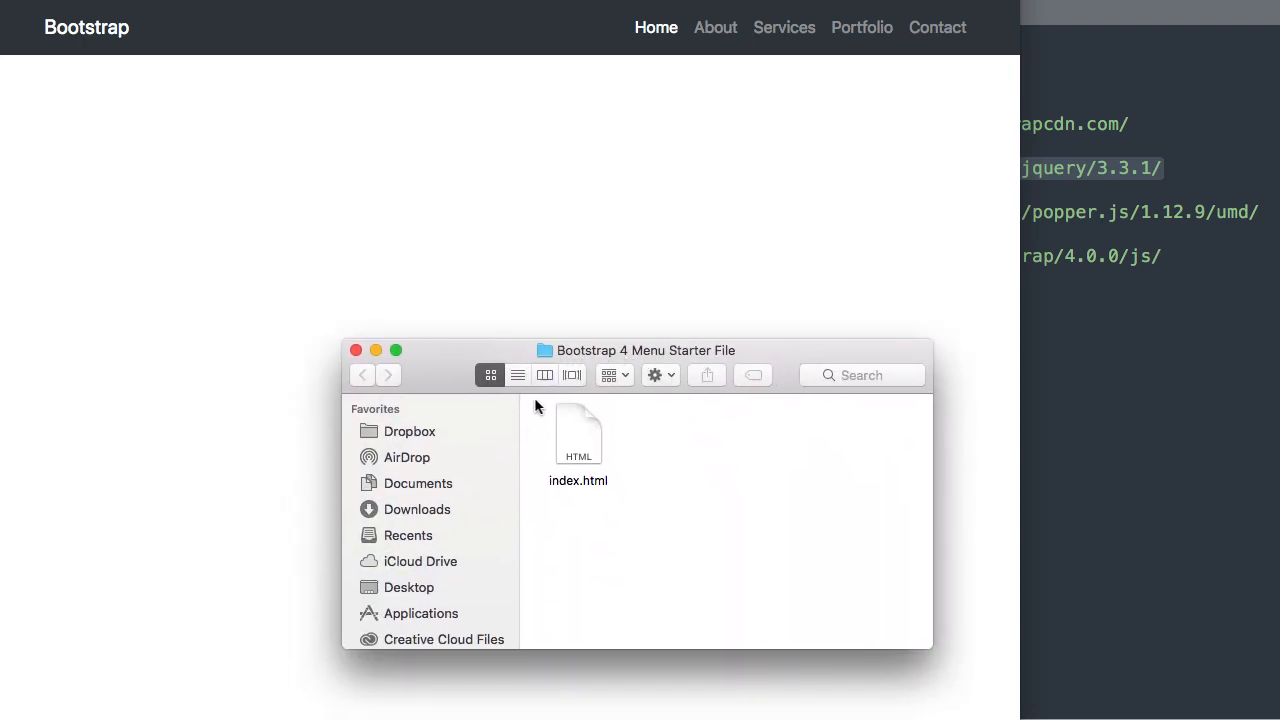
{"action": "mouse_move", "coordinate": [568, 433]}
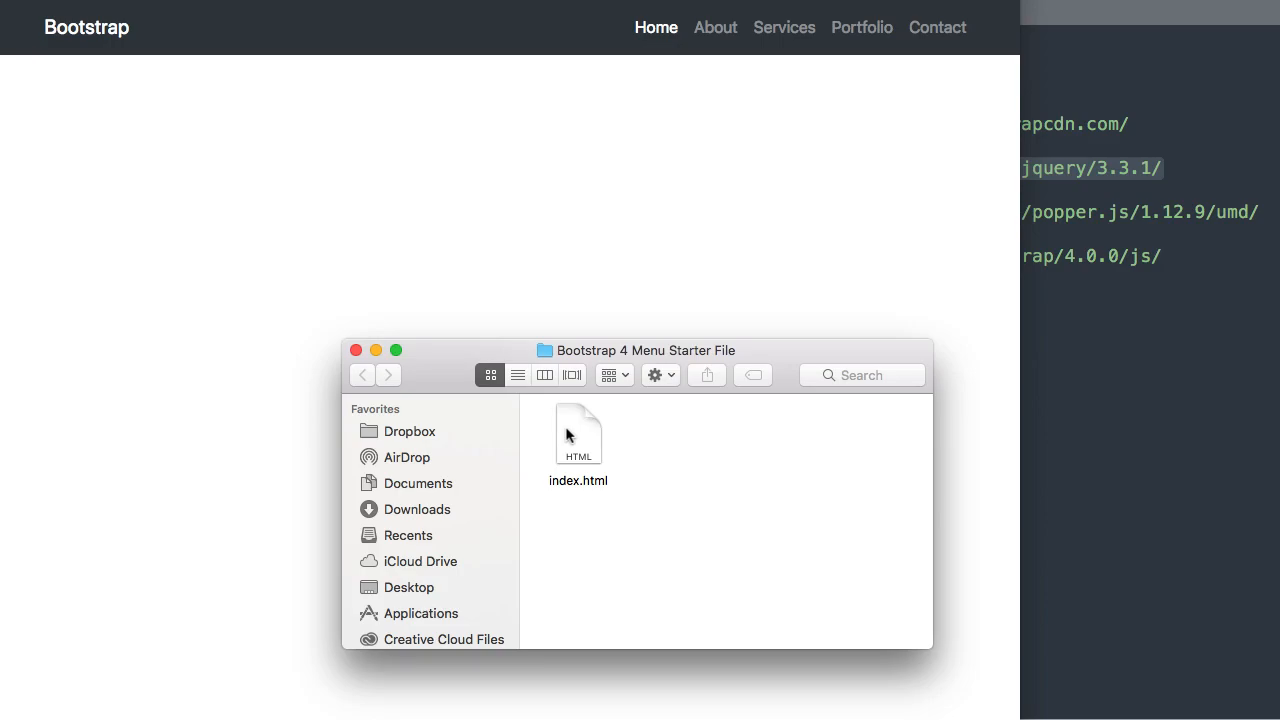
Open index.html, point out the Bootstrap script include, and type test text 'aaa'.
{"action": "right_click", "coordinate": [578, 435]}
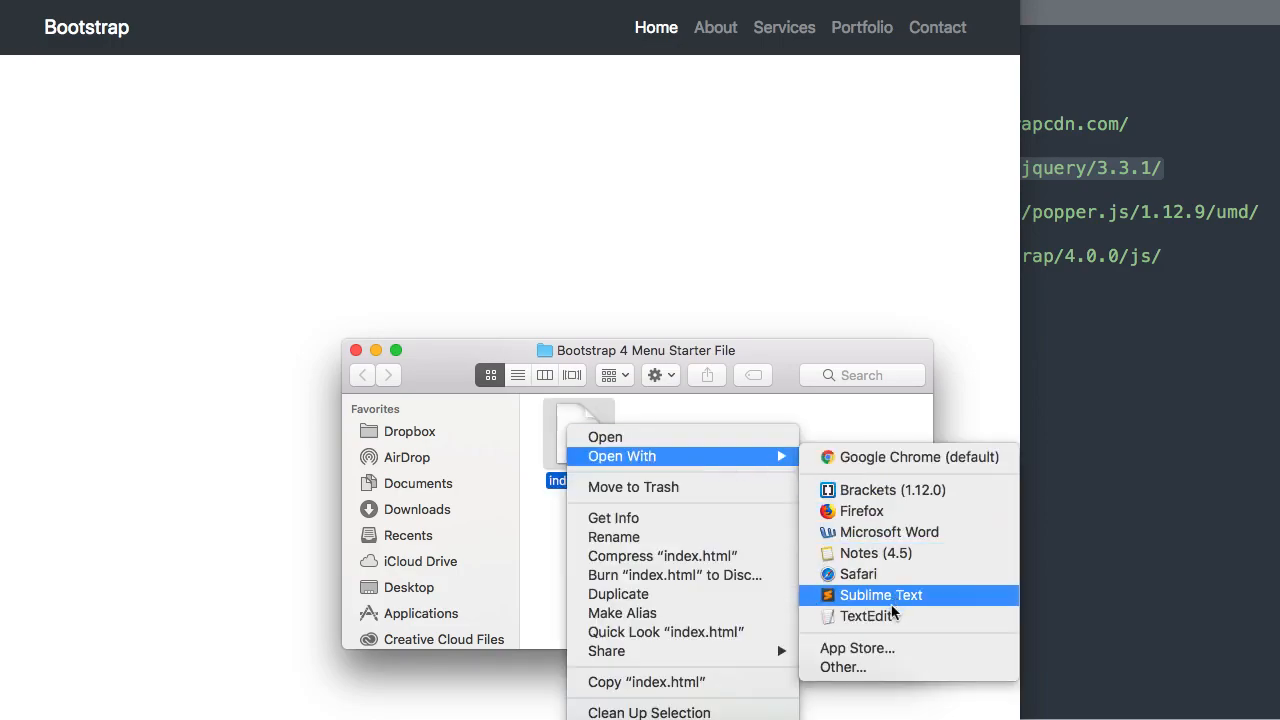
{"action": "mouse_move", "coordinate": [955, 603]}
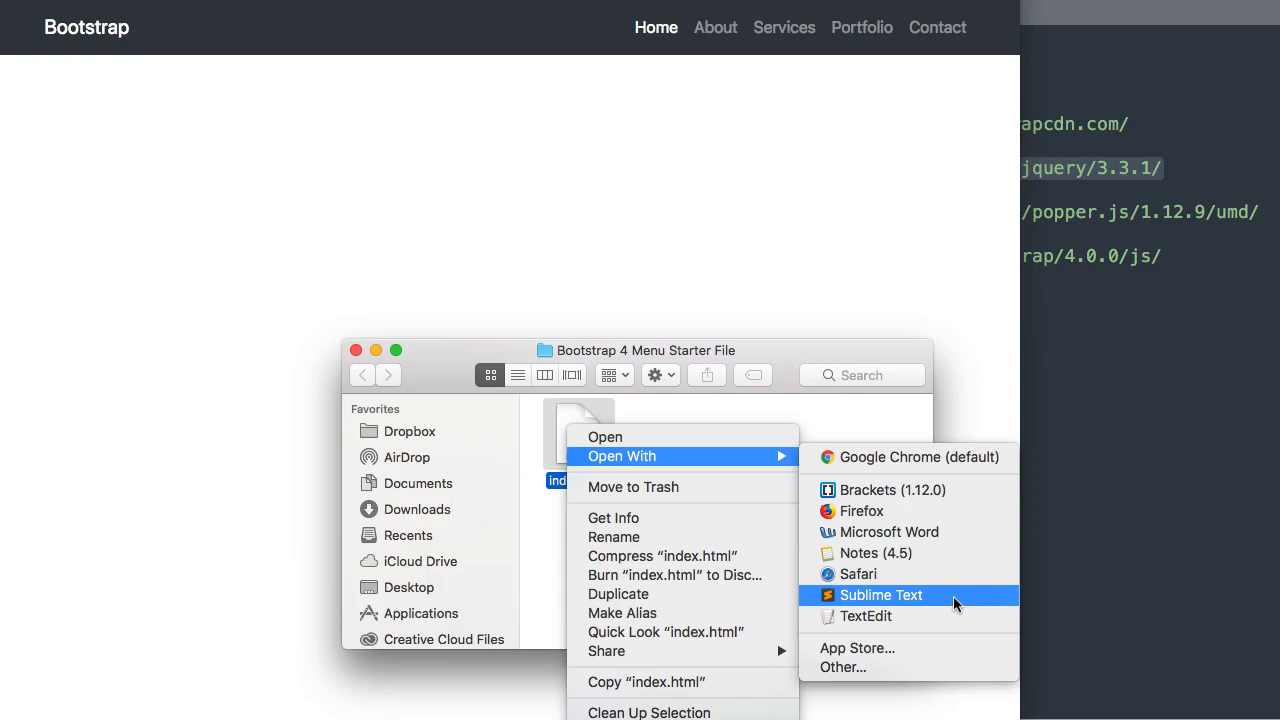
{"action": "mouse_move", "coordinate": [917, 457]}
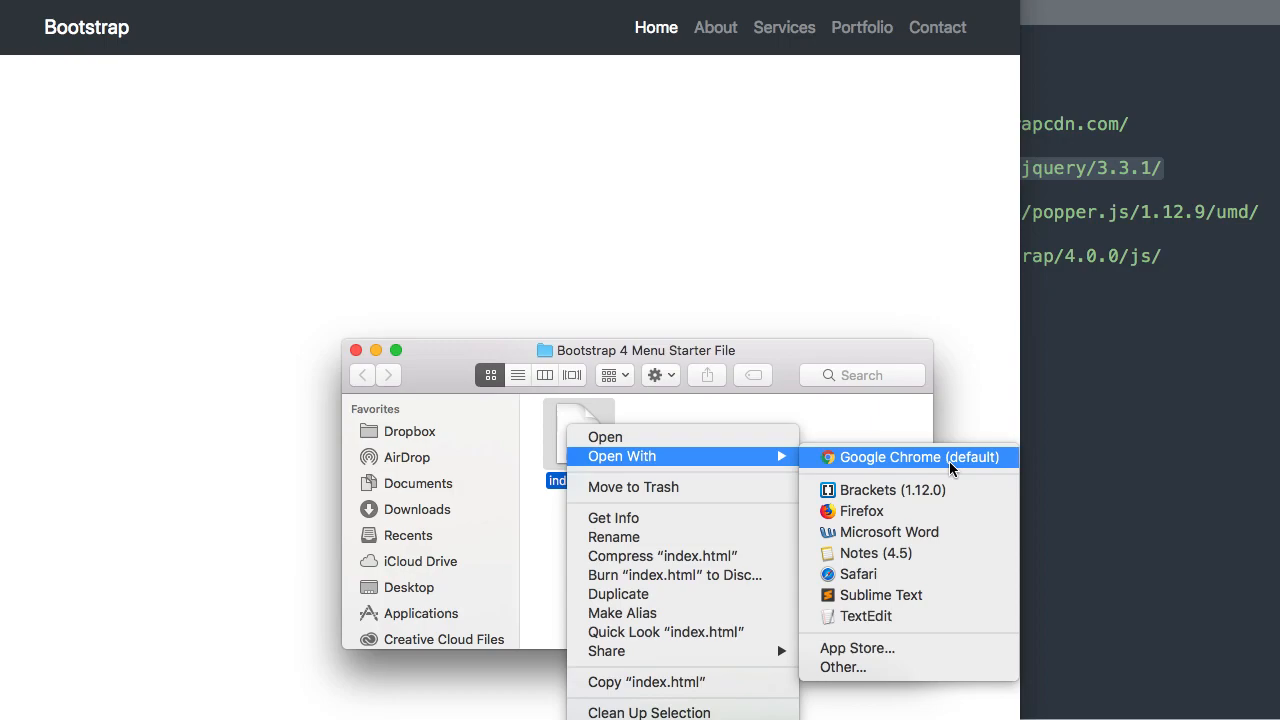
{"action": "mouse_move", "coordinate": [940, 470]}
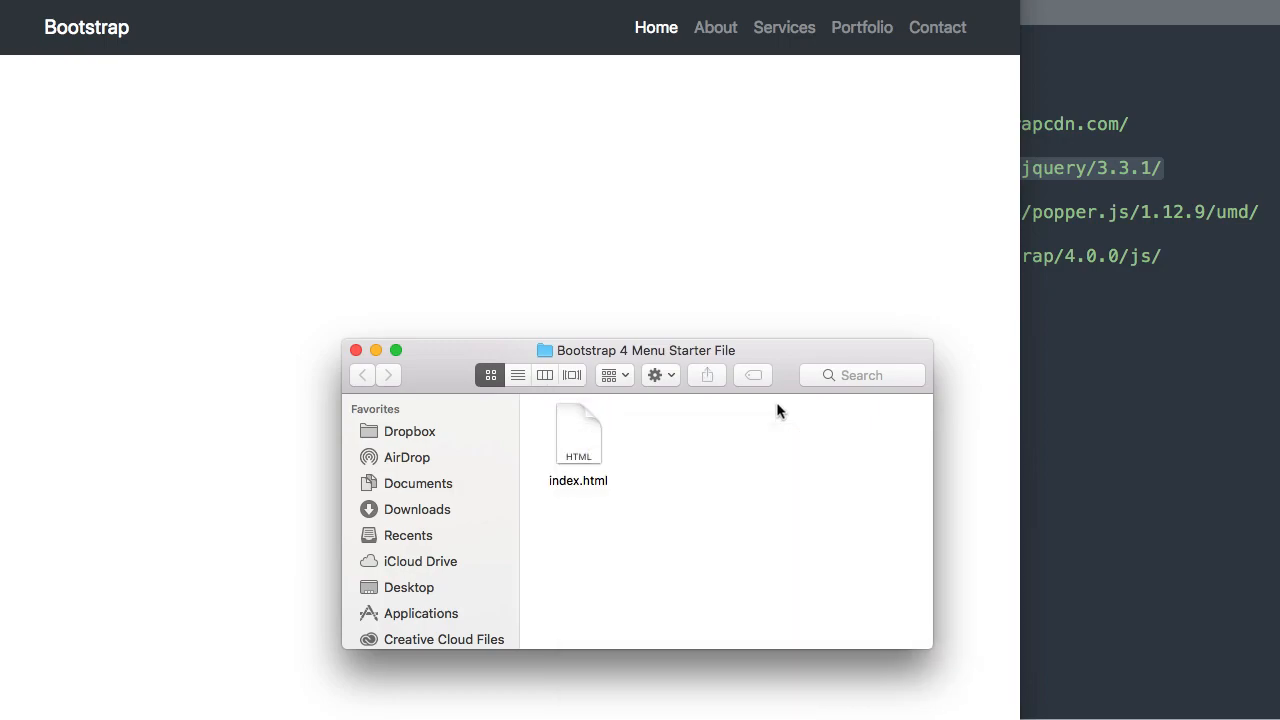
{"action": "mouse_move", "coordinate": [778, 355]}
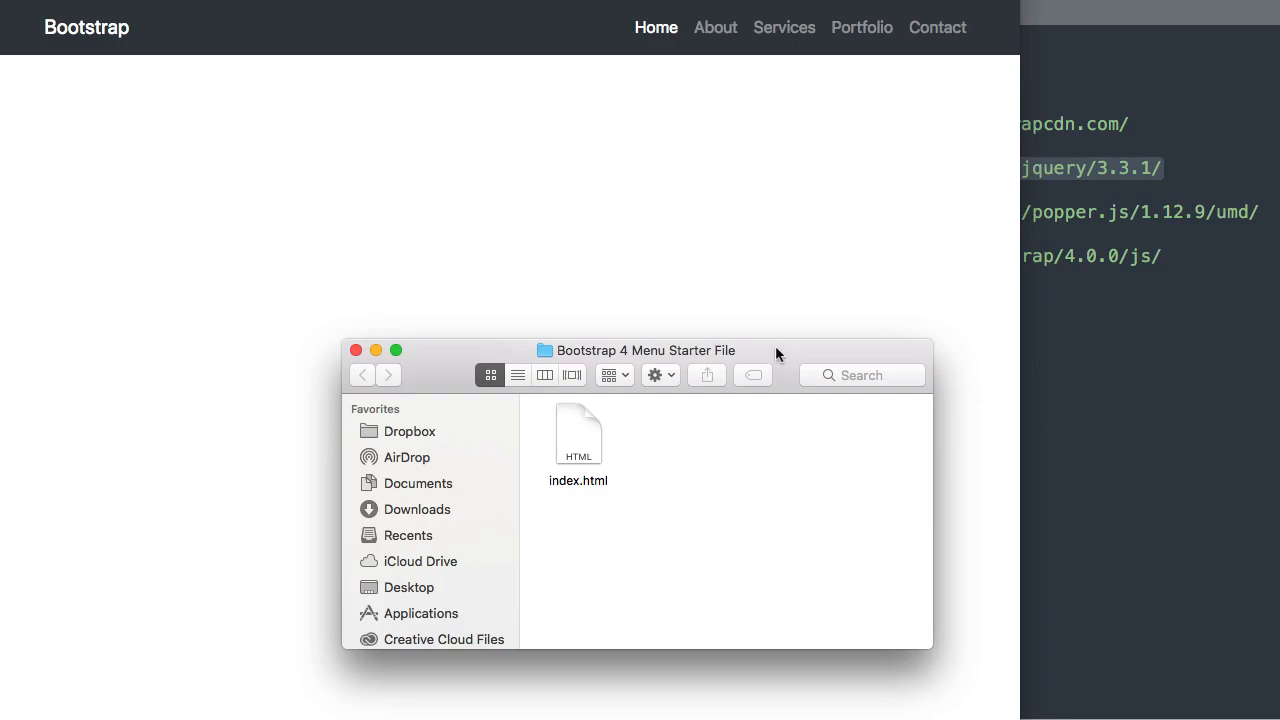
{"action": "left_click_drag", "start_coordinate": [645, 350], "coordinate": [635, 393]}
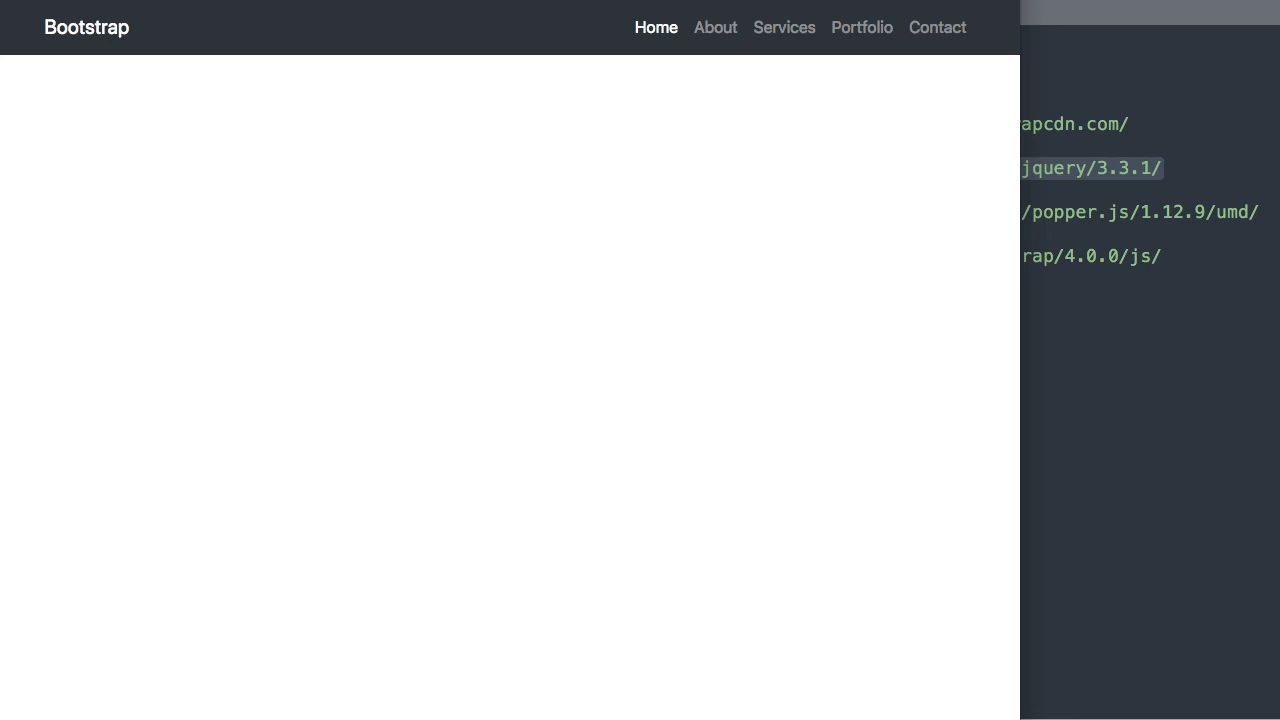
{"action": "mouse_move", "coordinate": [1100, 385]}
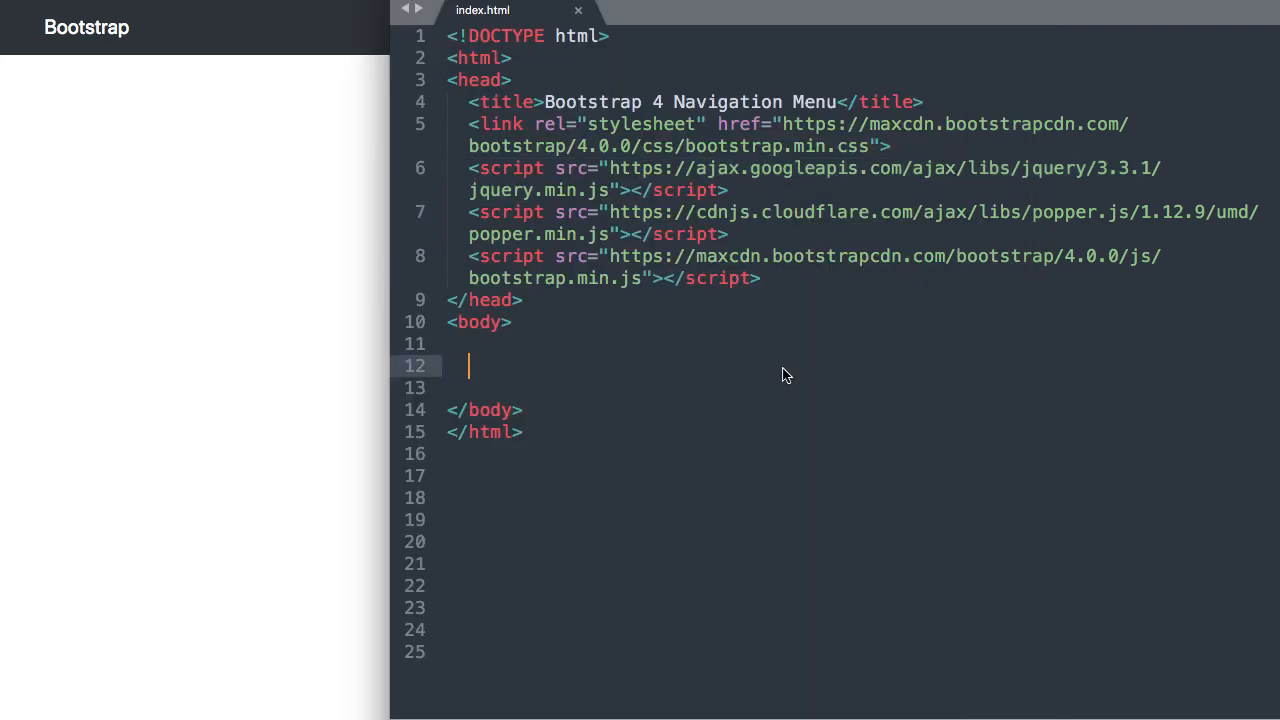
{"action": "mouse_move", "coordinate": [945, 102]}
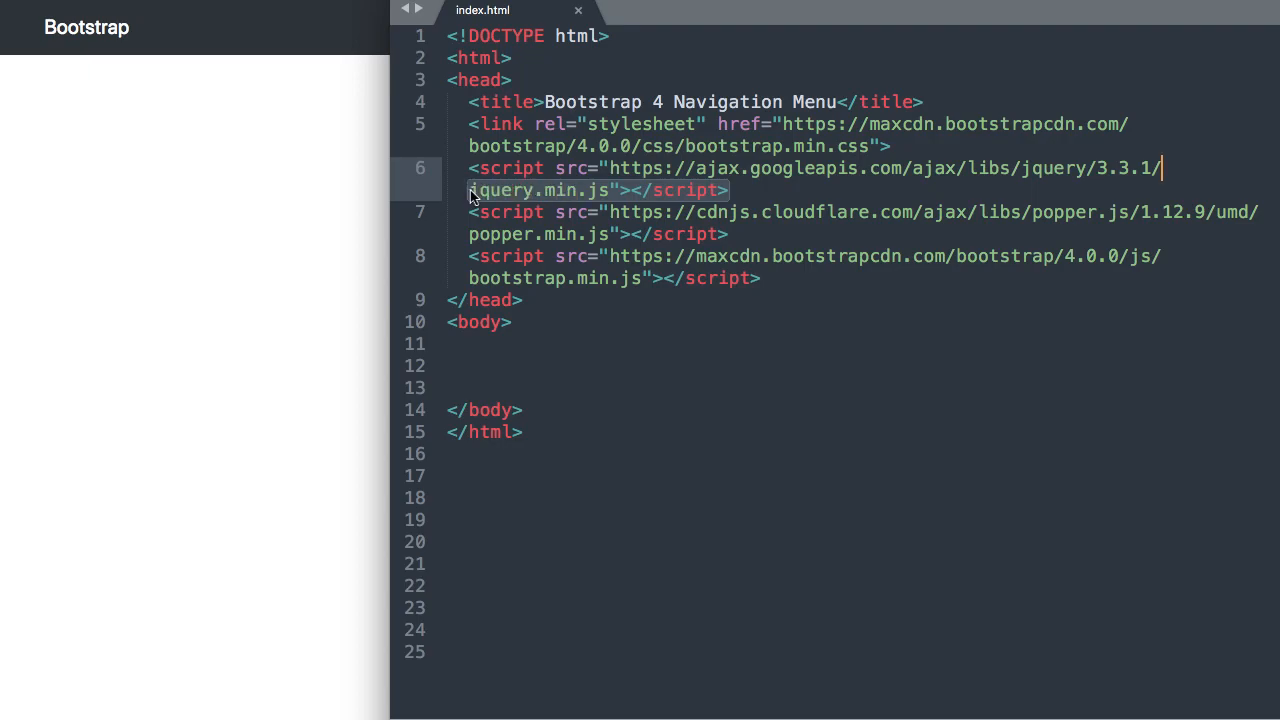
{"action": "mouse_move", "coordinate": [740, 240]}
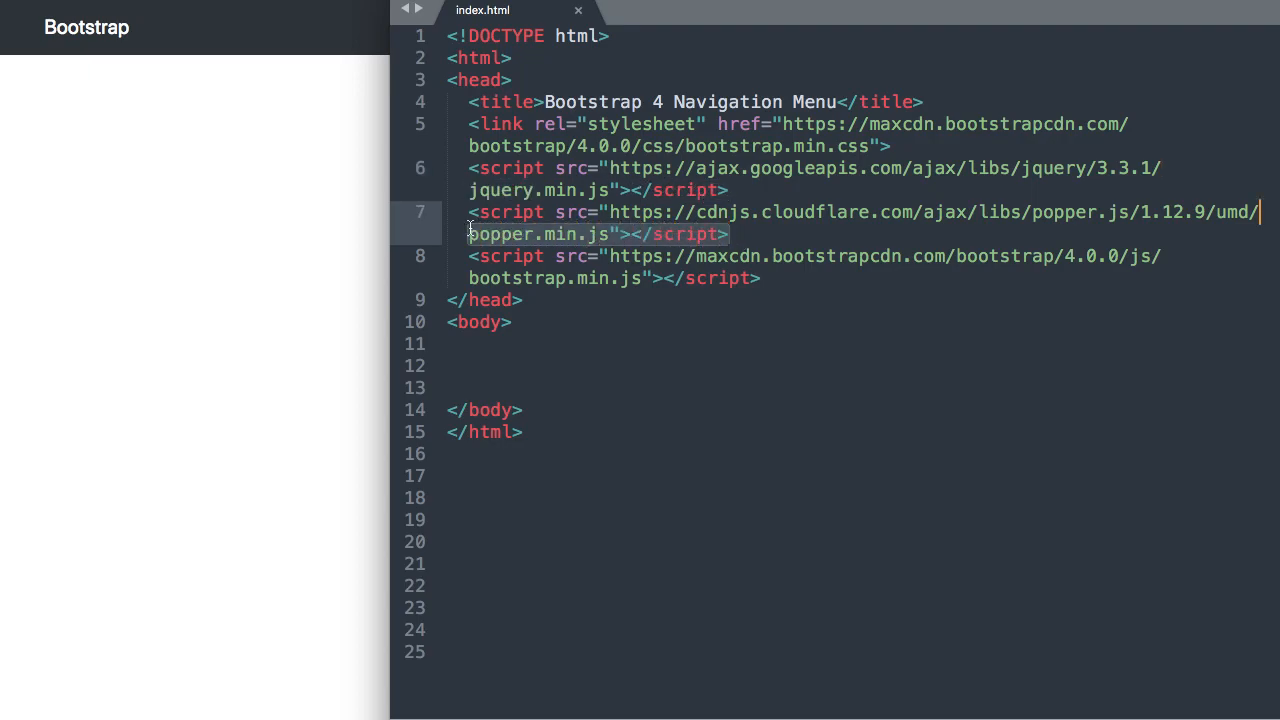
{"action": "mouse_move", "coordinate": [595, 240]}
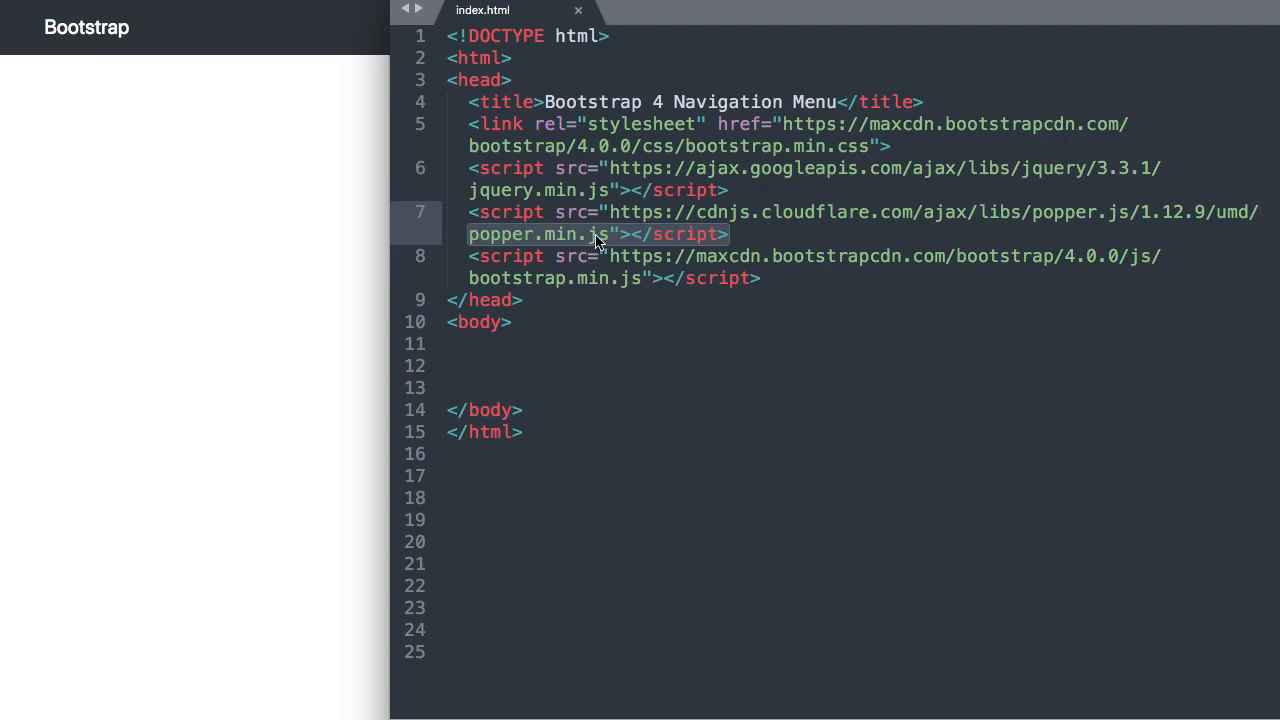
{"action": "left_click", "coordinate": [765, 278]}
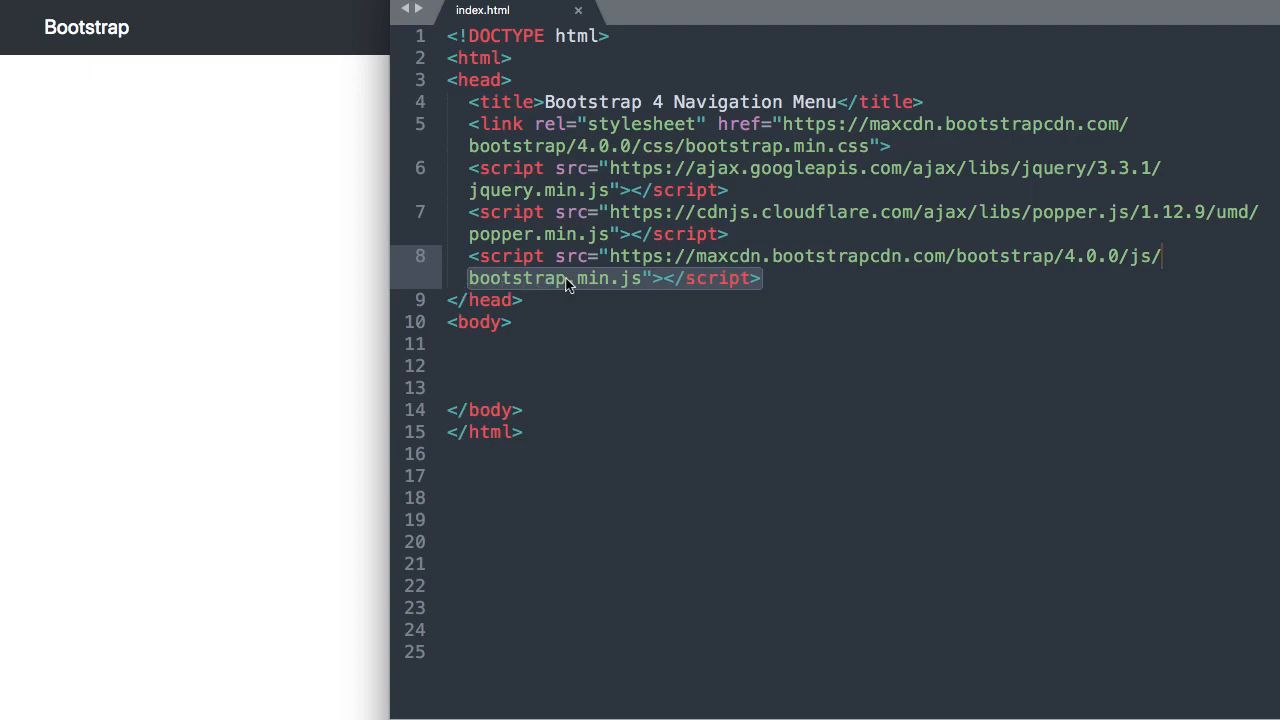
{"action": "mouse_move", "coordinate": [583, 285]}
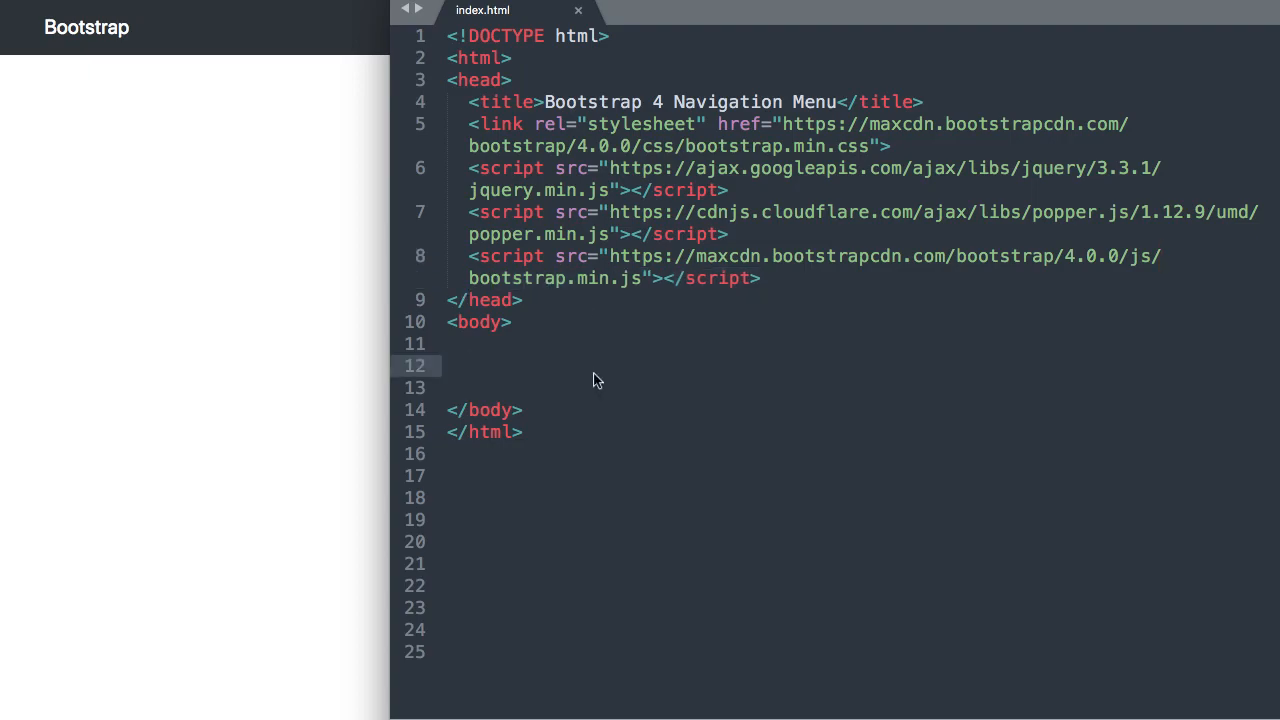
{"action": "type", "text": "aaa"}
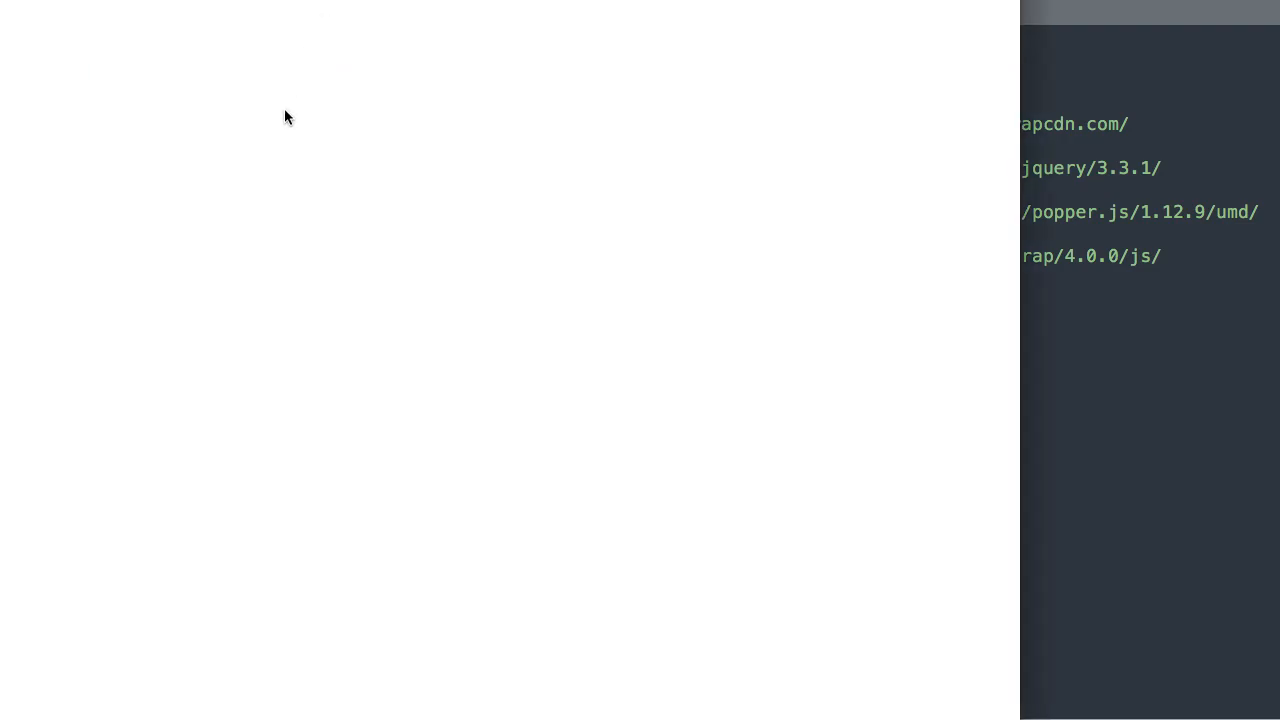
{"action": "type", "text": "aaa"}
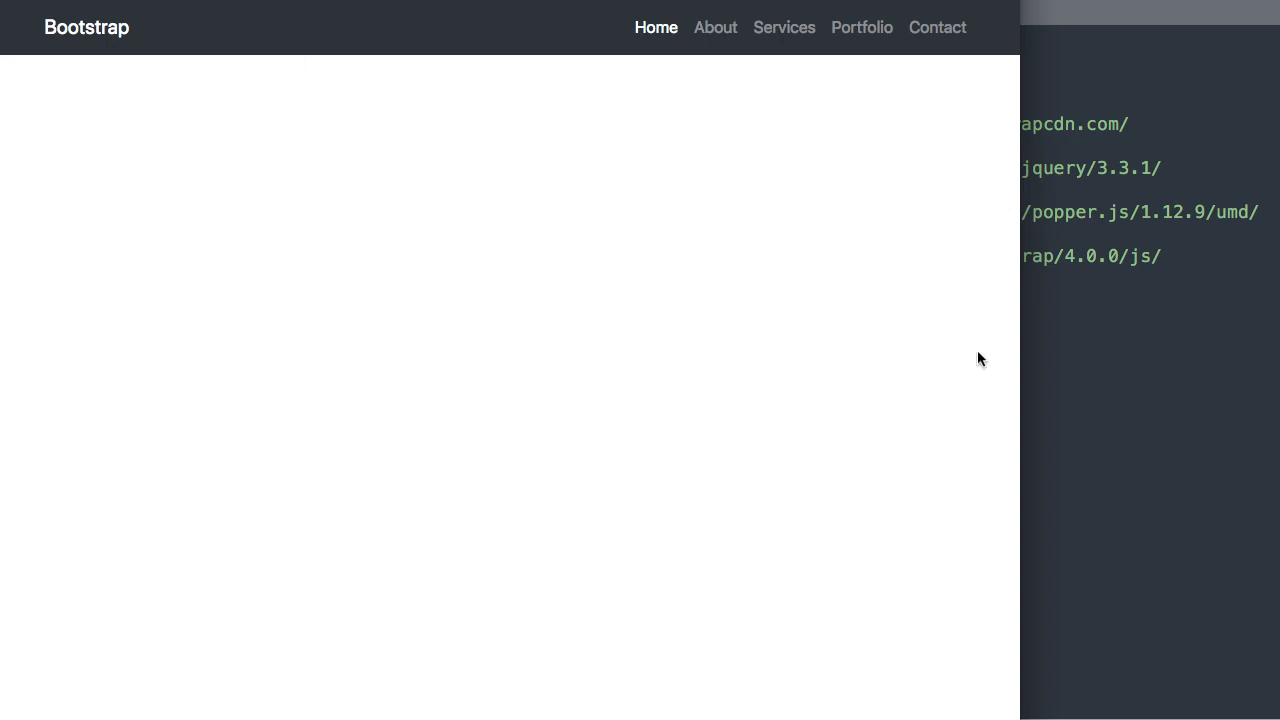
{"action": "mouse_move", "coordinate": [996, 44]}
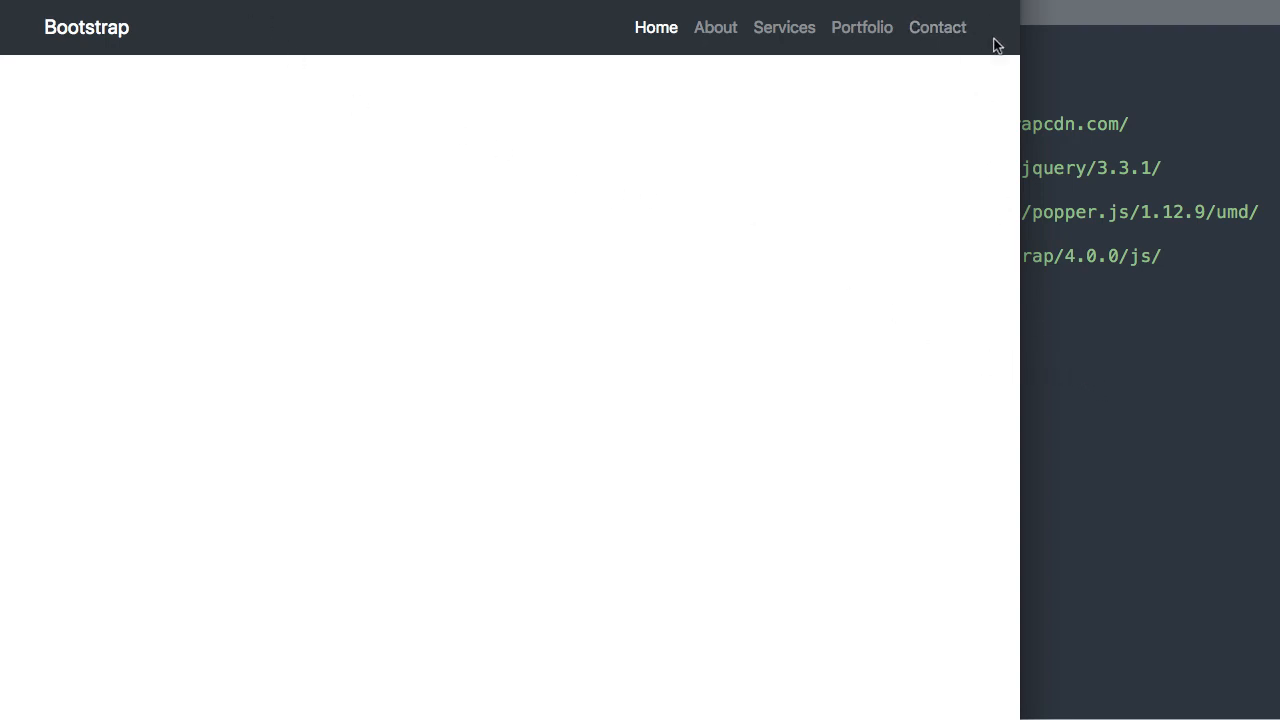
{"action": "mouse_move", "coordinate": [920, 330]}
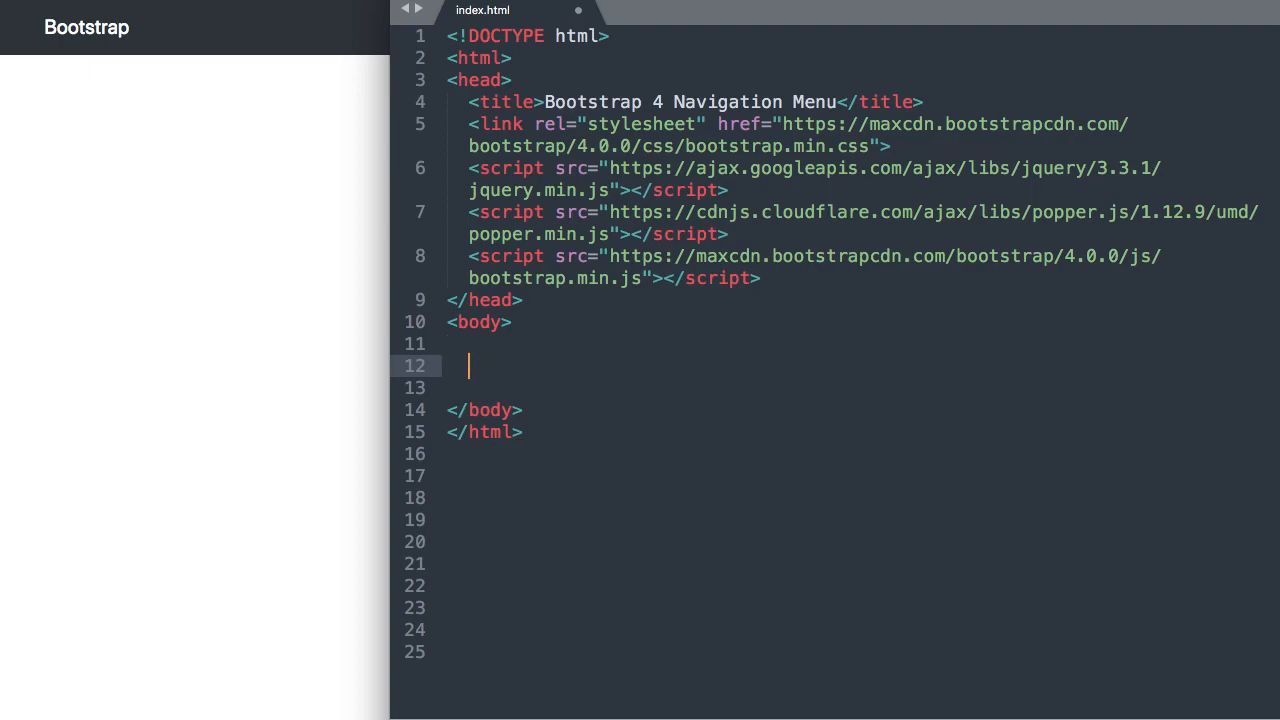
Give the nav element the classes navbar navbar-expand-lg navbar-dark bg-dark.
{"action": "type", "text": "<nav class=\"\">"}
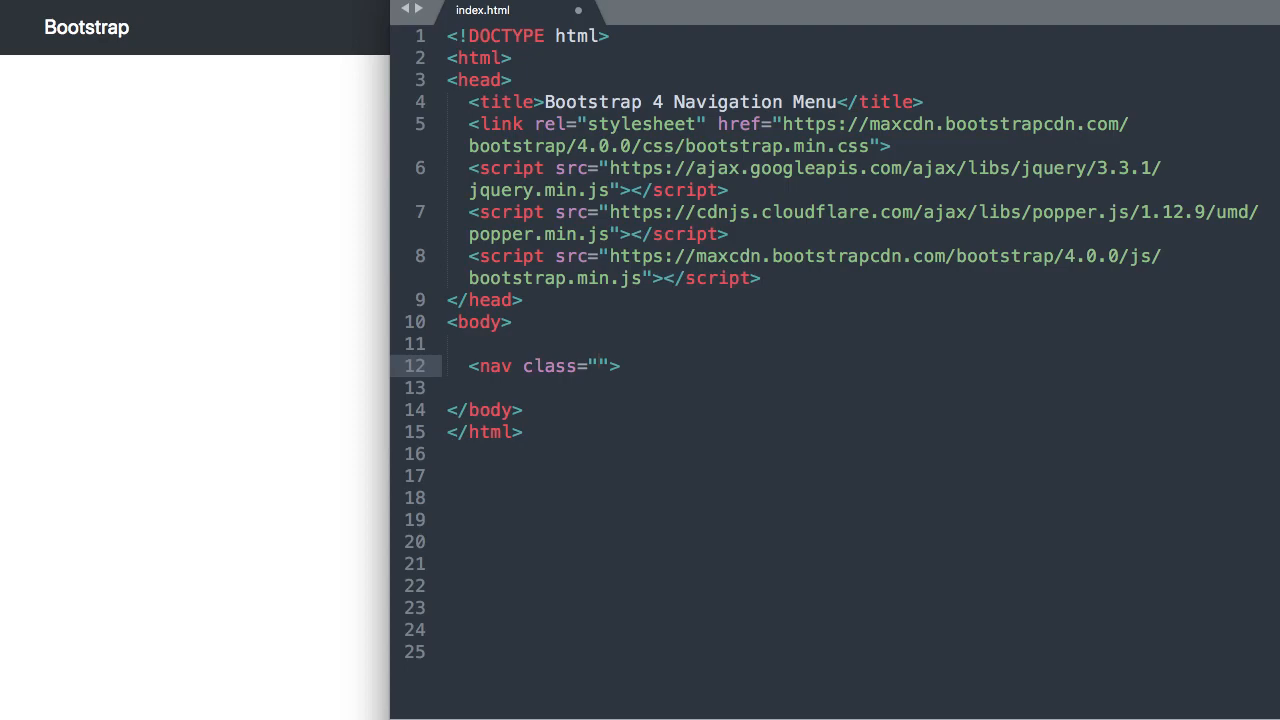
{"action": "type", "text": "navbar"}
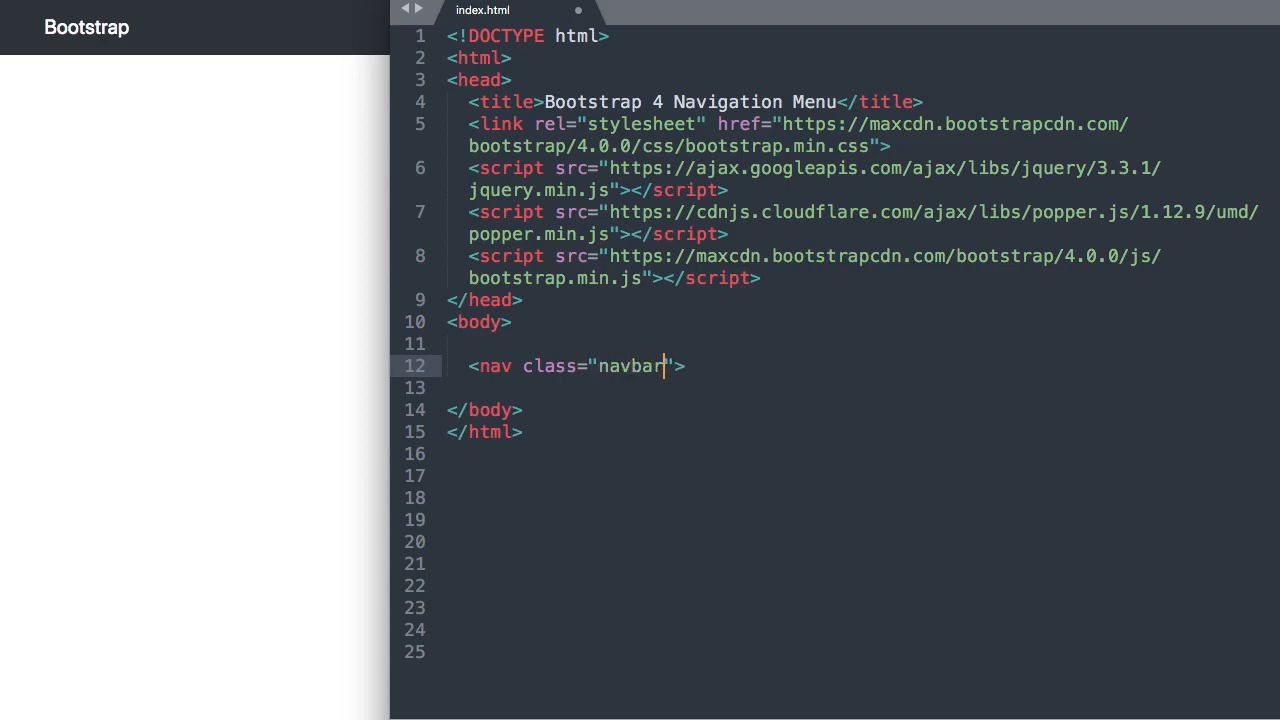
{"action": "type", "text": "navbar-"}
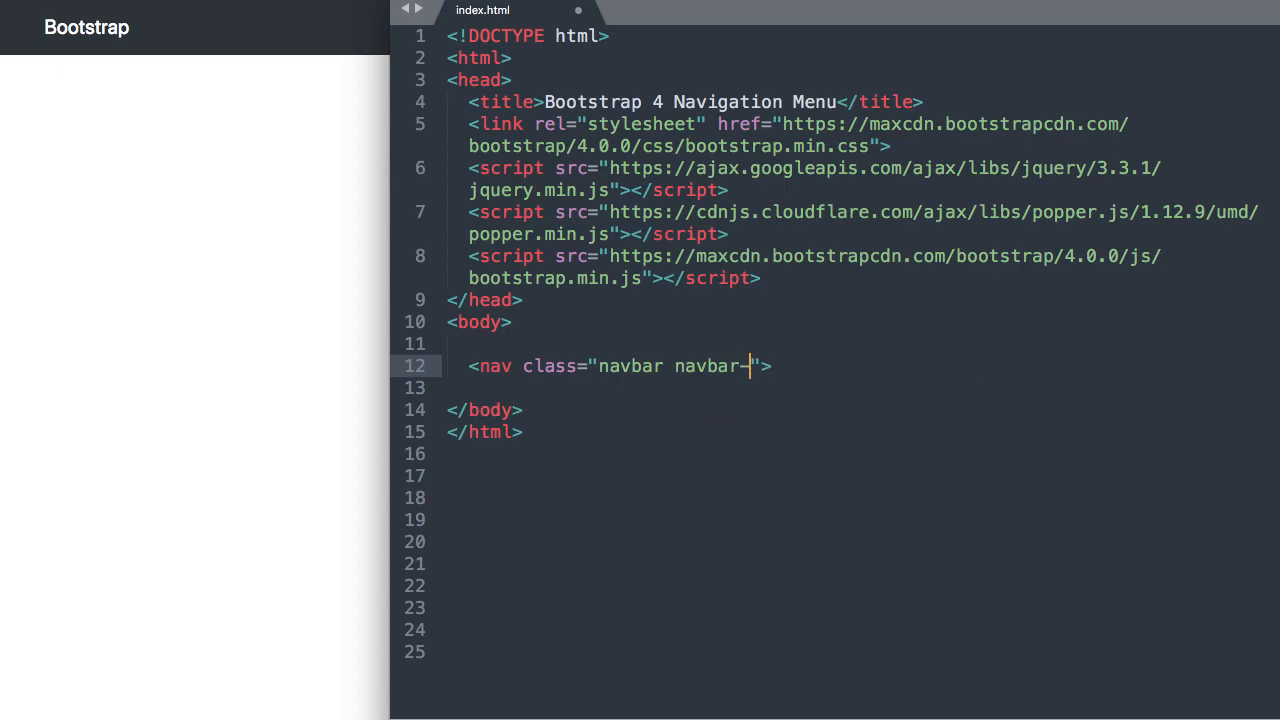
{"action": "type", "text": "expan"}
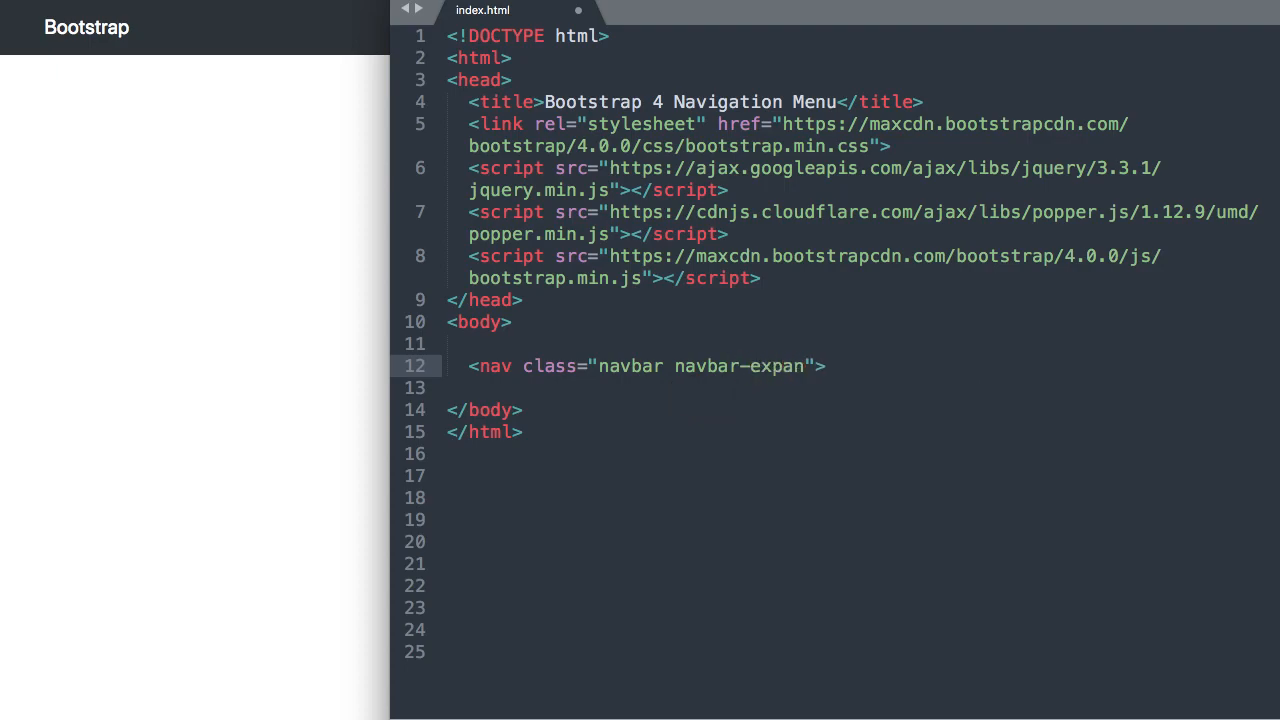
{"action": "type", "text": "d-lg"}
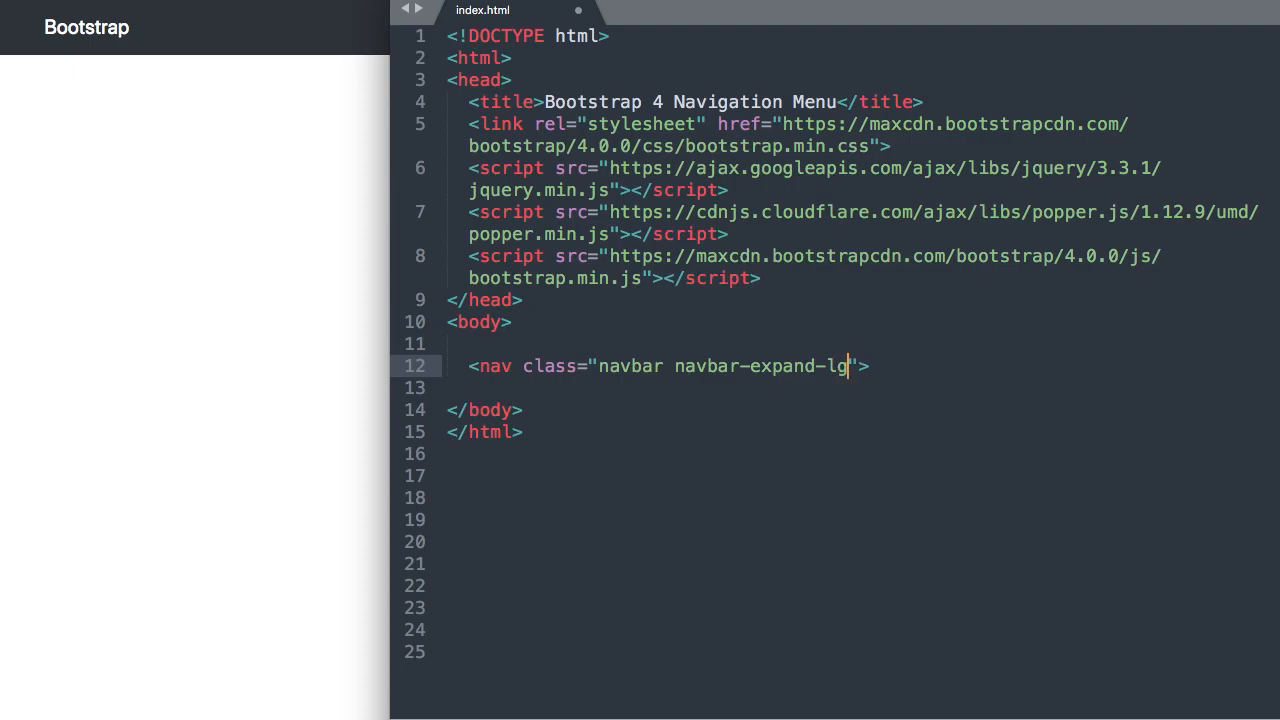
{"action": "type", "text": "navbar-dark"}
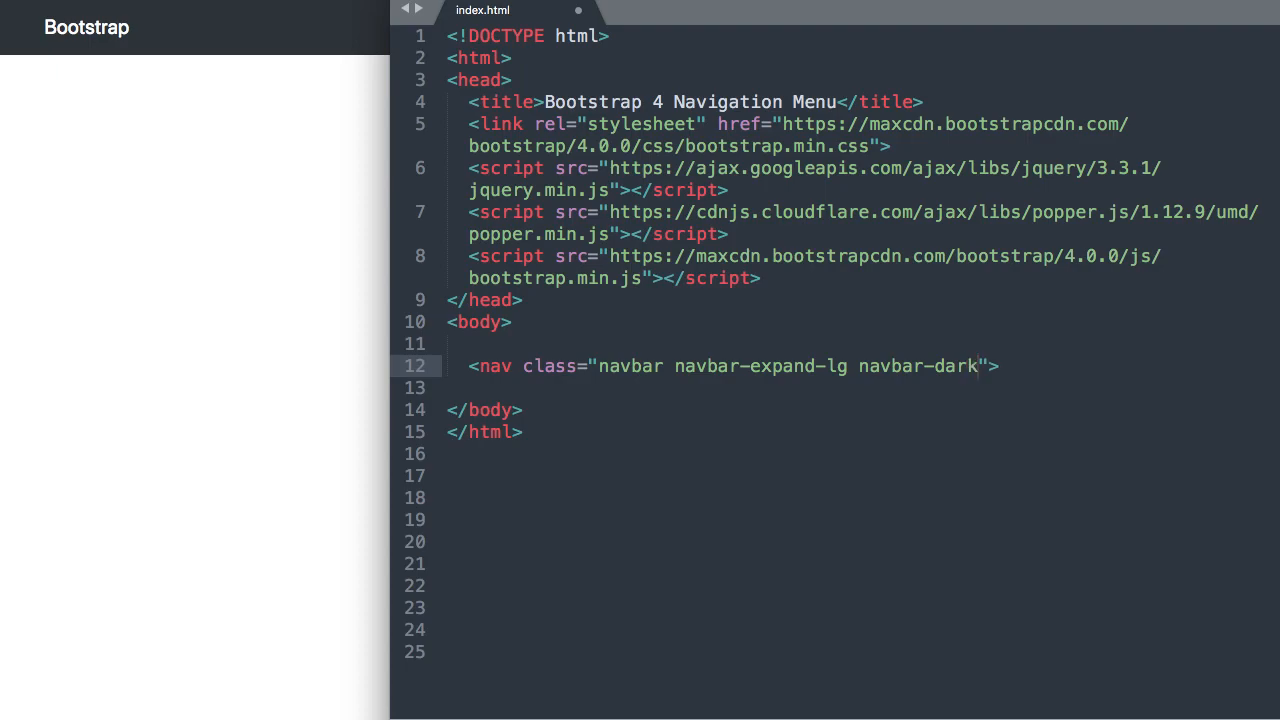
{"action": "type", "text": "bg-d"}
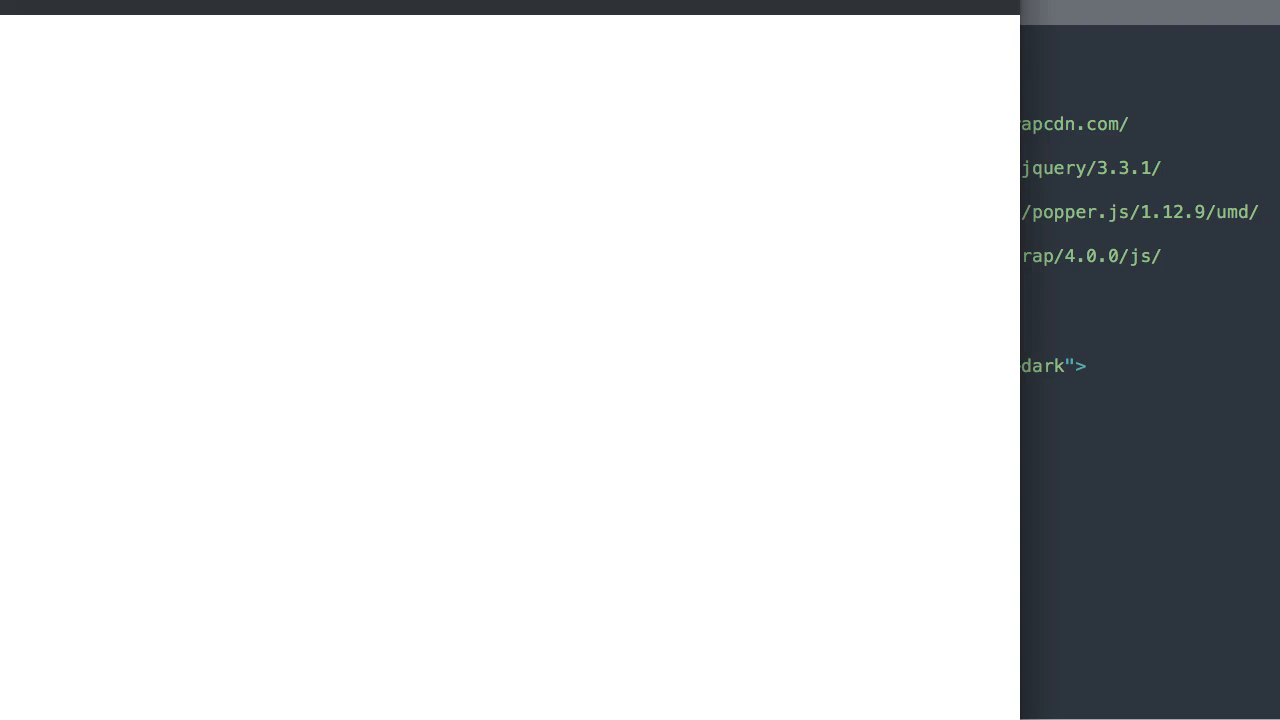
{"action": "mouse_move", "coordinate": [341, 11]}
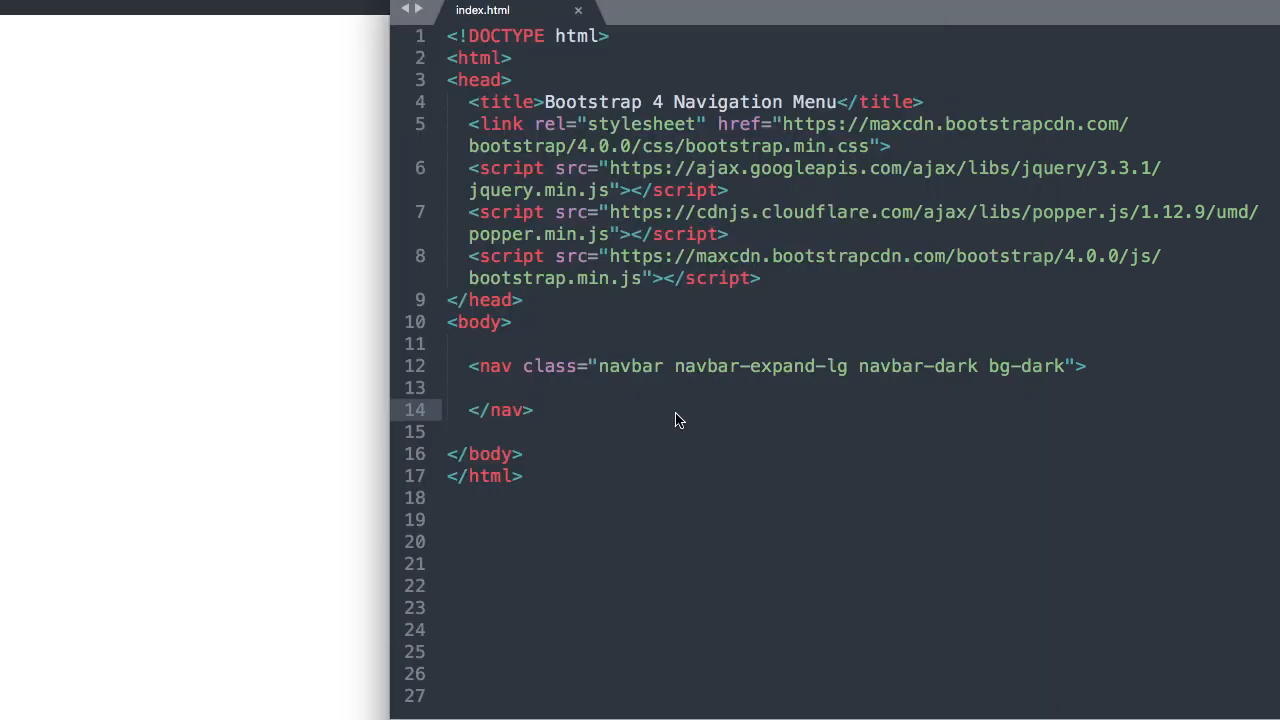
Close the nav and begin a <div class="container"> inside it.
{"action": "type", "text": "<"}
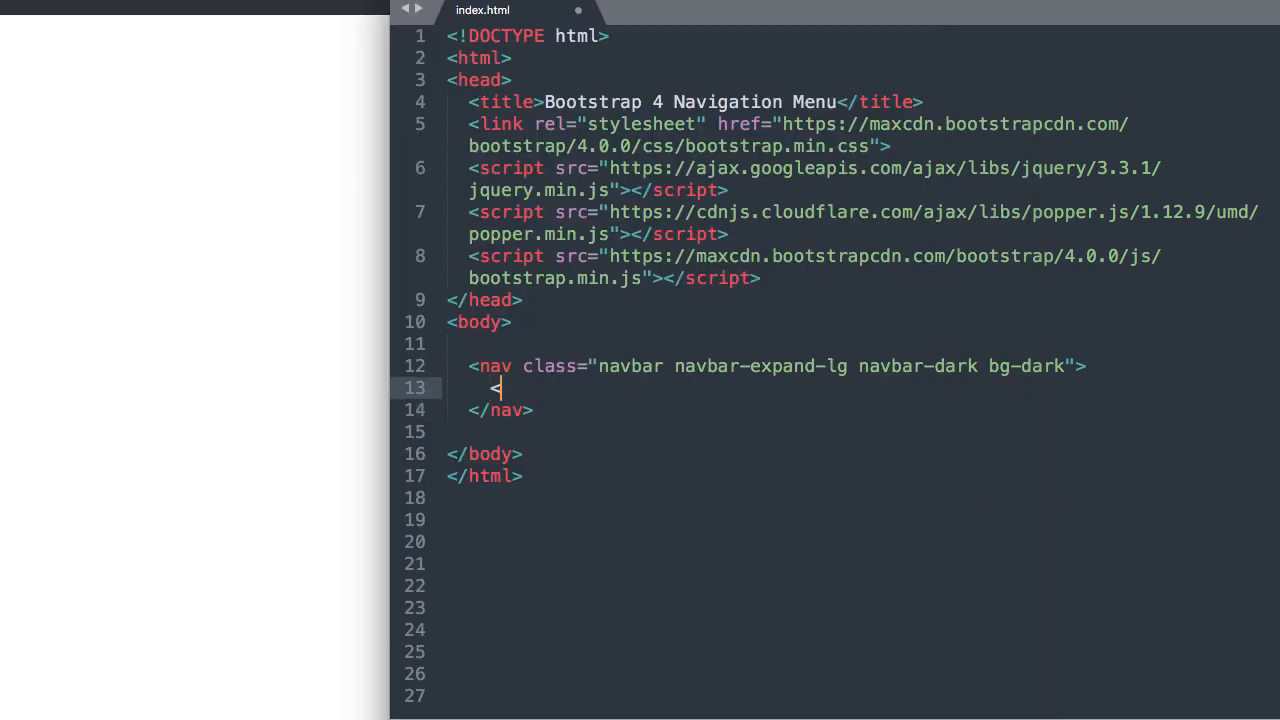
{"action": "type", "text": "div cl"}
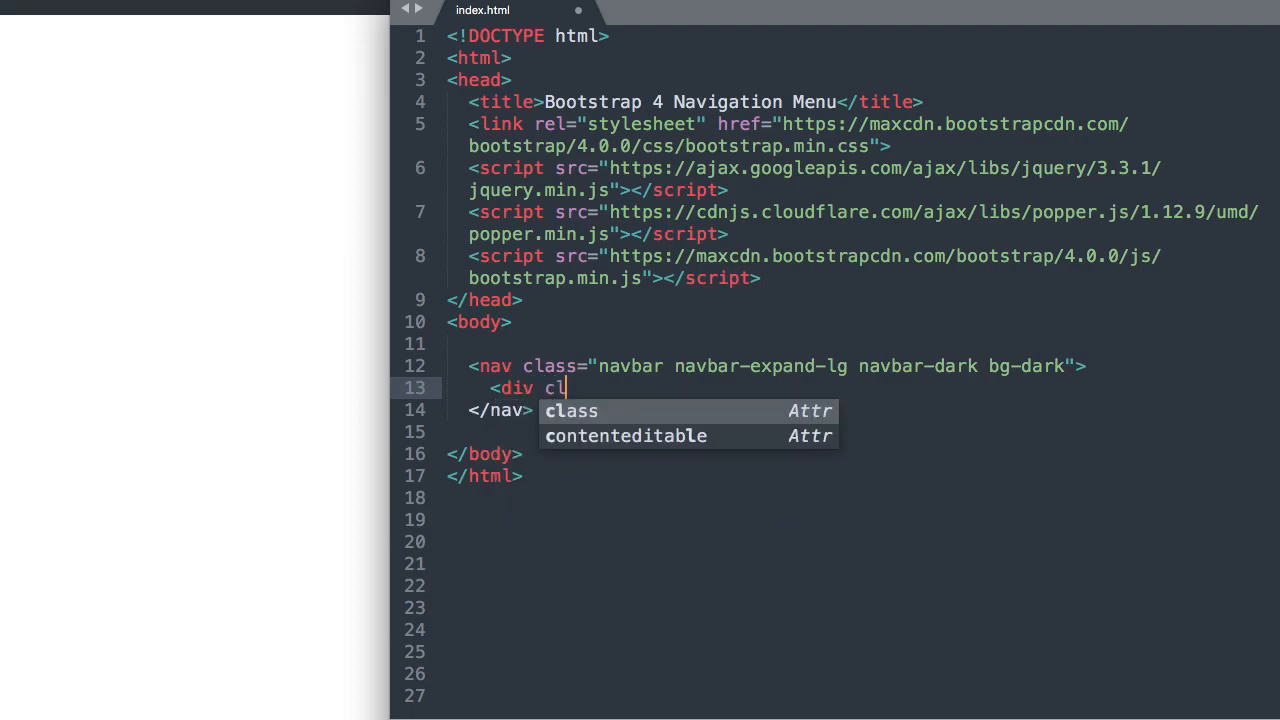
{"action": "type", "text": "class=\"cont\">"}
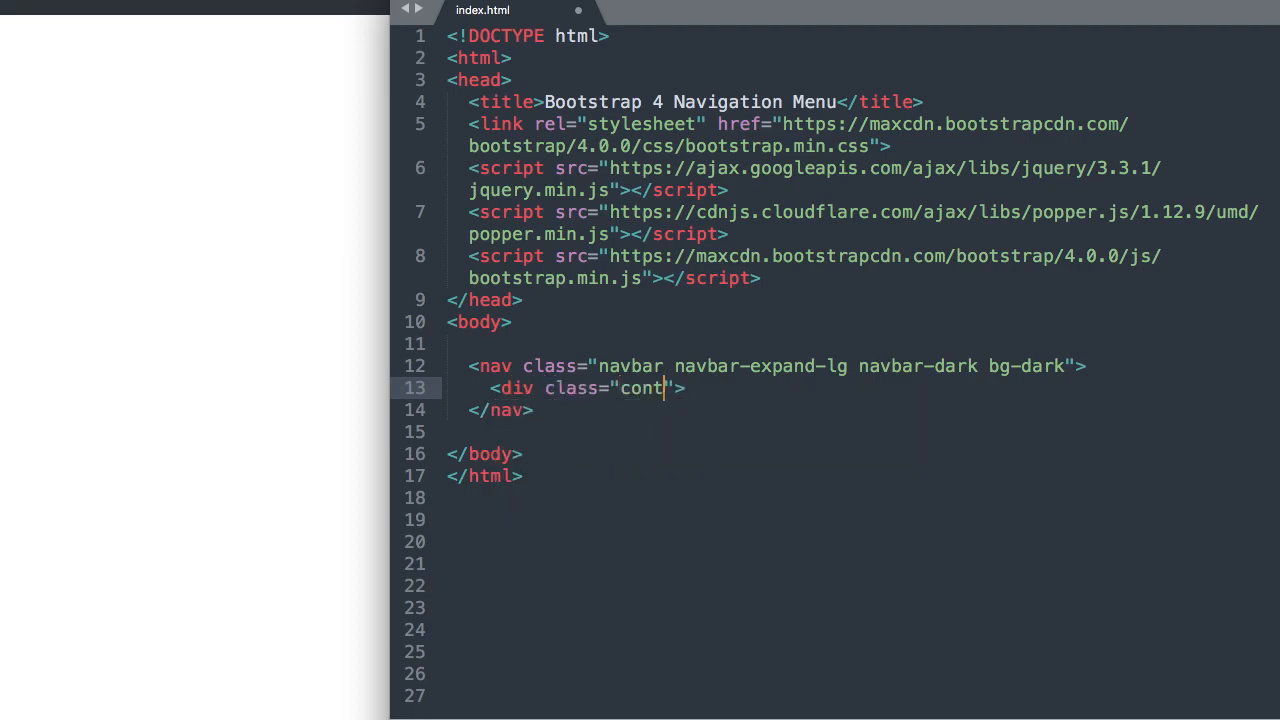
{"action": "type", "text": "ainer"}
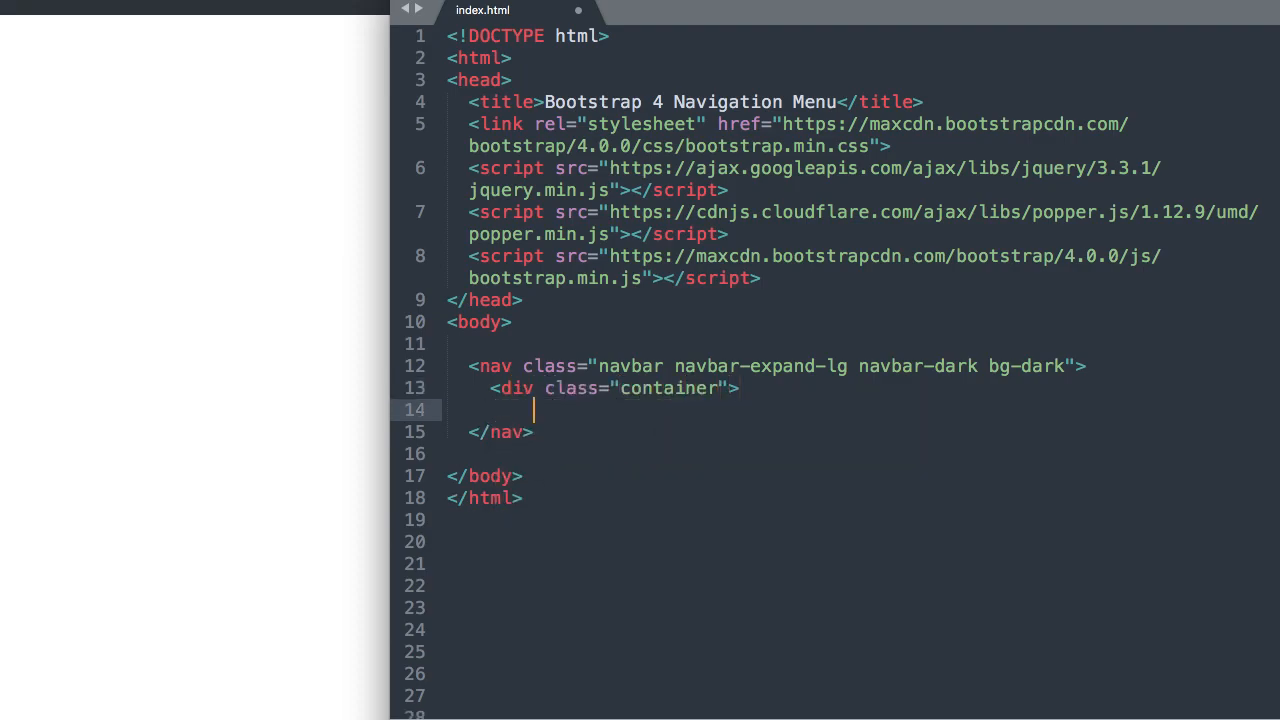
Close the container div and start a link with class navbar-brand inside it.
{"action": "type", "text": "</div>"}
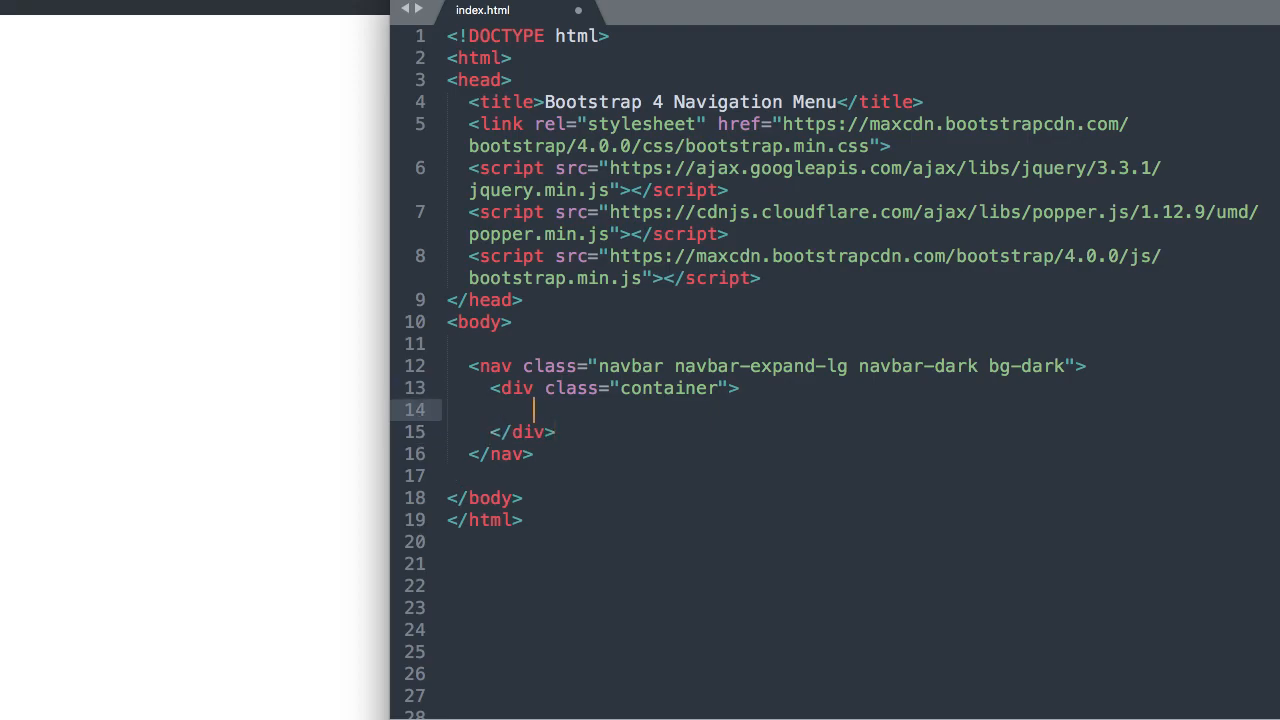
{"action": "type", "text": "<"}
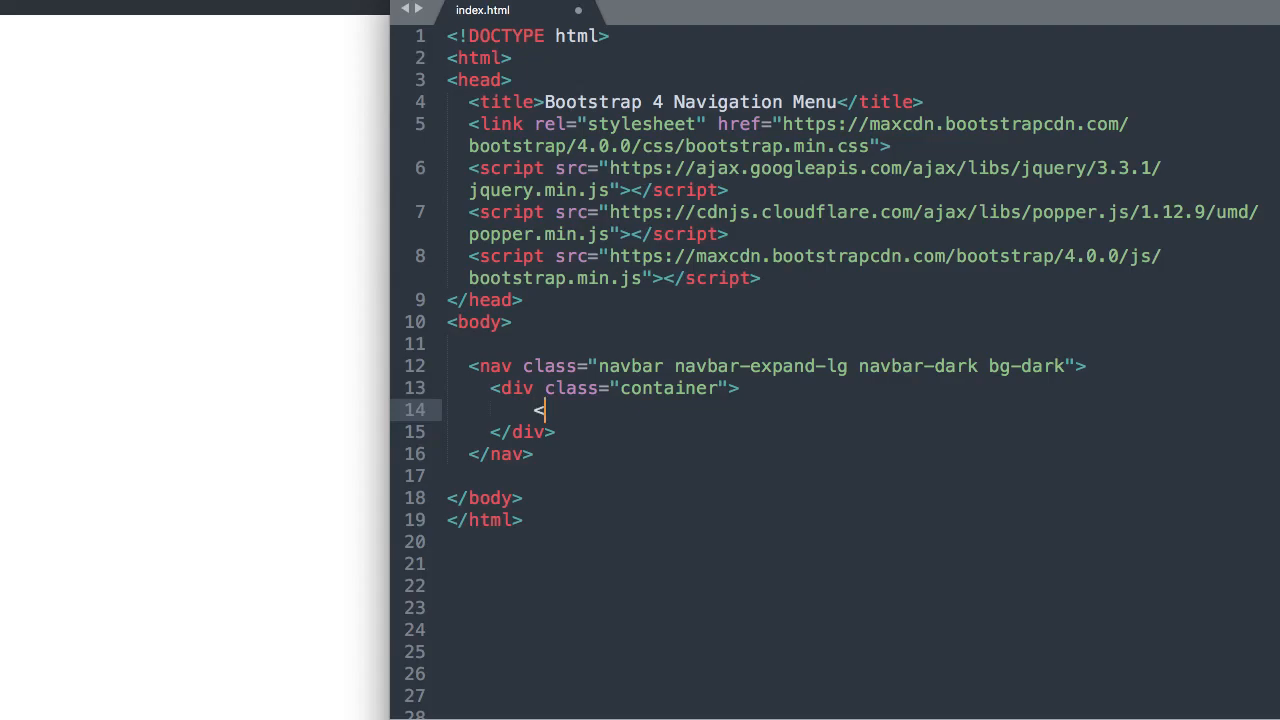
{"action": "type", "text": "<a class=\"\">"}
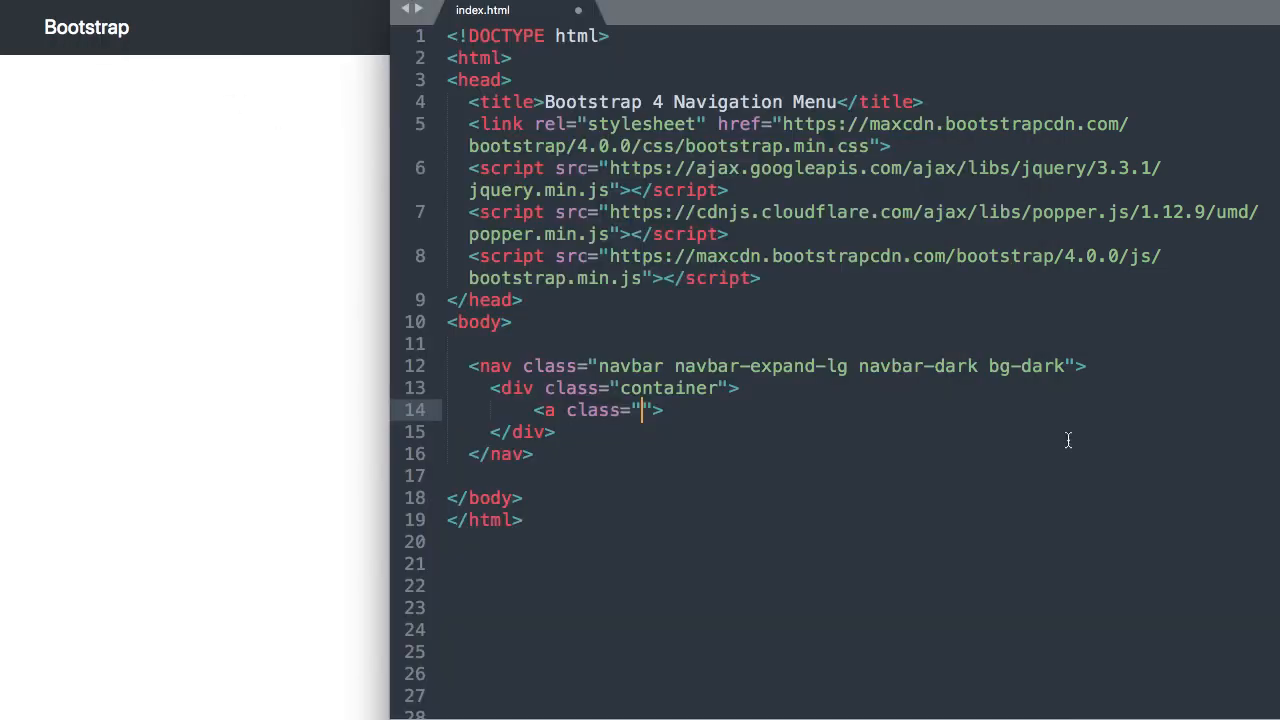
{"action": "type", "text": "n"}
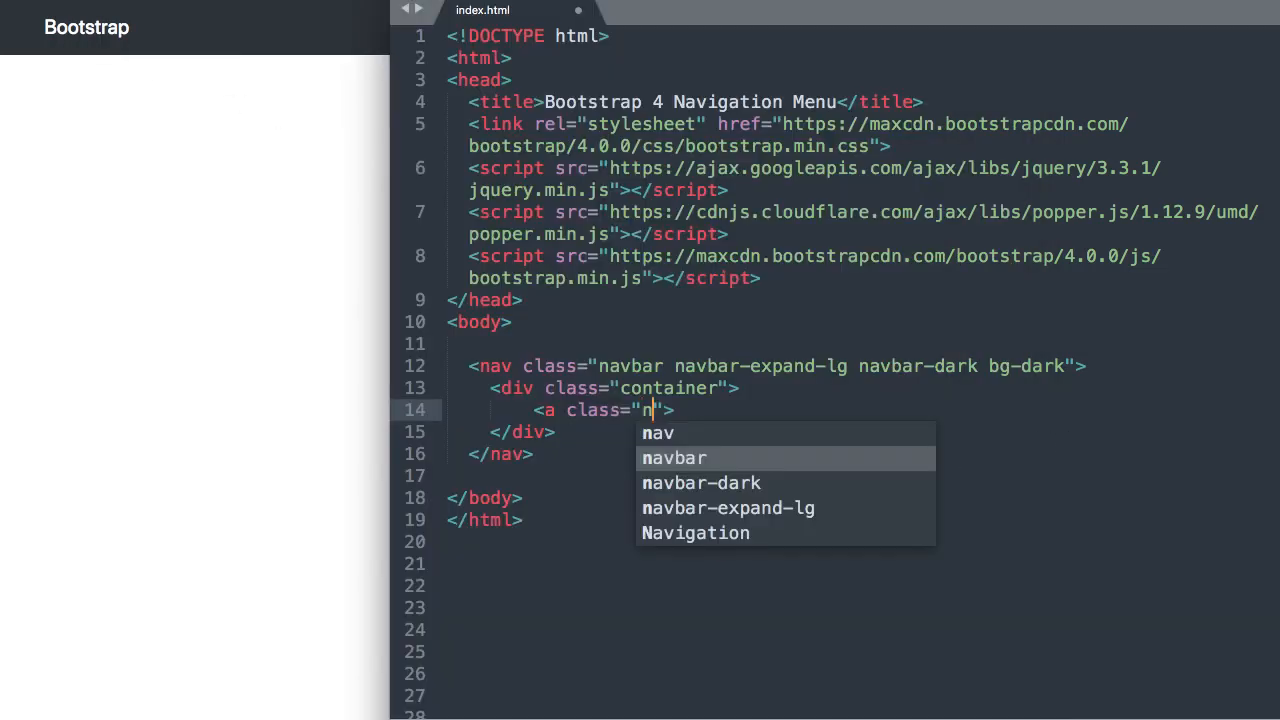
{"action": "type", "text": "avbar-bran"}
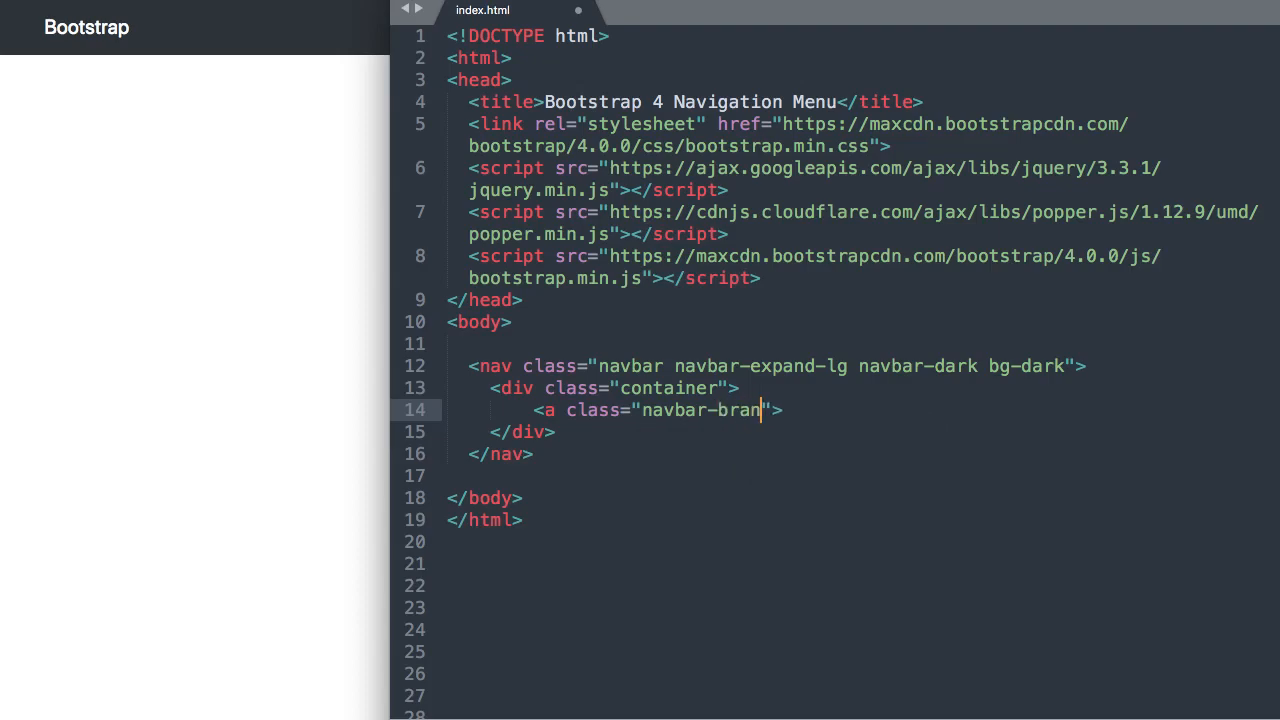
{"action": "type", "text": "d"}
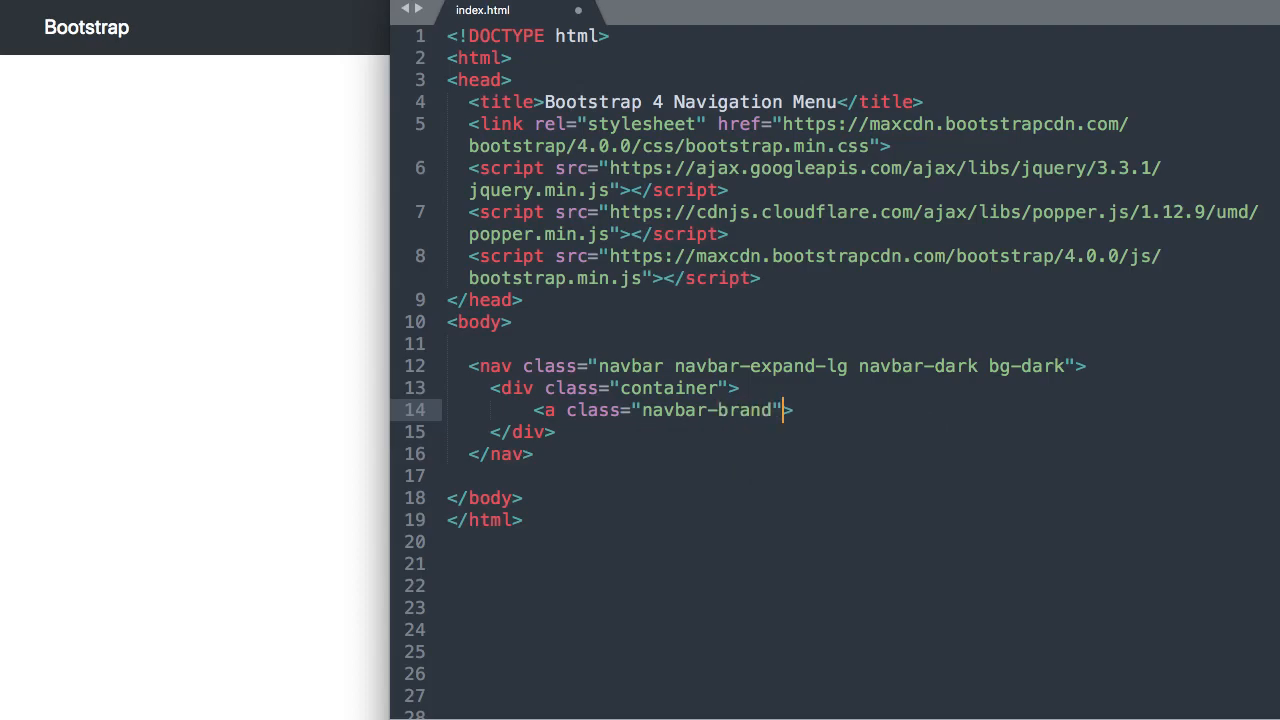
Point the brand link's href to # and give it the text 'Bootstrap', then close it.
{"action": "type", "text": "href=\"\""}
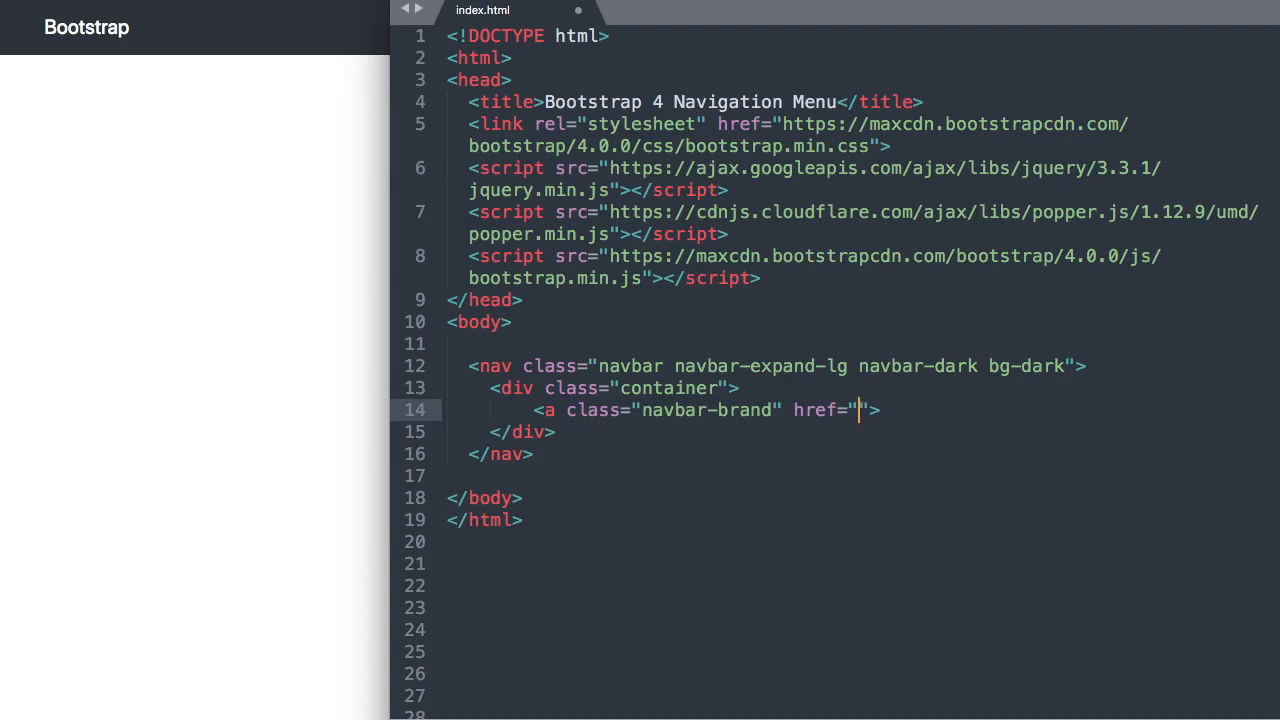
{"action": "type", "text": "index.html"}
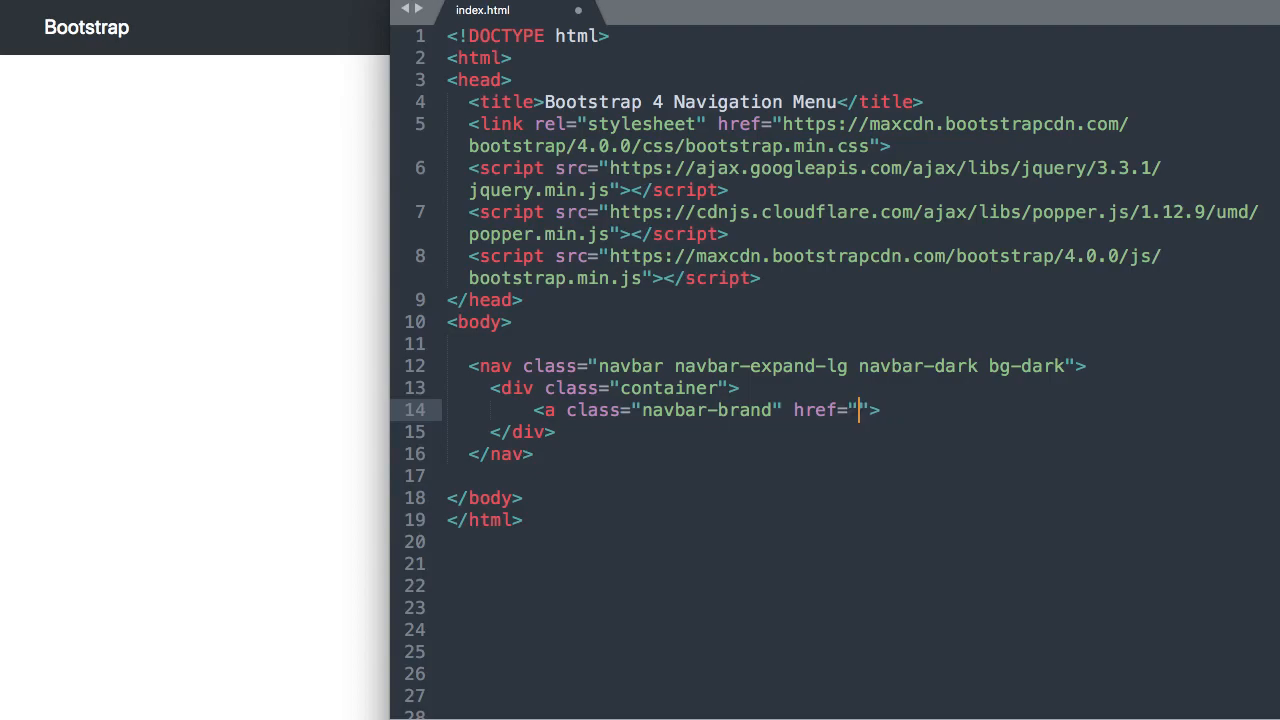
{"action": "type", "text": "#"}
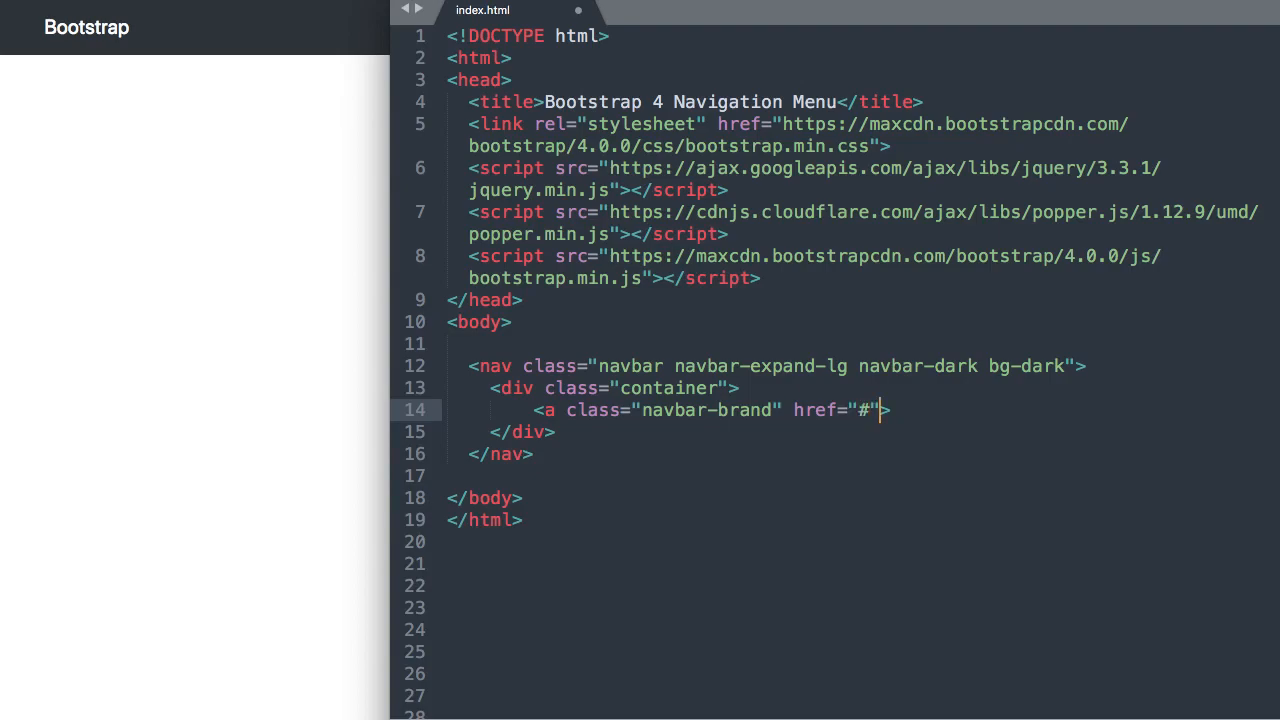
{"action": "type", "text": "Boo"}
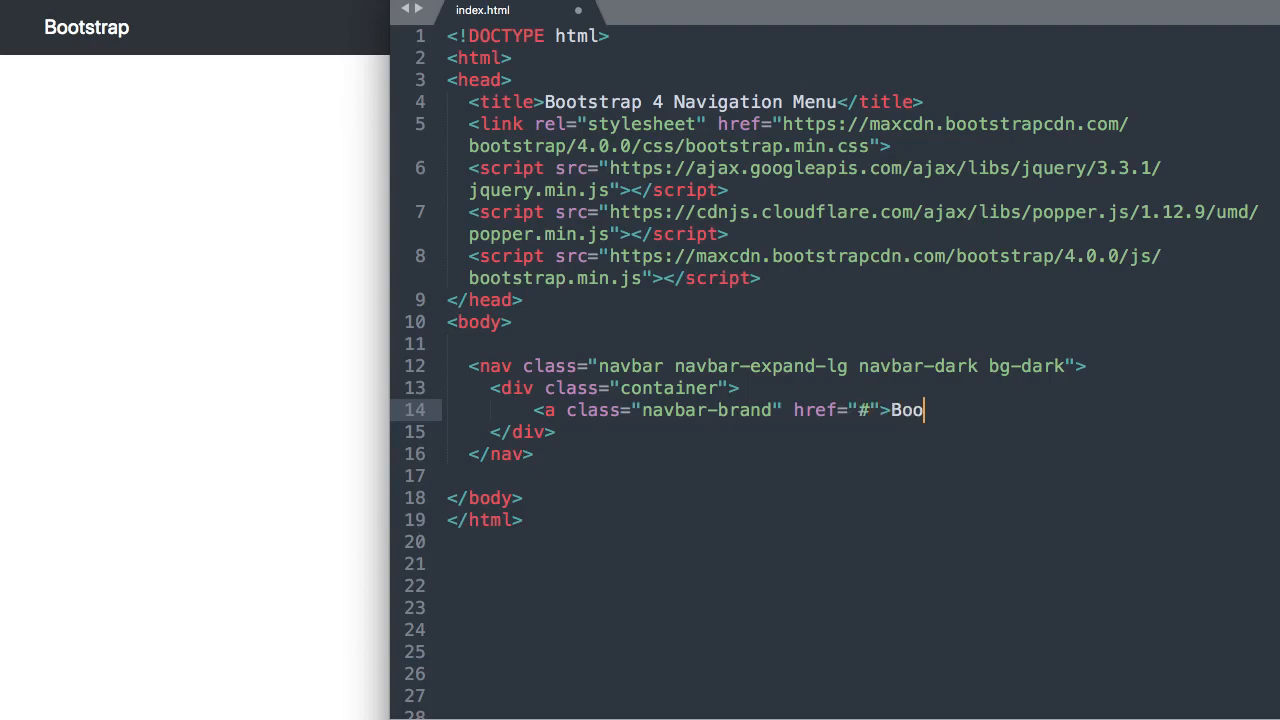
{"action": "type", "text": "tstrap"}
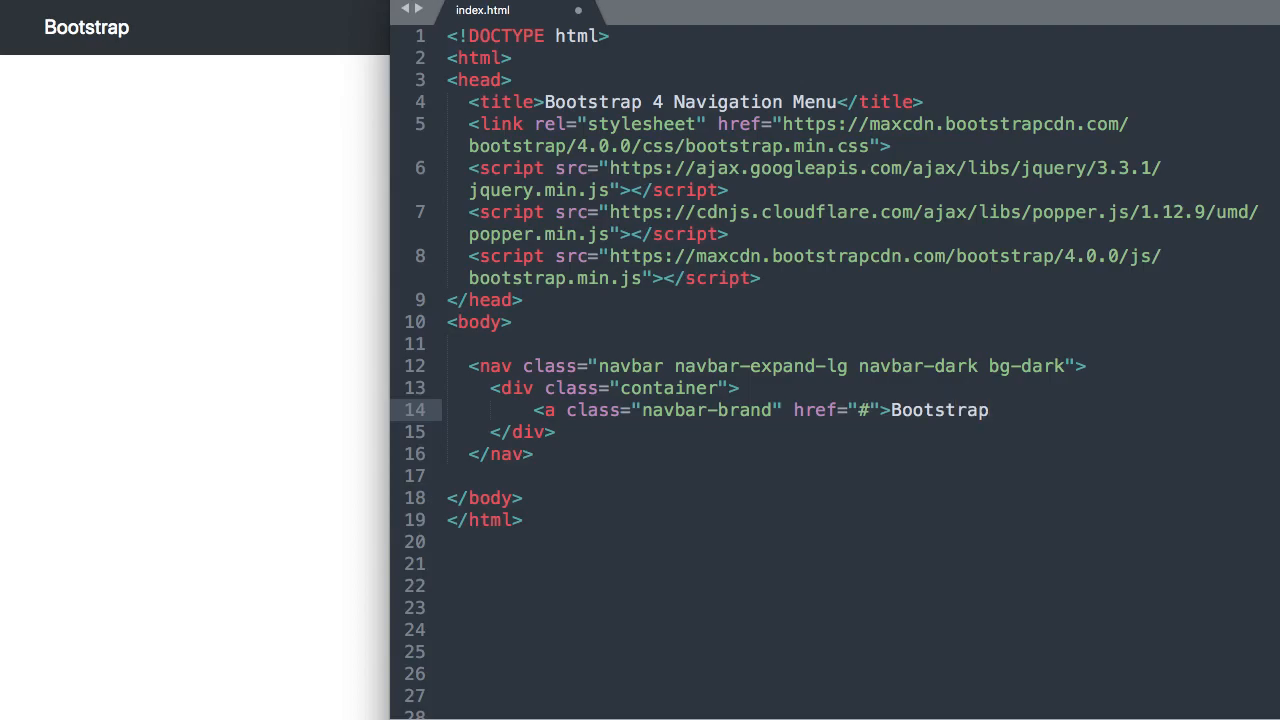
{"action": "type", "text": "</a>"}
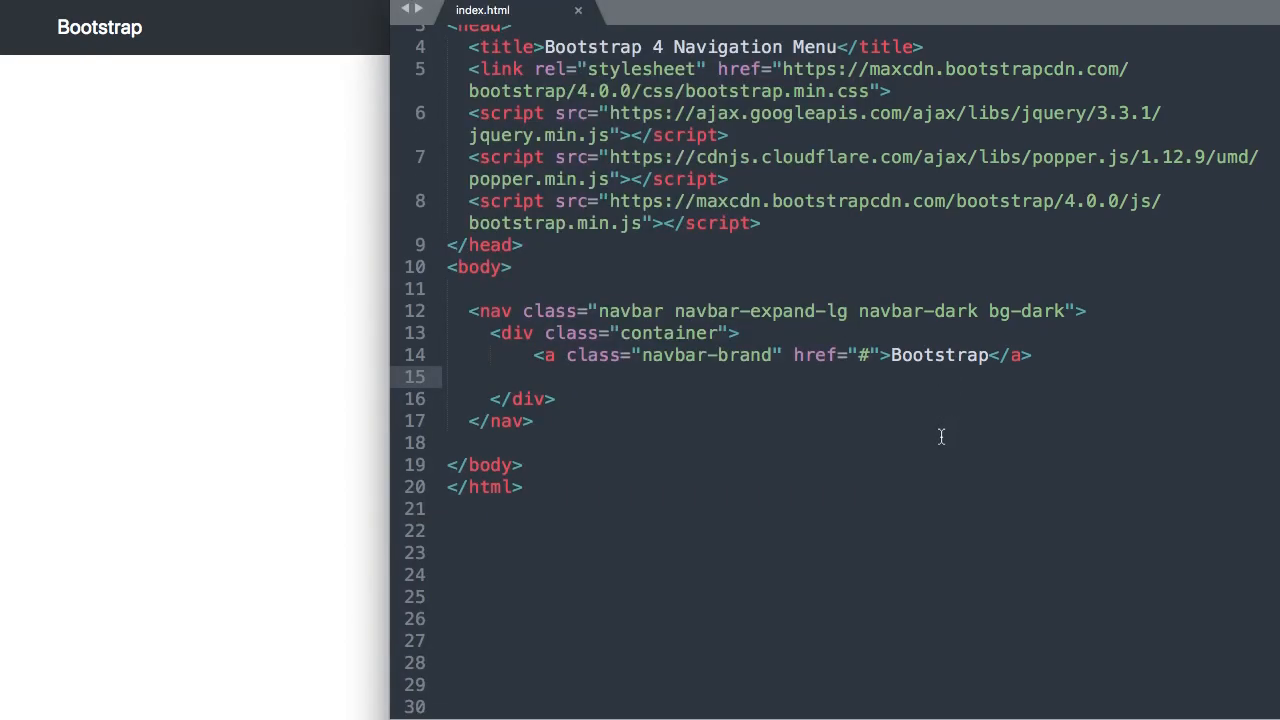
Write <button class="navbar-toggler" type="button" data-toggle="collapse" below the brand link.
{"action": "type", "text": "<"}
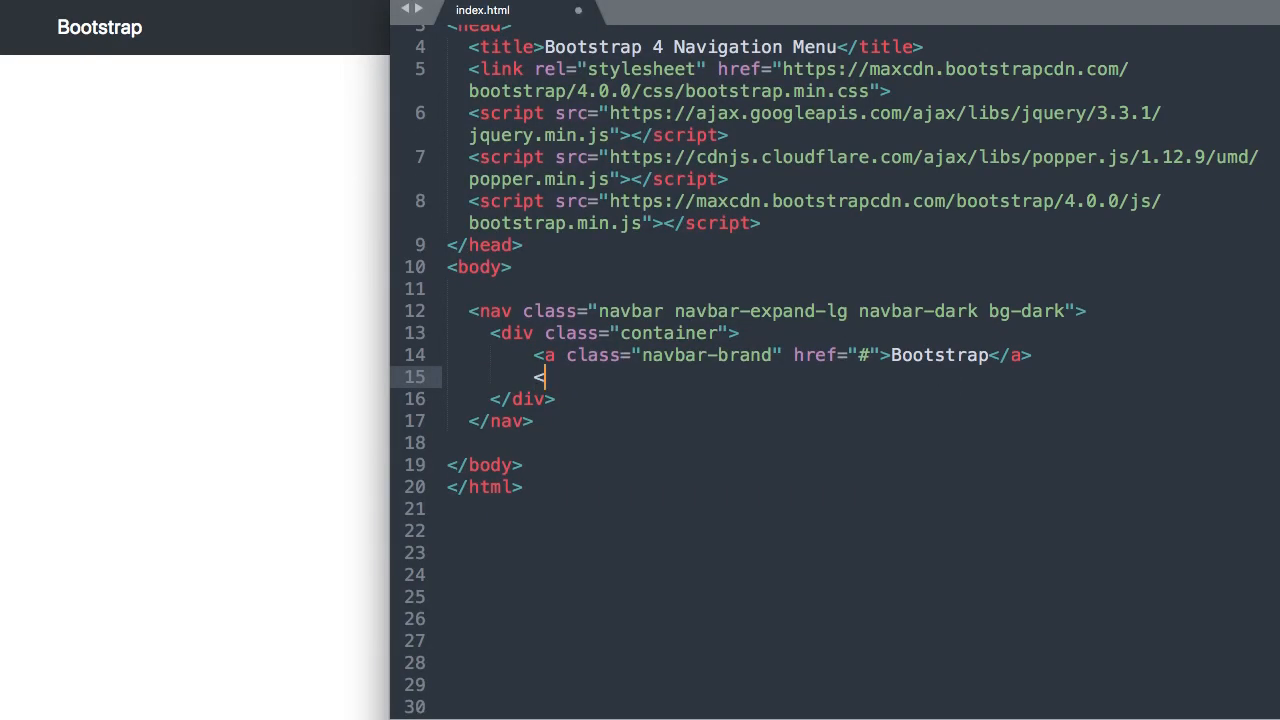
{"action": "type", "text": "<button"}
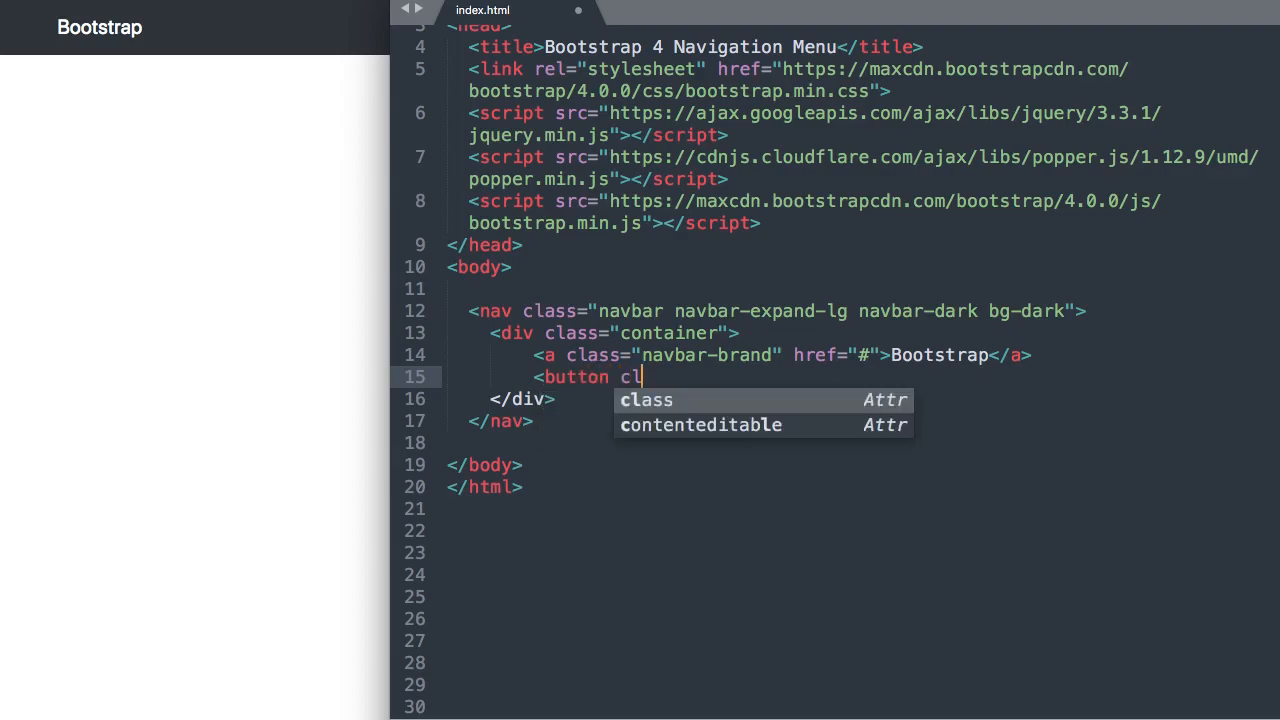
{"action": "type", "text": "class=\"na\">"}
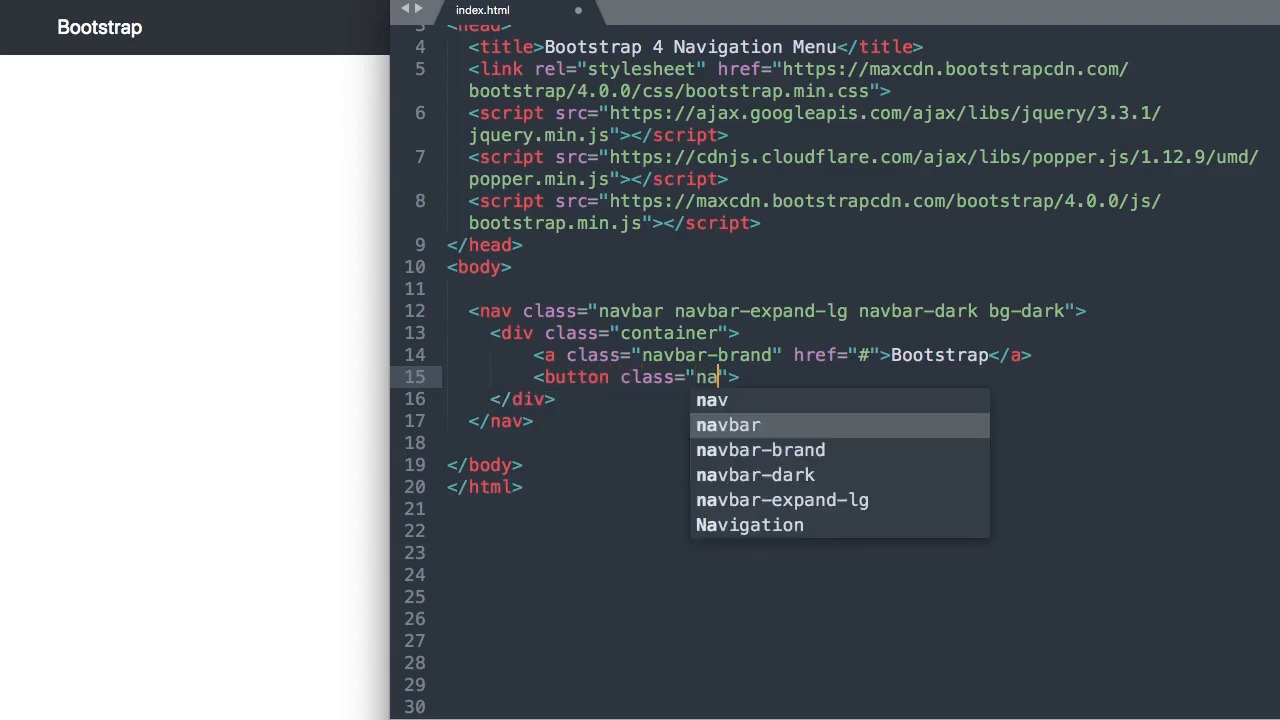
{"action": "key", "text": "Tab"}
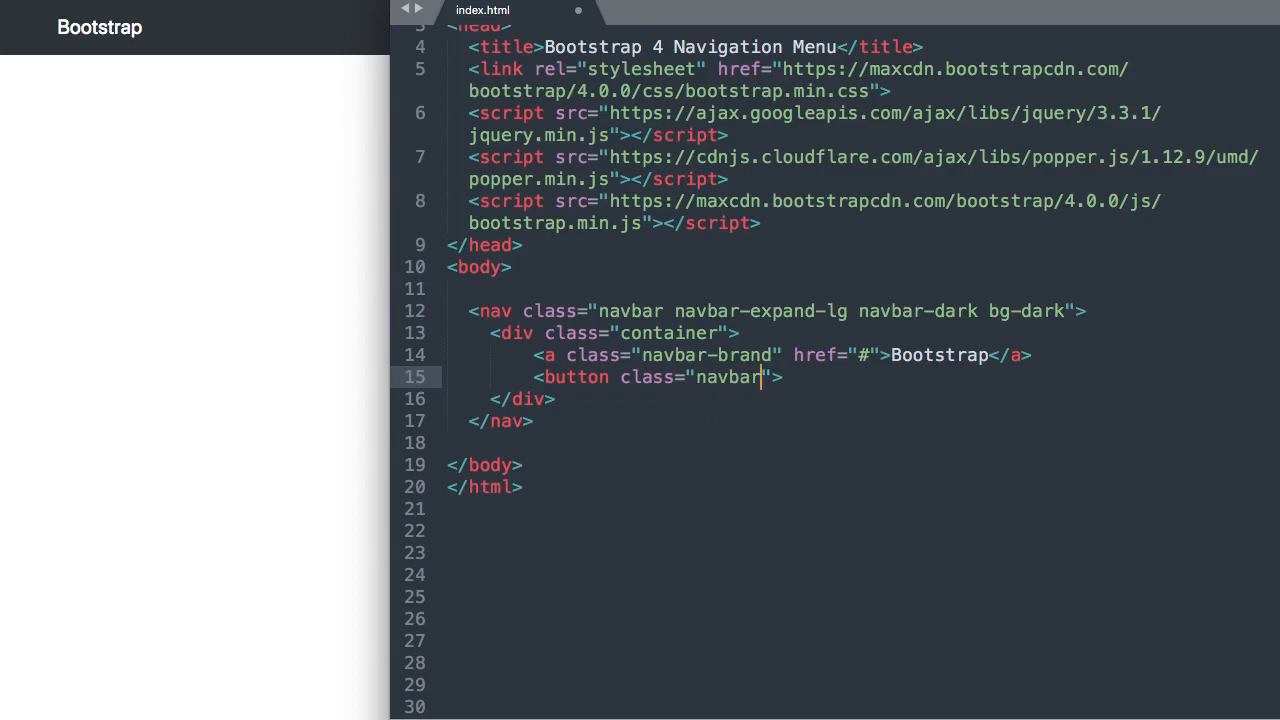
{"action": "type", "text": "-toggler"}
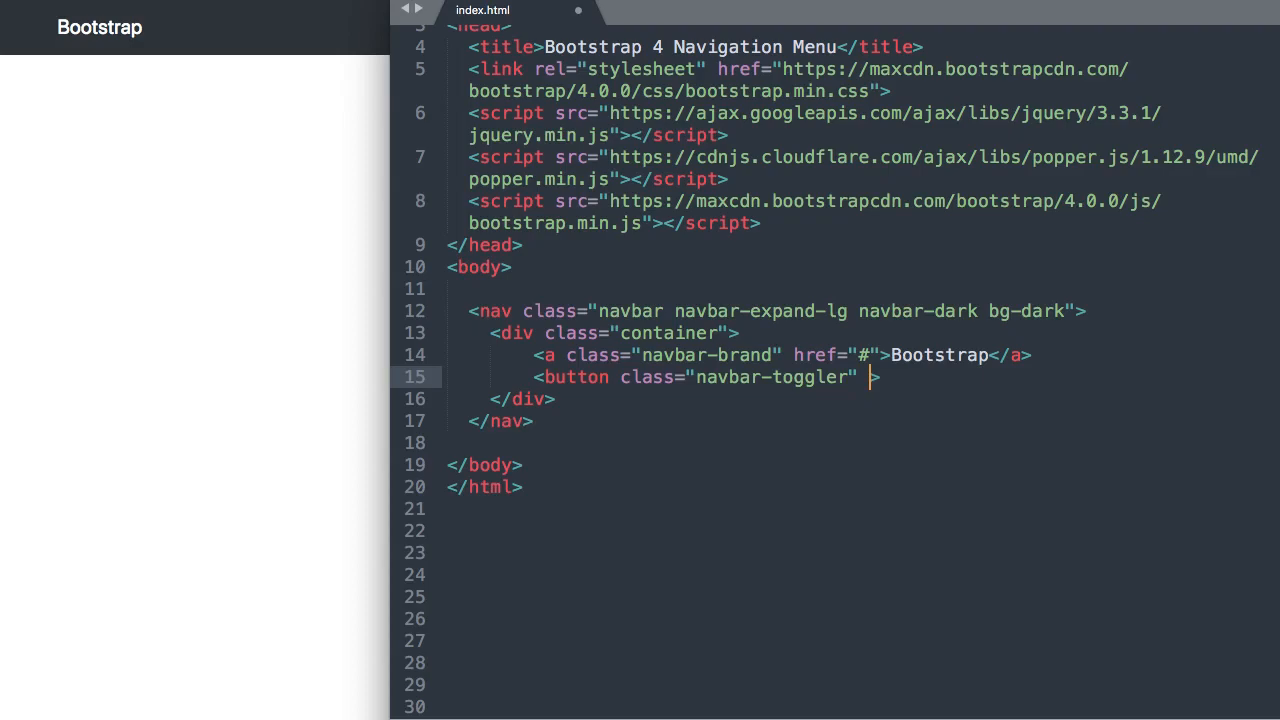
{"action": "type", "text": "type=\"button"}
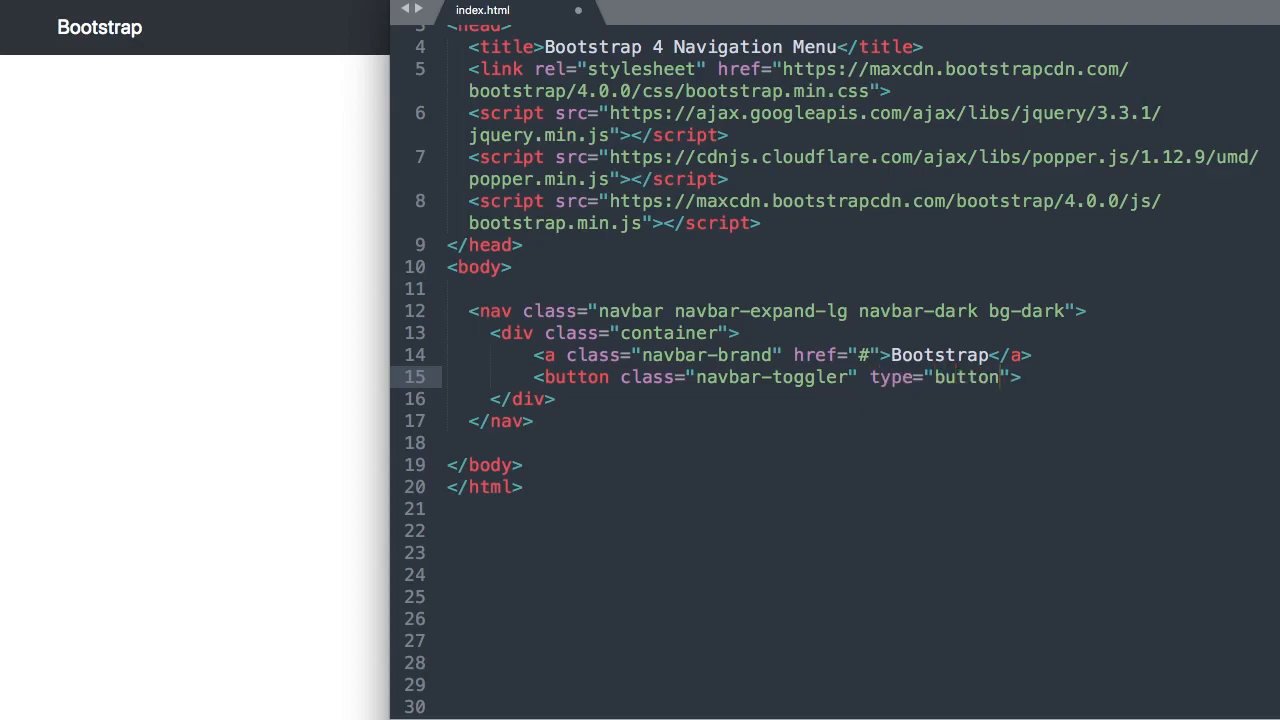
{"action": "type", "text": "data-to"}
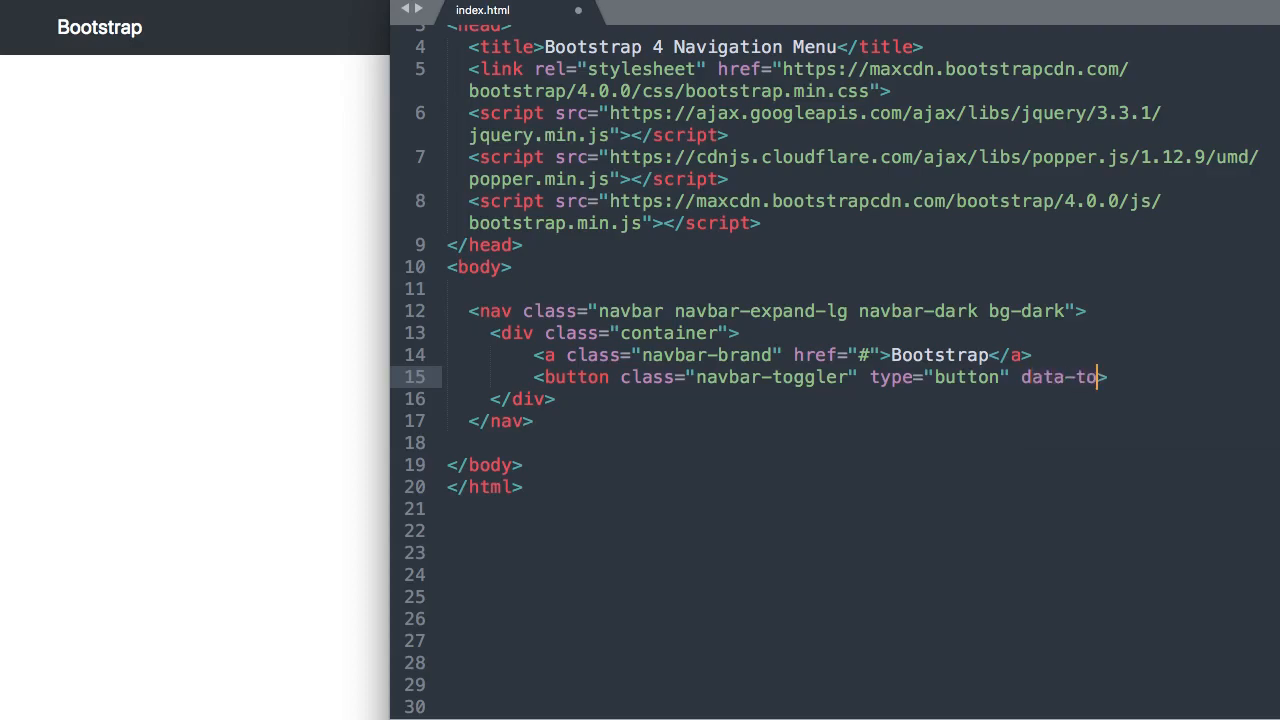
{"action": "type", "text": "ggle=\"collapse\""}
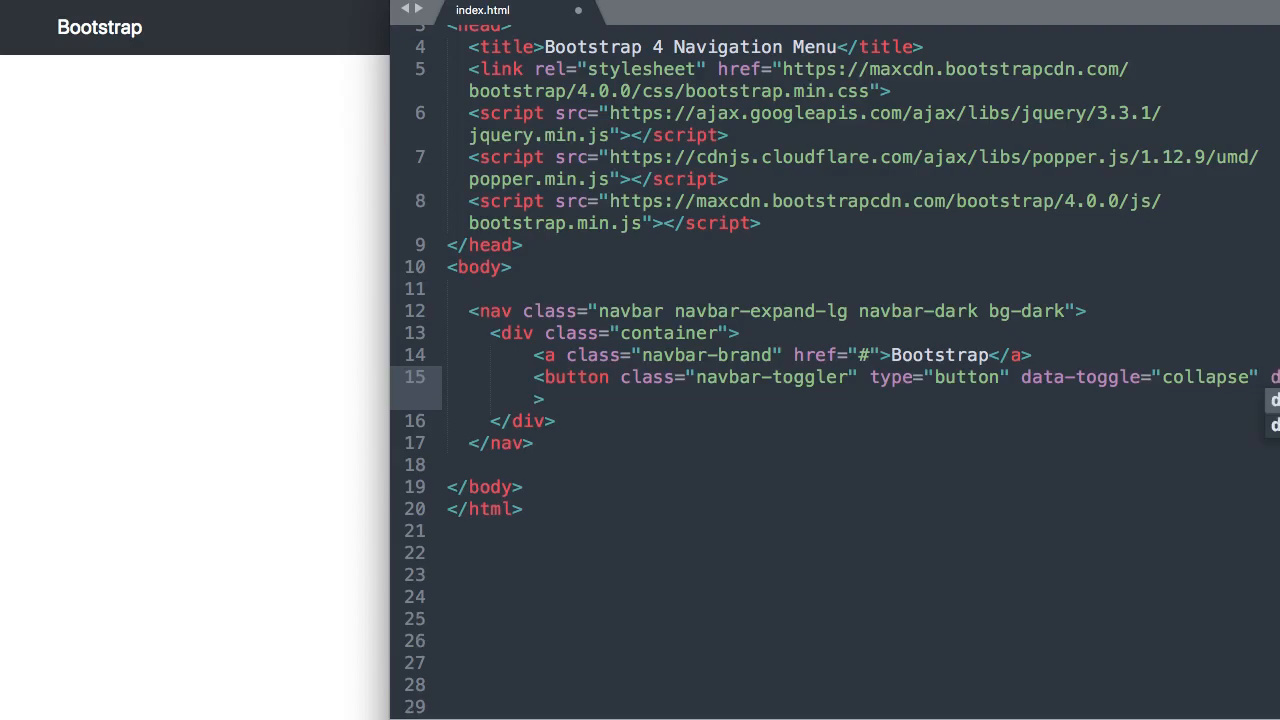
Add data-target="#navbarResponsive" and aria-controls="navbarResponsive" to the toggler button.
{"action": "type", "text": "data-ta"}
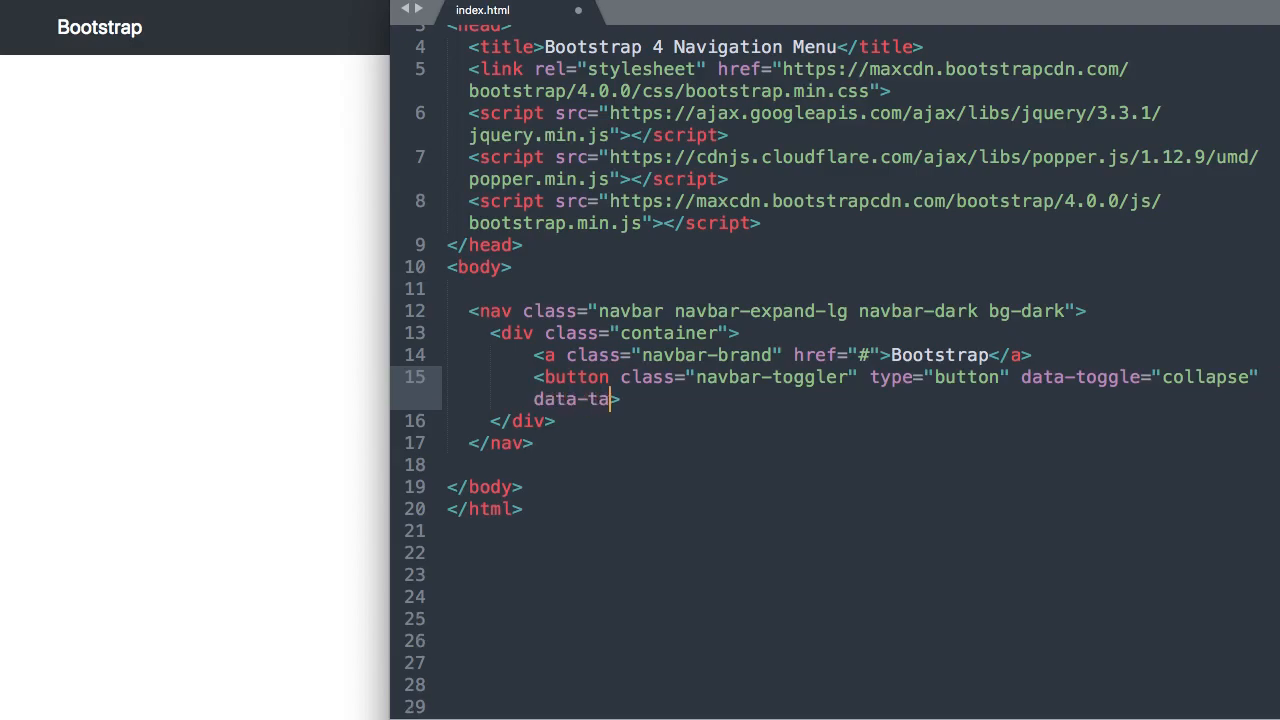
{"action": "type", "text": "rget=\"\""}
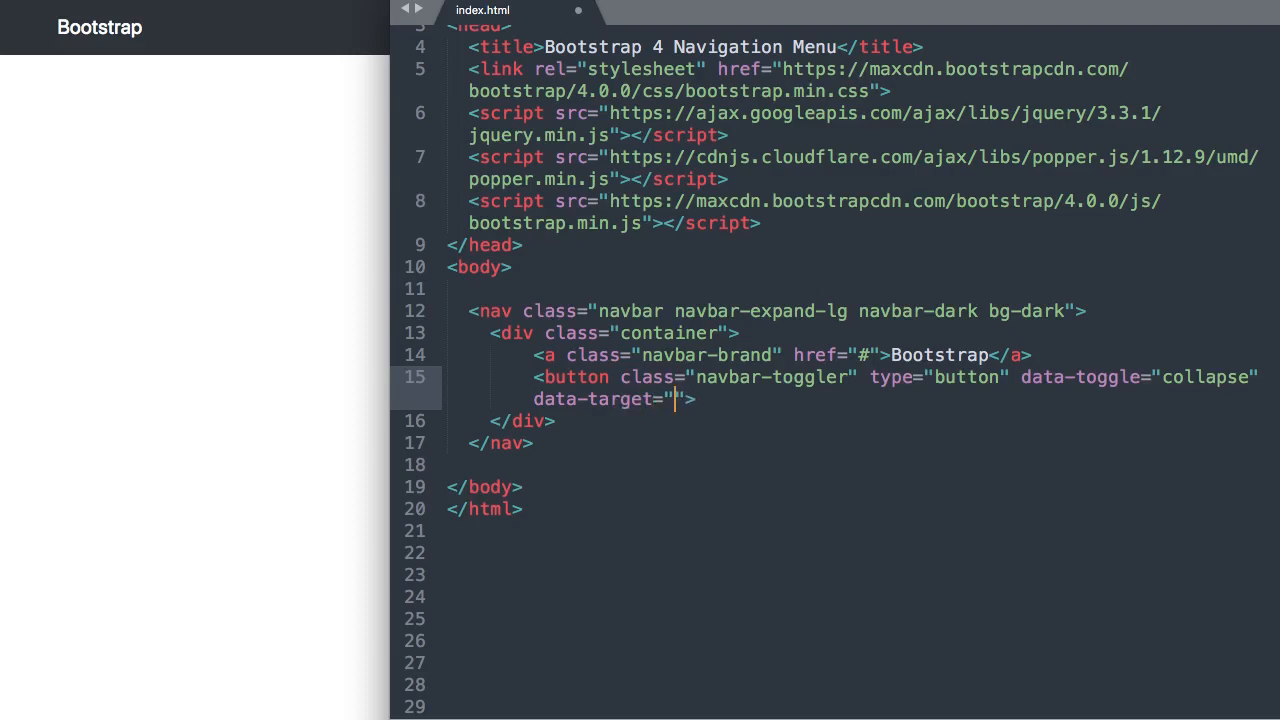
{"action": "type", "text": "#"}
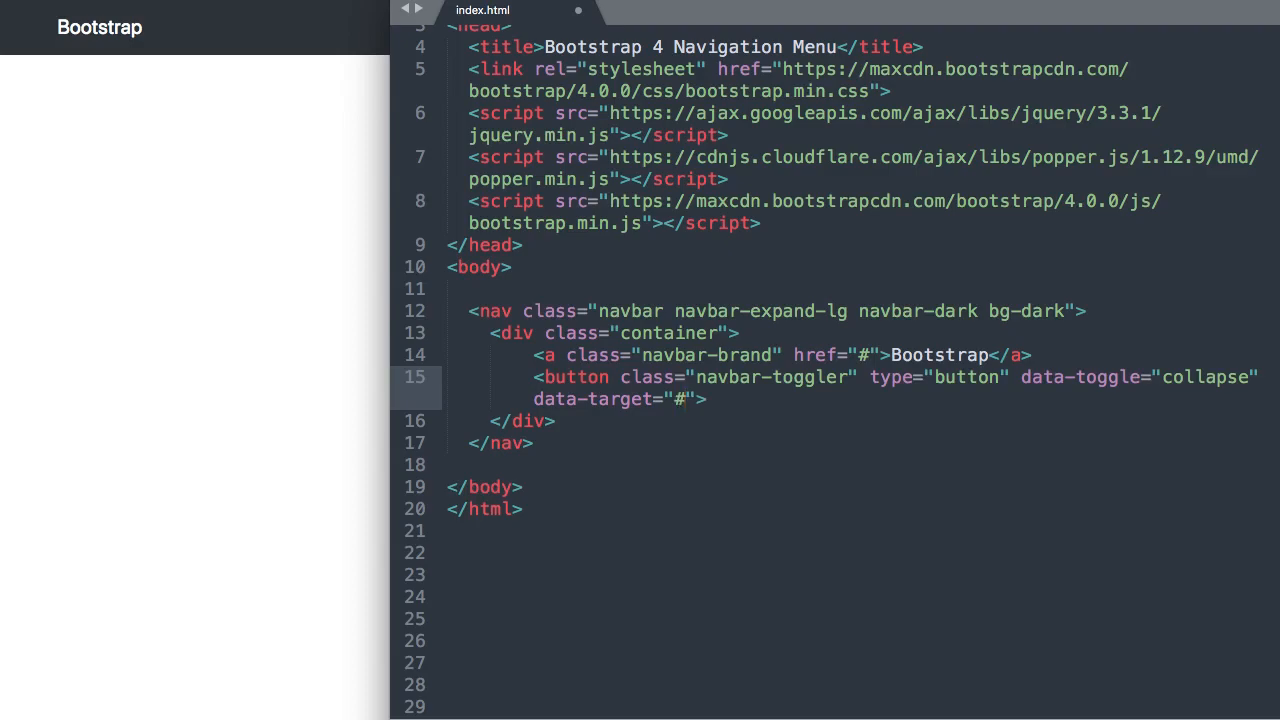
{"action": "type", "text": "navbarR"}
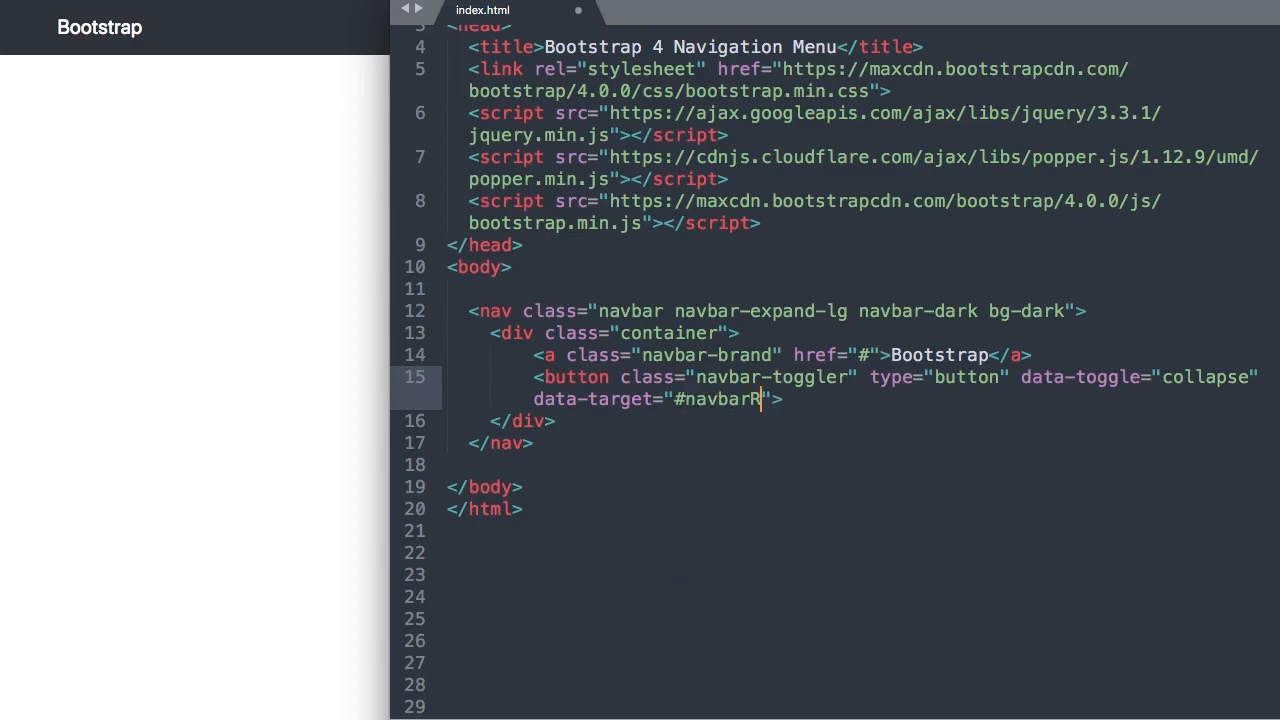
{"action": "type", "text": "esponsive"}
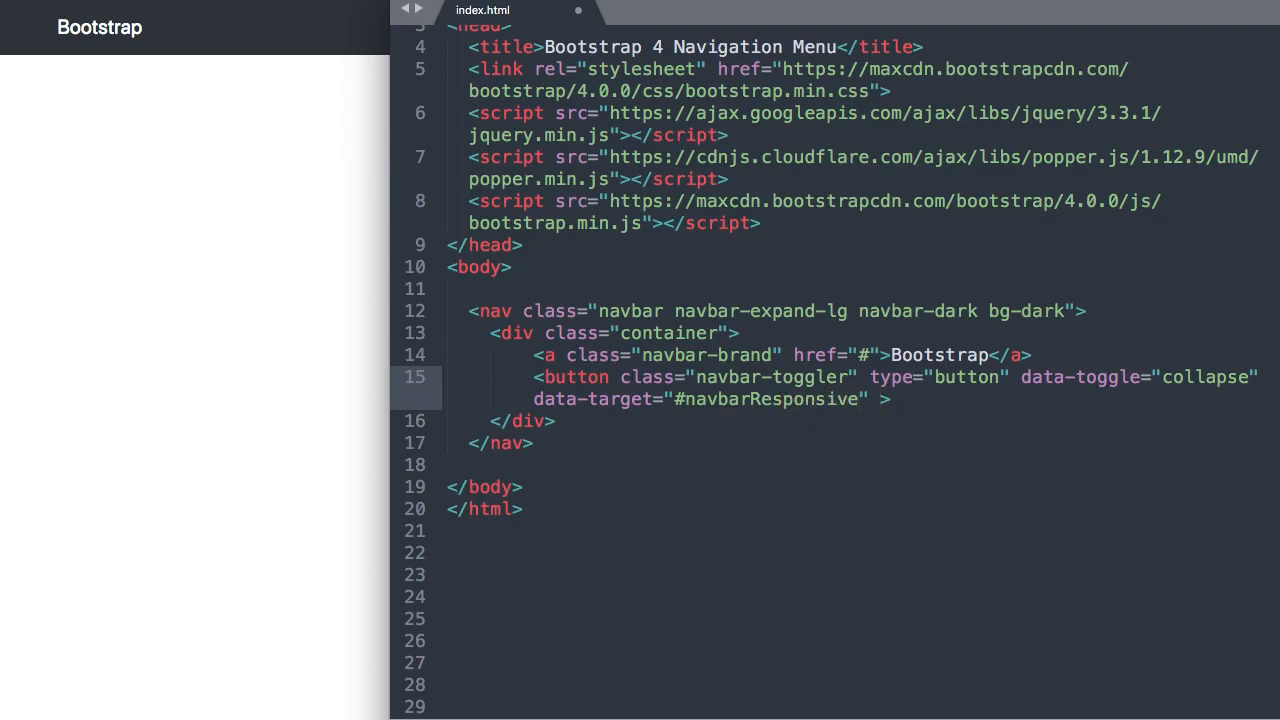
{"action": "type", "text": "aria"}
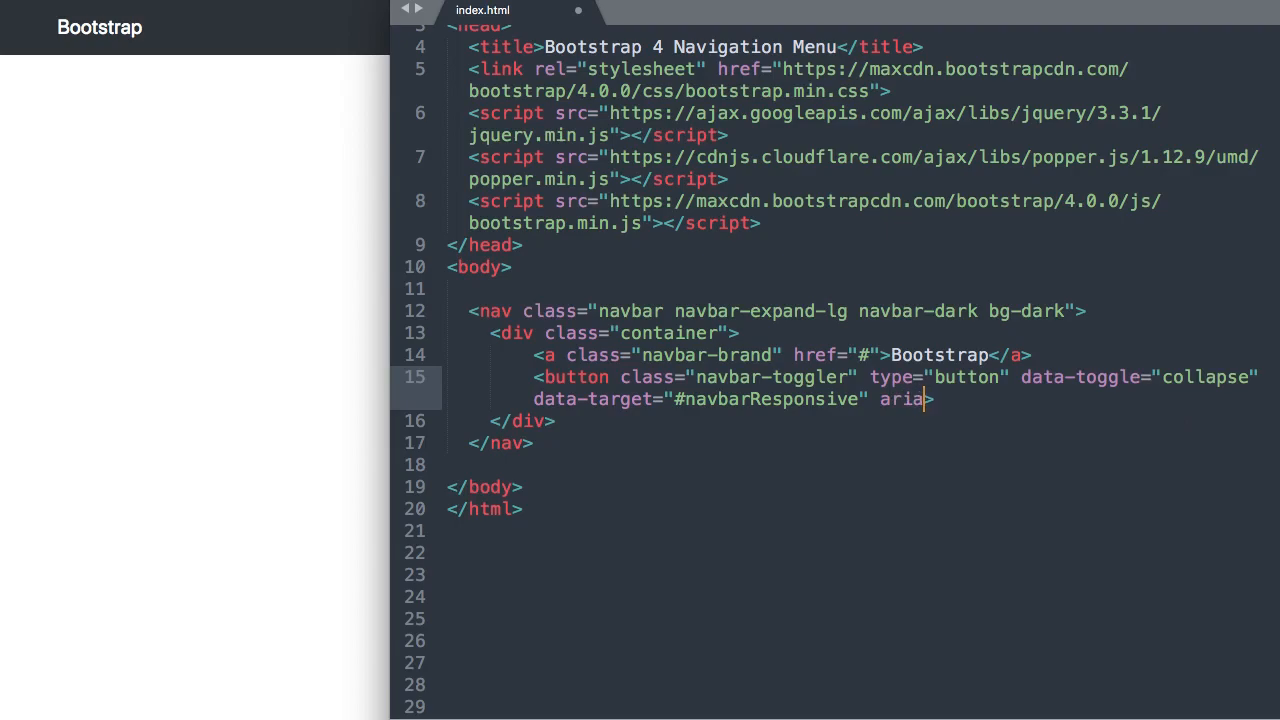
{"action": "type", "text": "-controls>"}
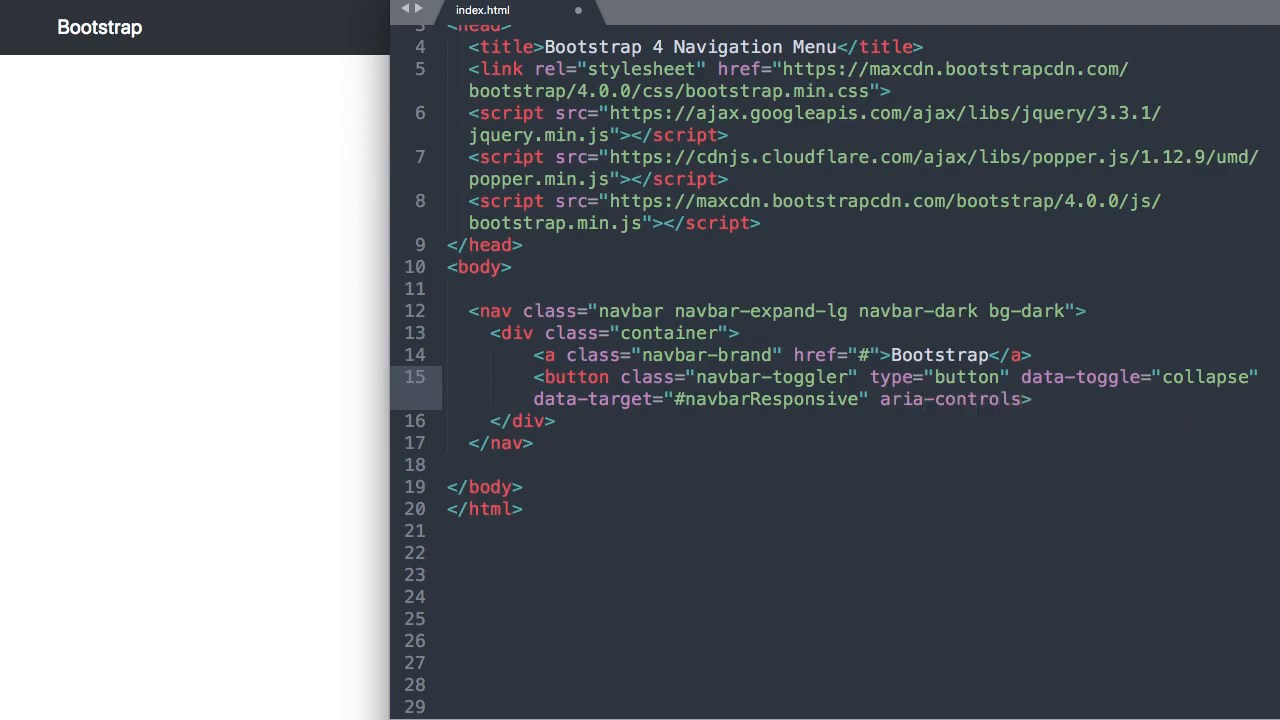
{"action": "type", "text": "\"\""}
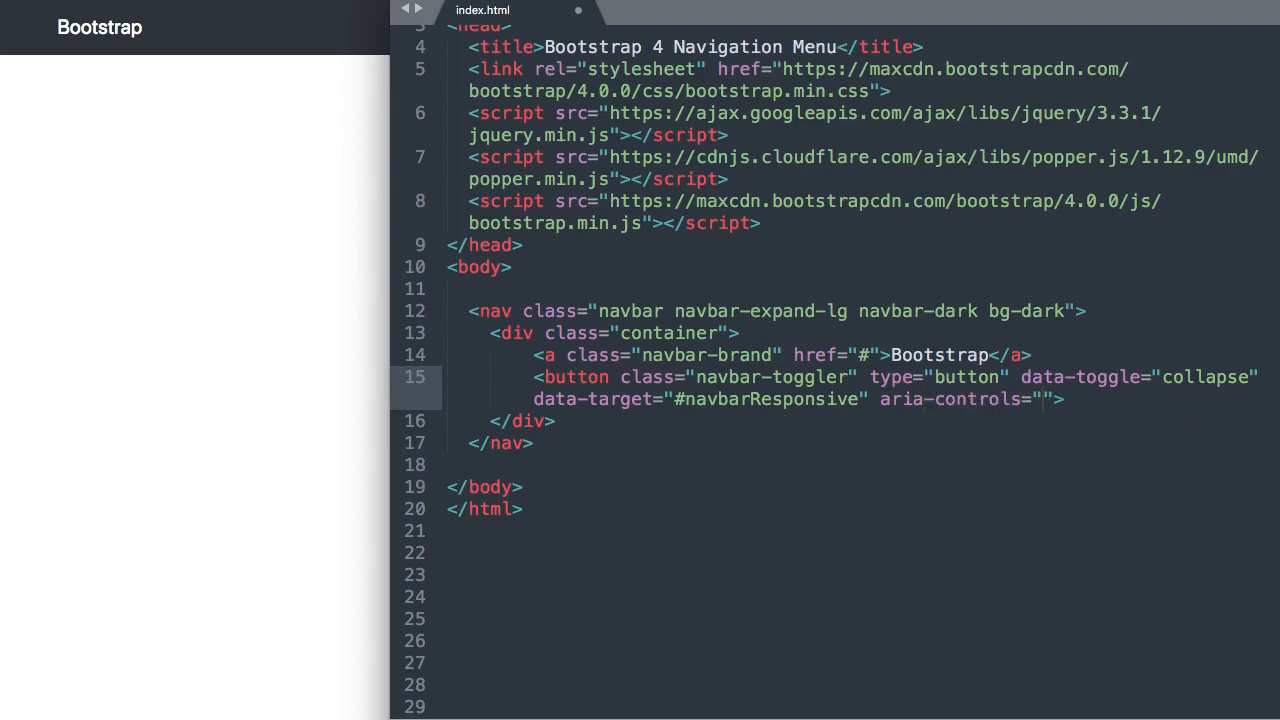
{"action": "type", "text": "navbarR"}
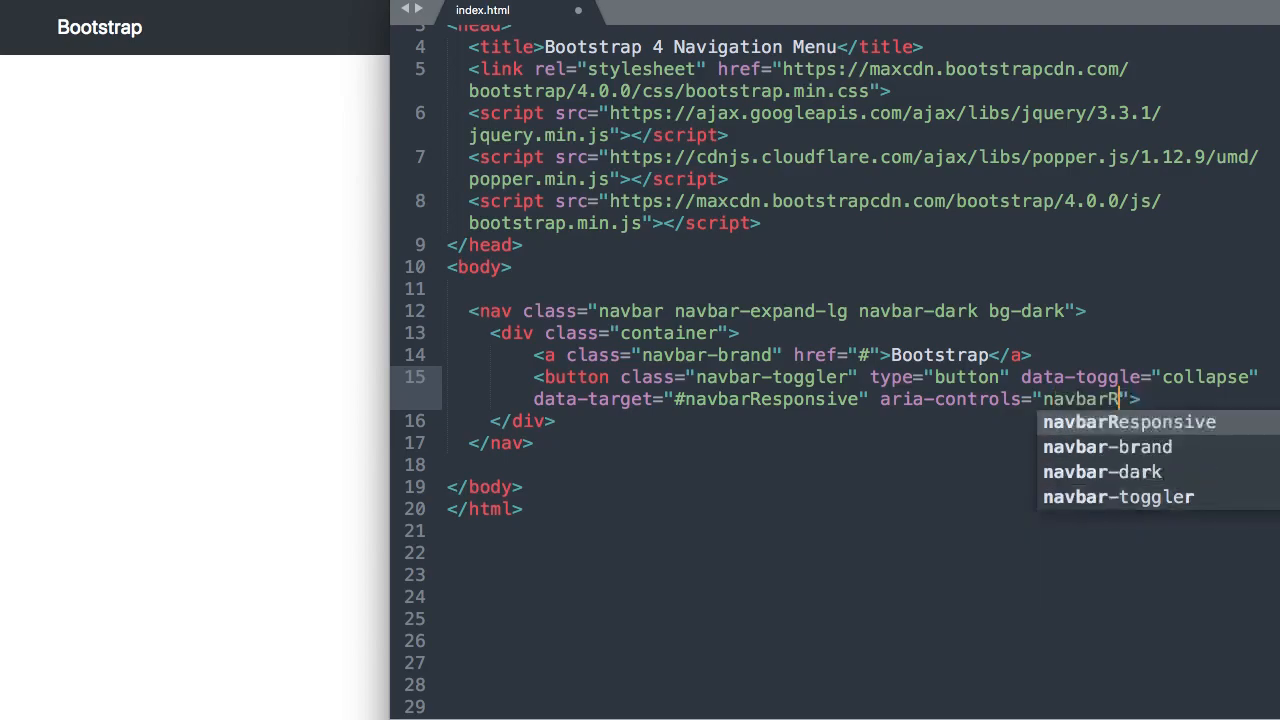
{"action": "key", "text": "Tab"}
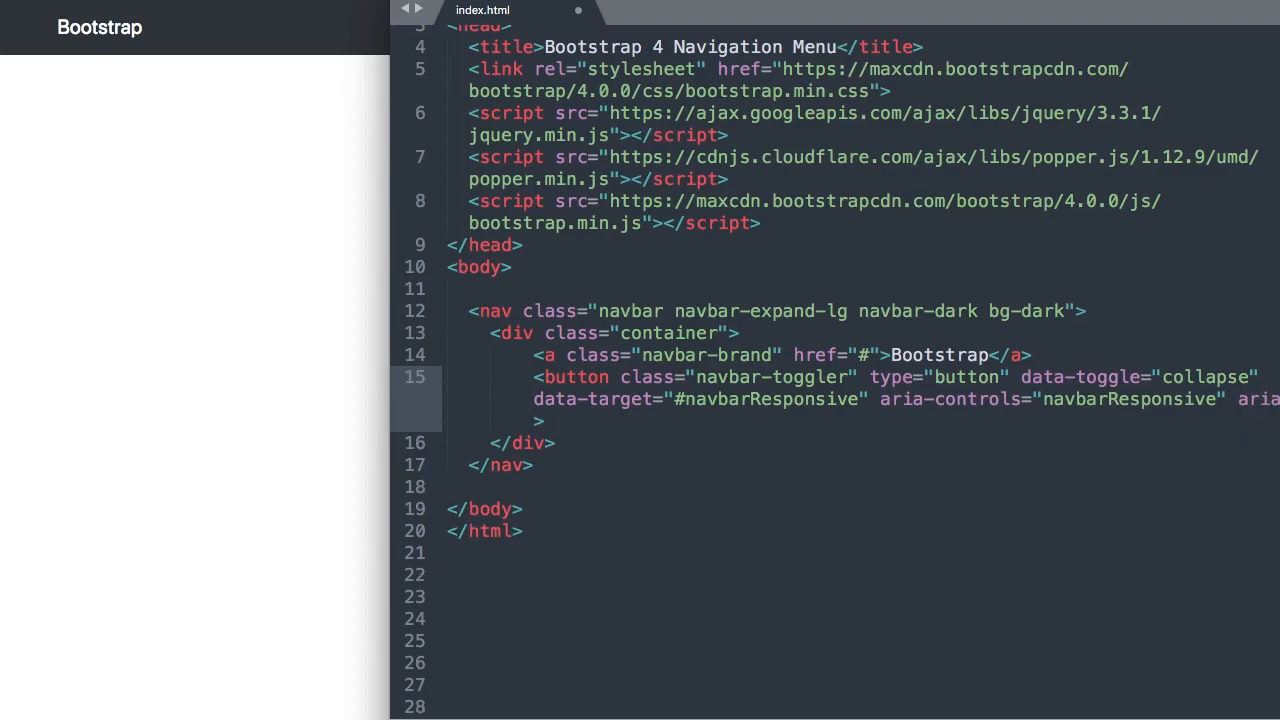
Add aria-expanded="false" and aria-label="Toggle navigation", then start a new line inside the button.
{"action": "type", "text": "aria-expand"}
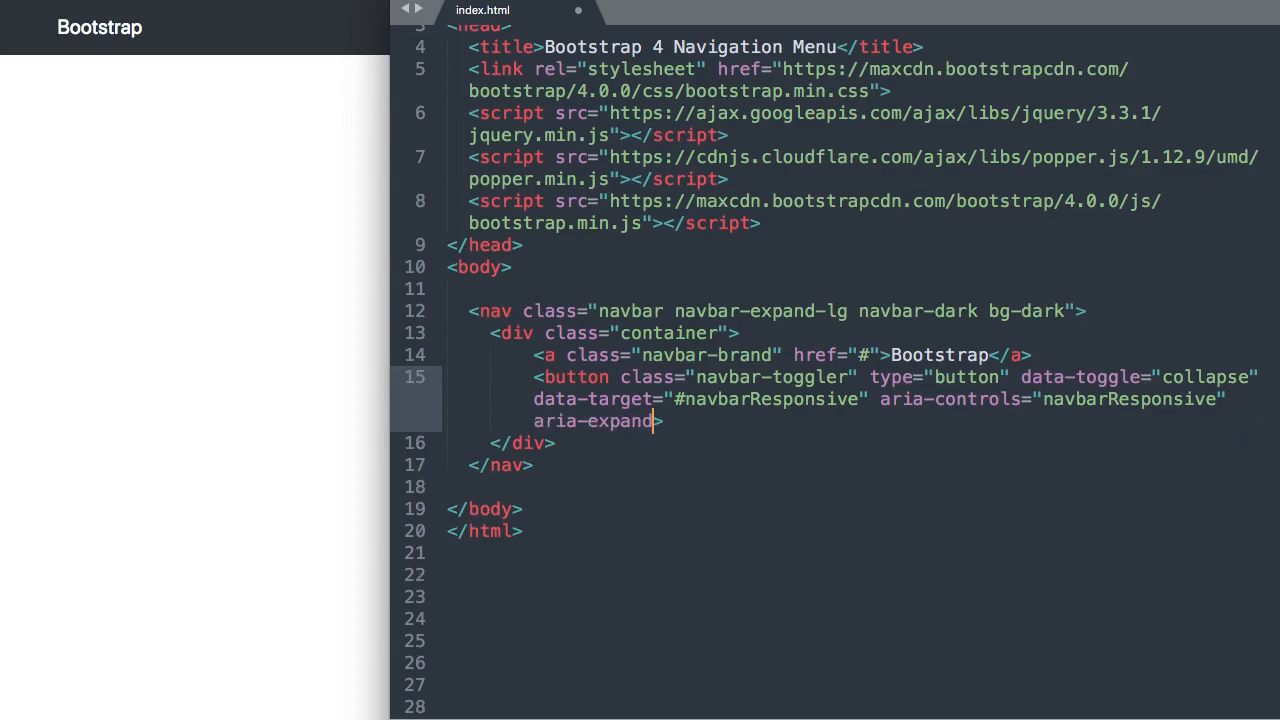
{"action": "type", "text": "ed="}
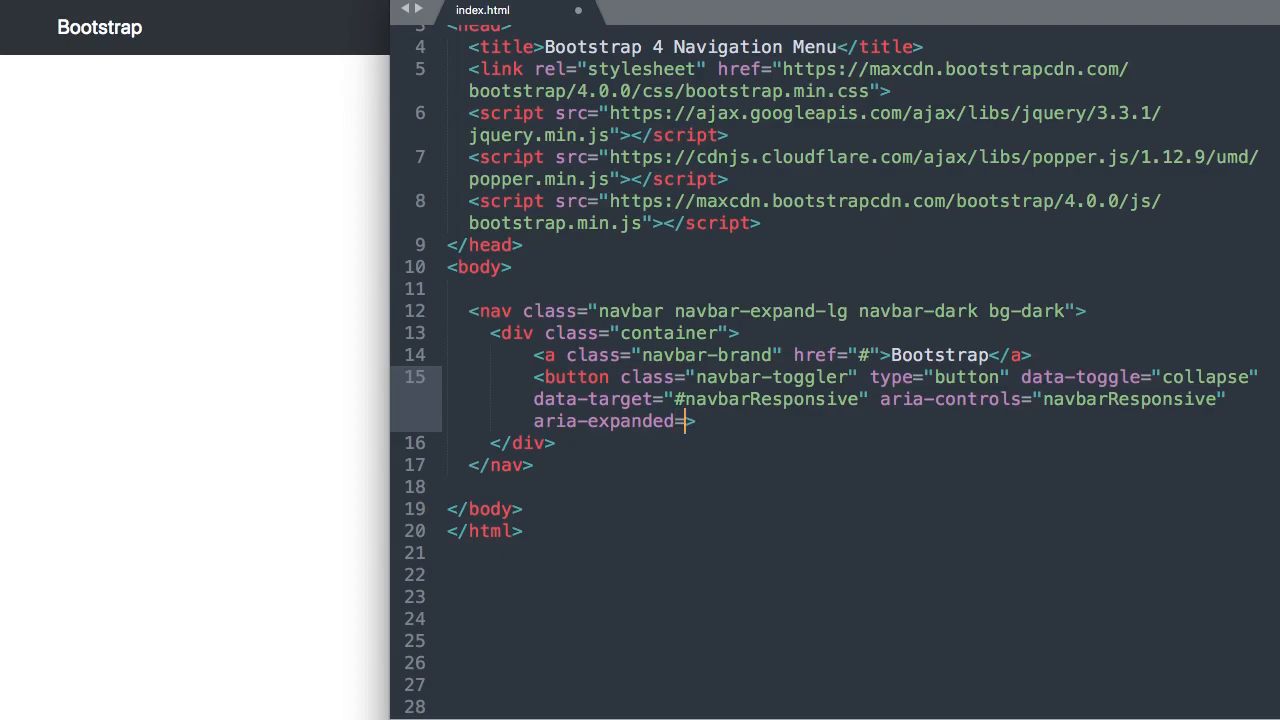
{"action": "type", "text": "\"f\""}
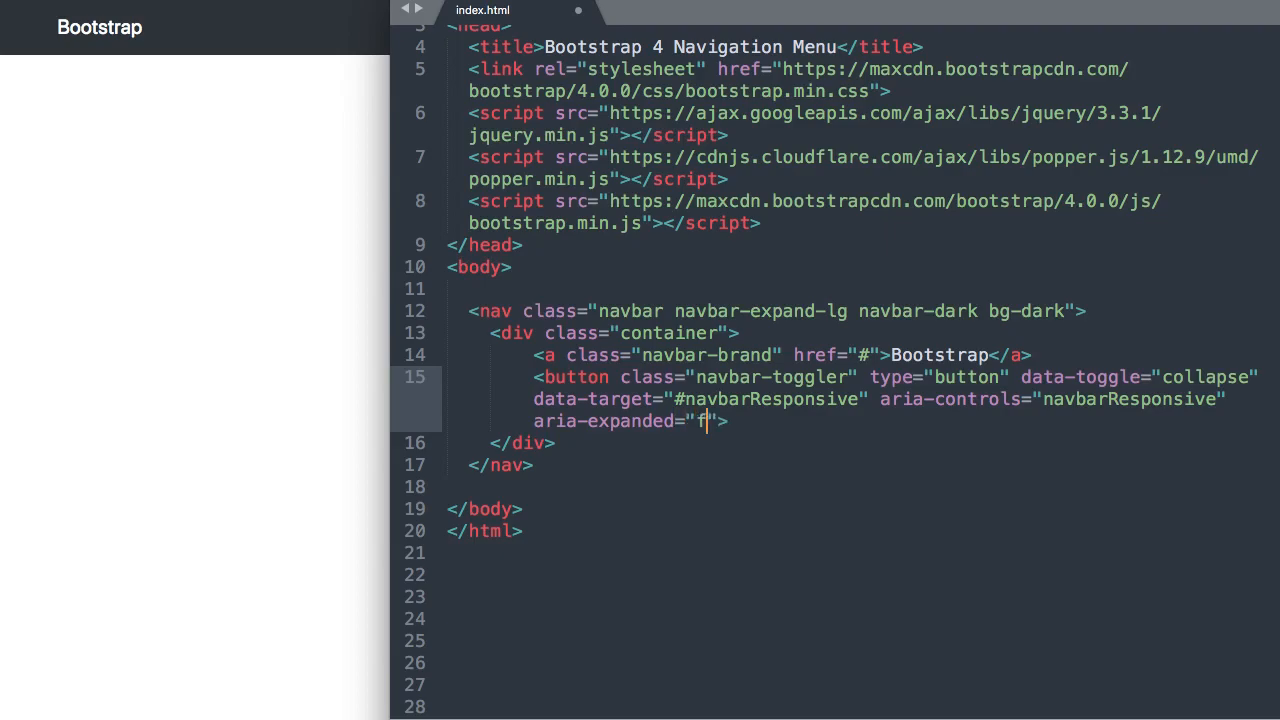
{"action": "type", "text": "alse"}
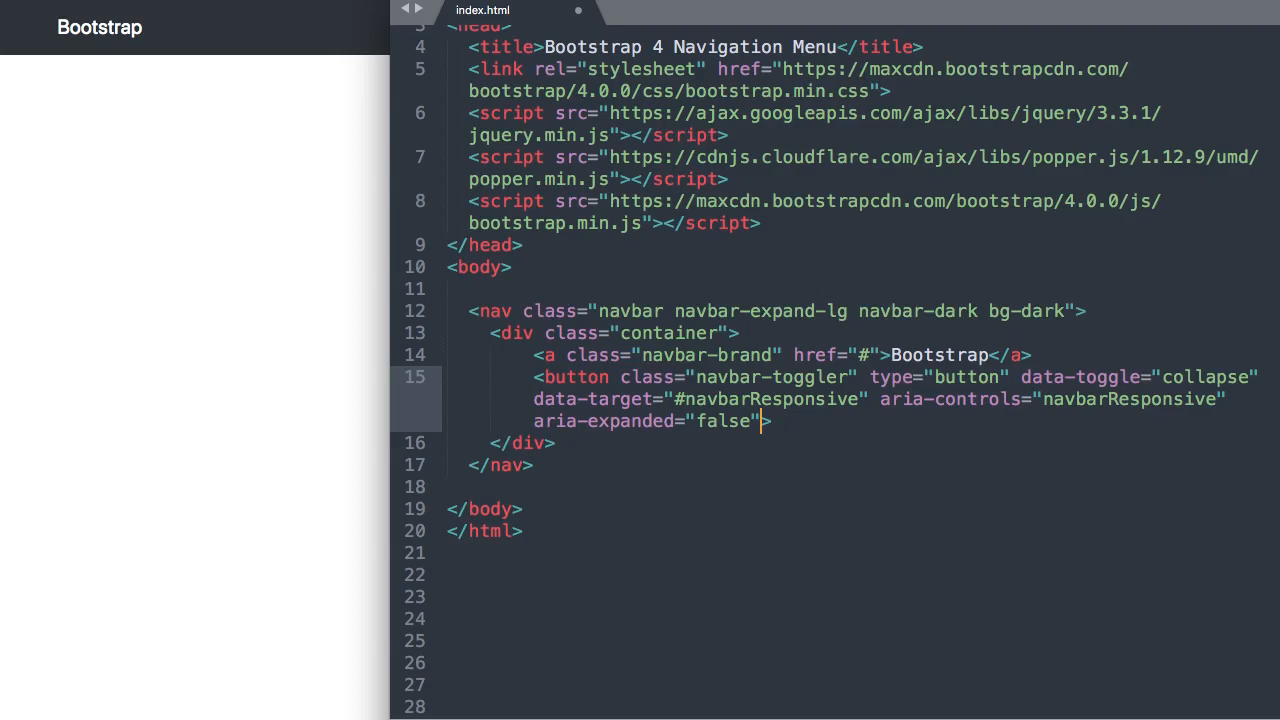
{"action": "type", "text": "aria"}
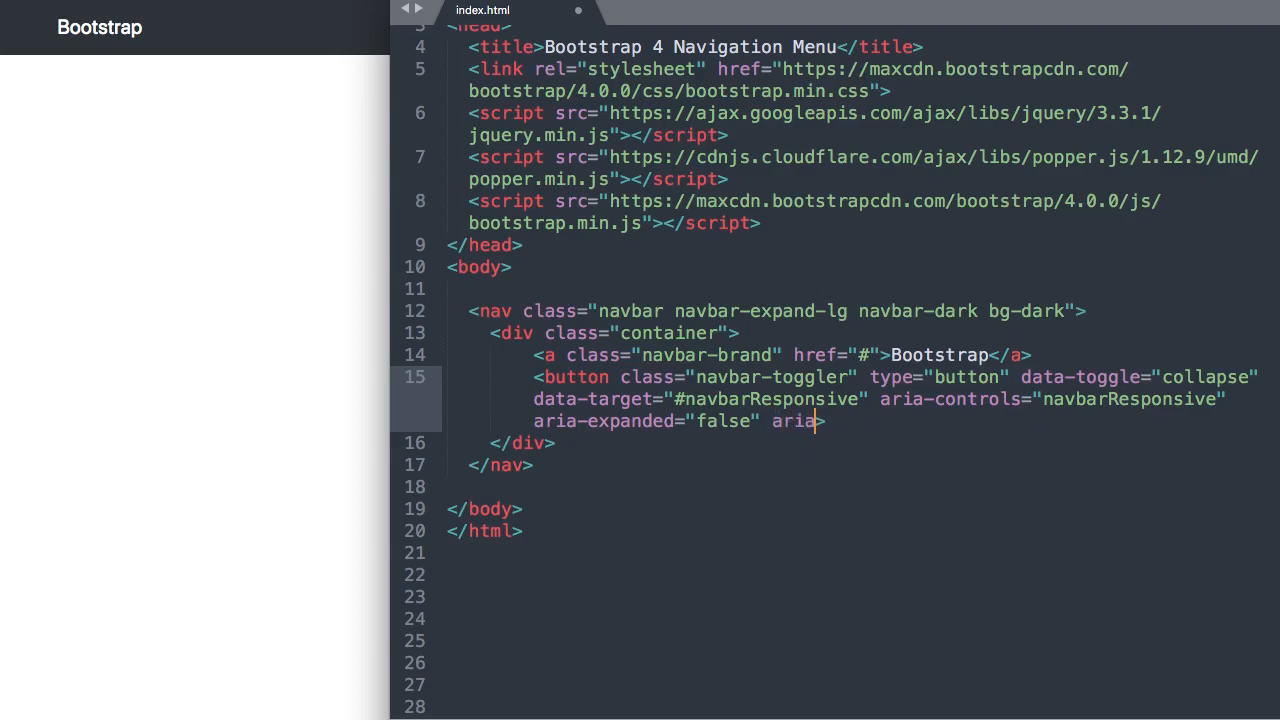
{"action": "type", "text": "-label=\""}
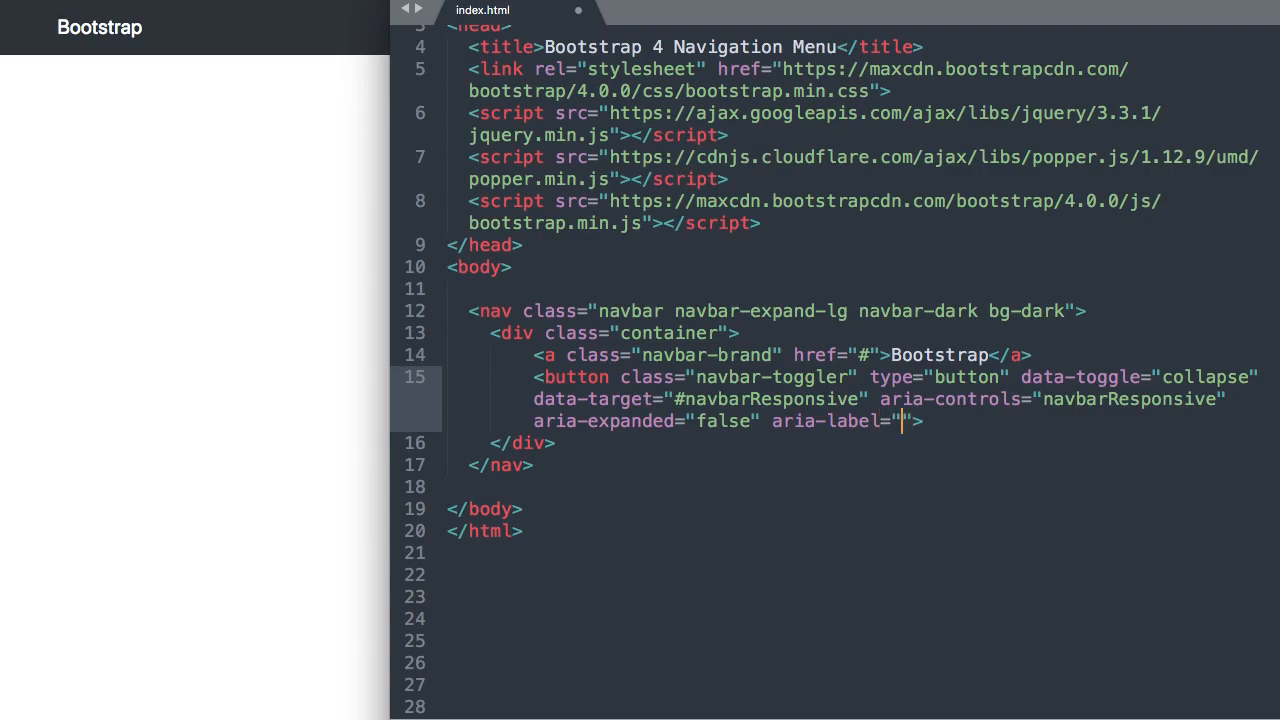
{"action": "type", "text": "Toggle navi"}
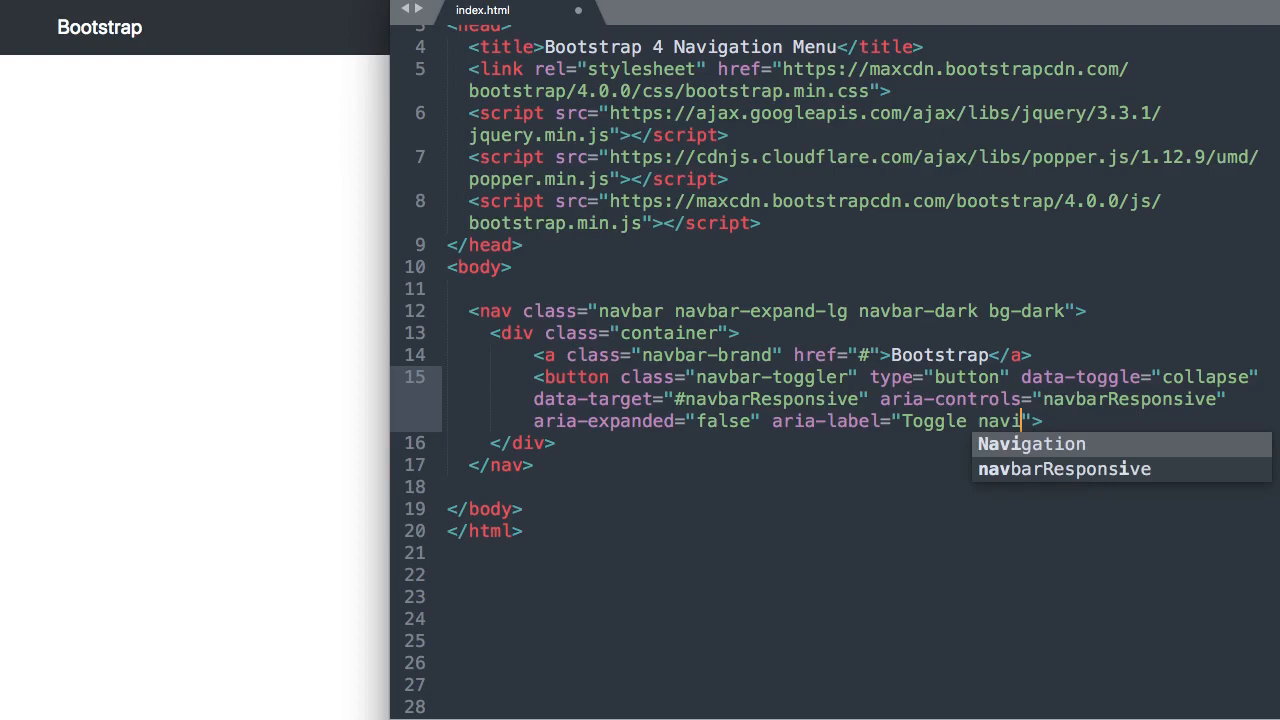
{"action": "type", "text": "gation"}
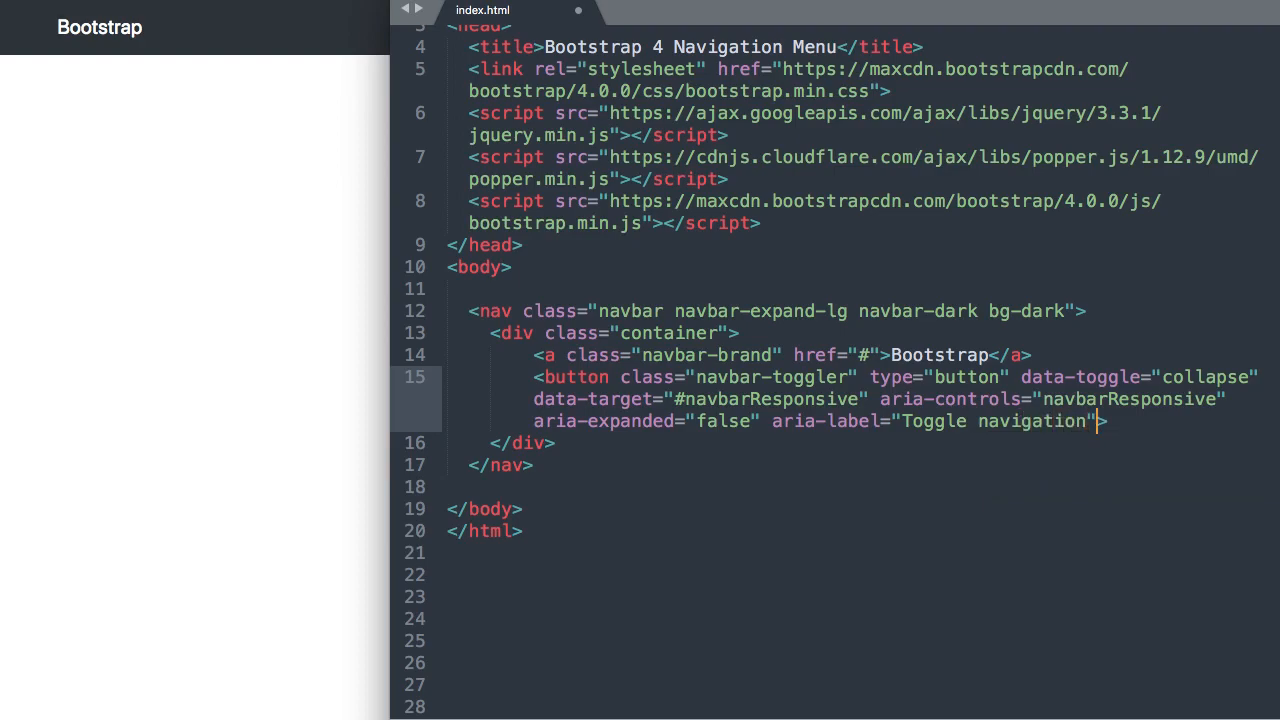
{"action": "key", "text": "enter"}
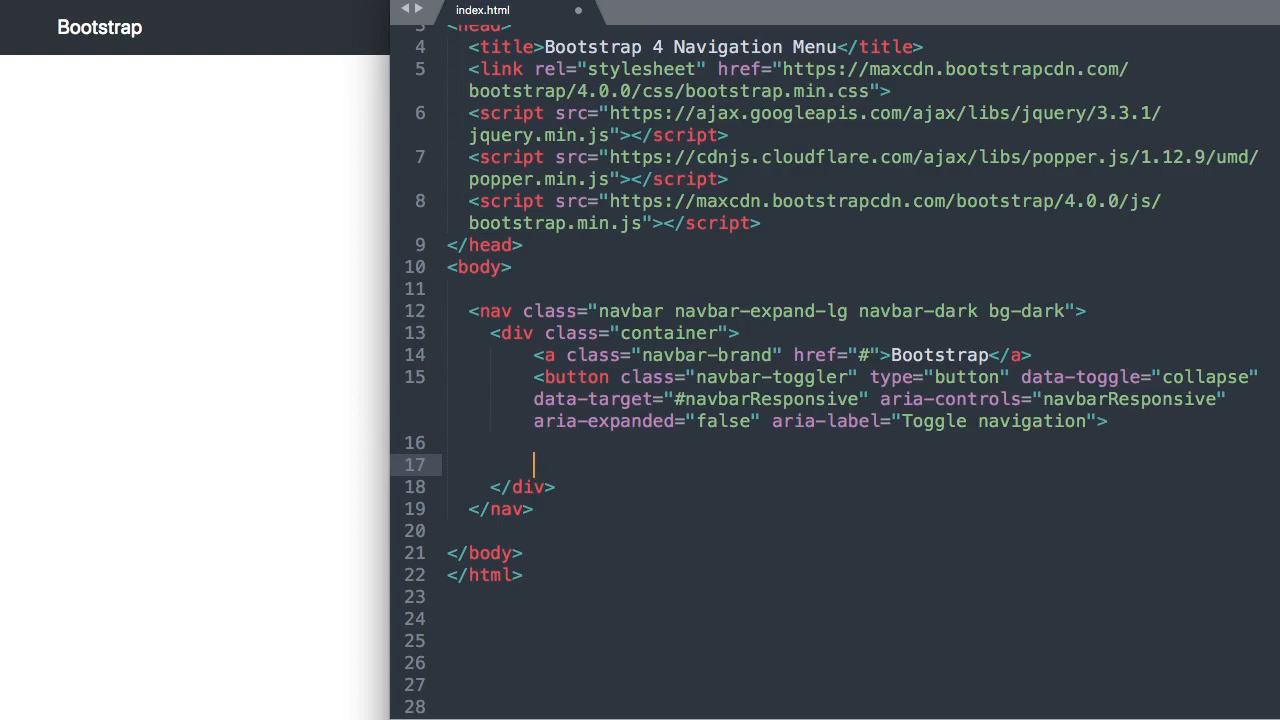
Close the toggler with </button> and begin the navbar-toggler-icon span inside it.
{"action": "type", "text": "</button>"}
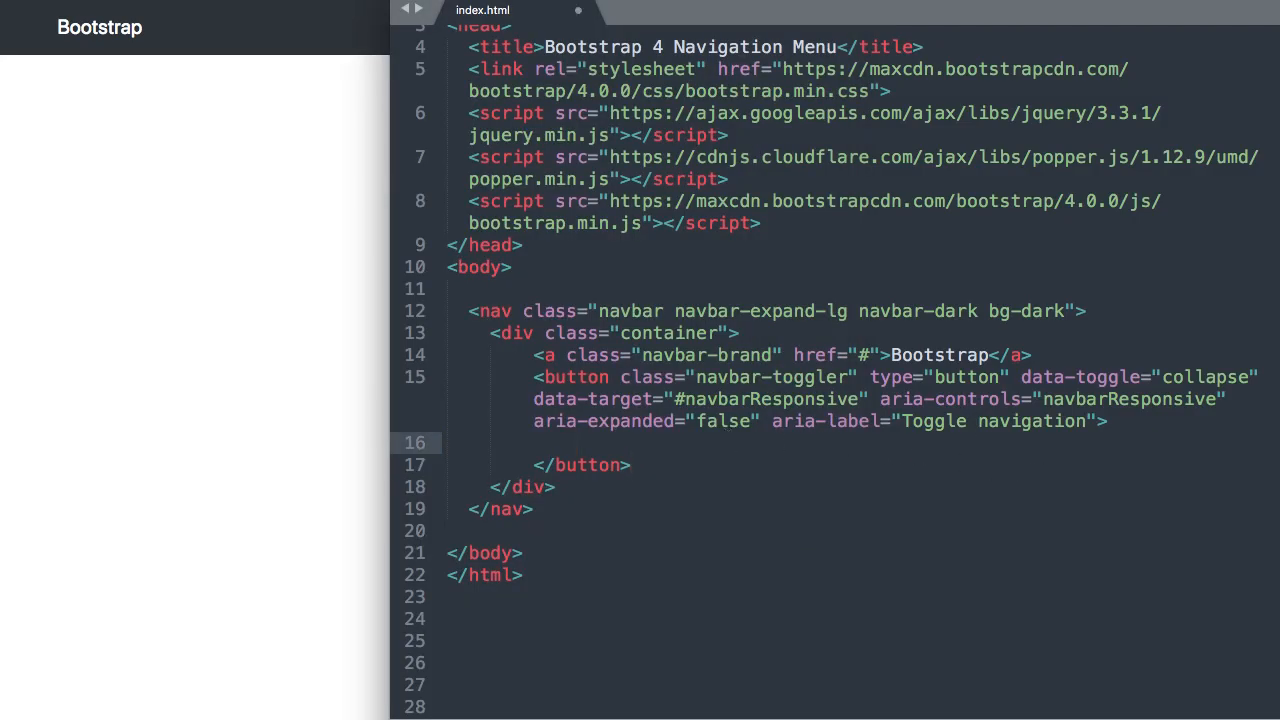
{"action": "type", "text": "<spa"}
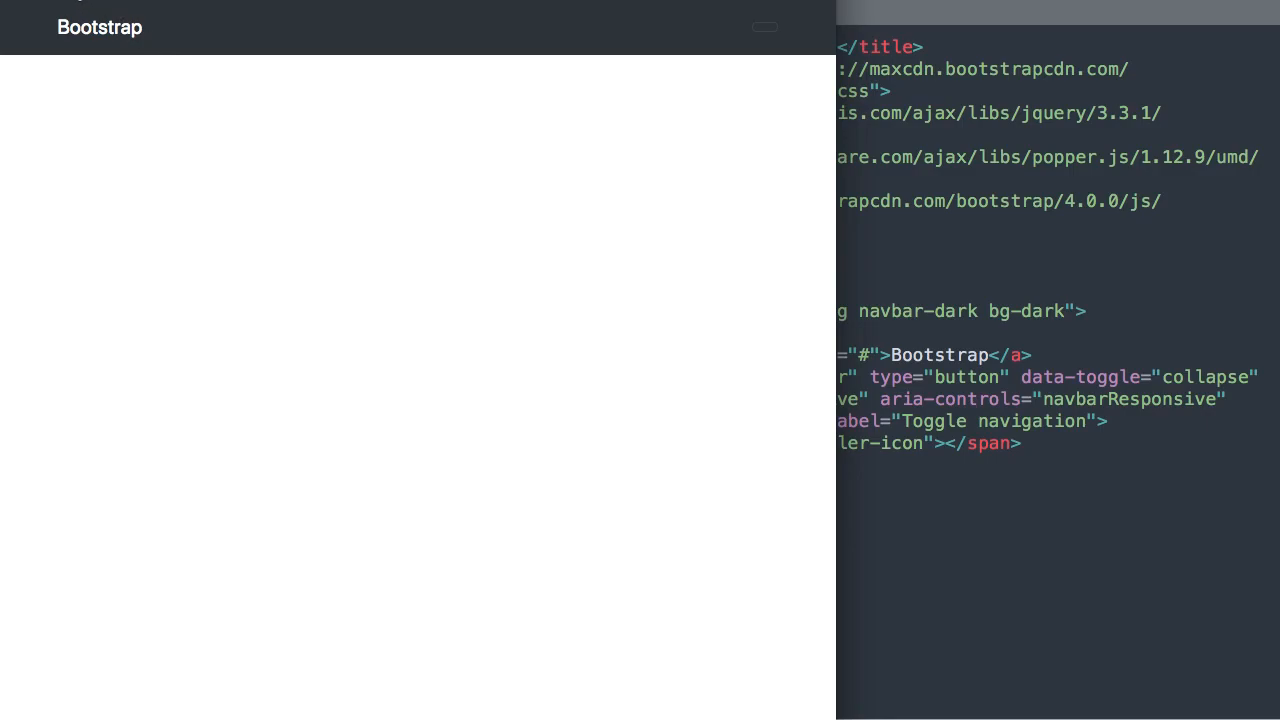
{"action": "left_click", "coordinate": [749, 27]}
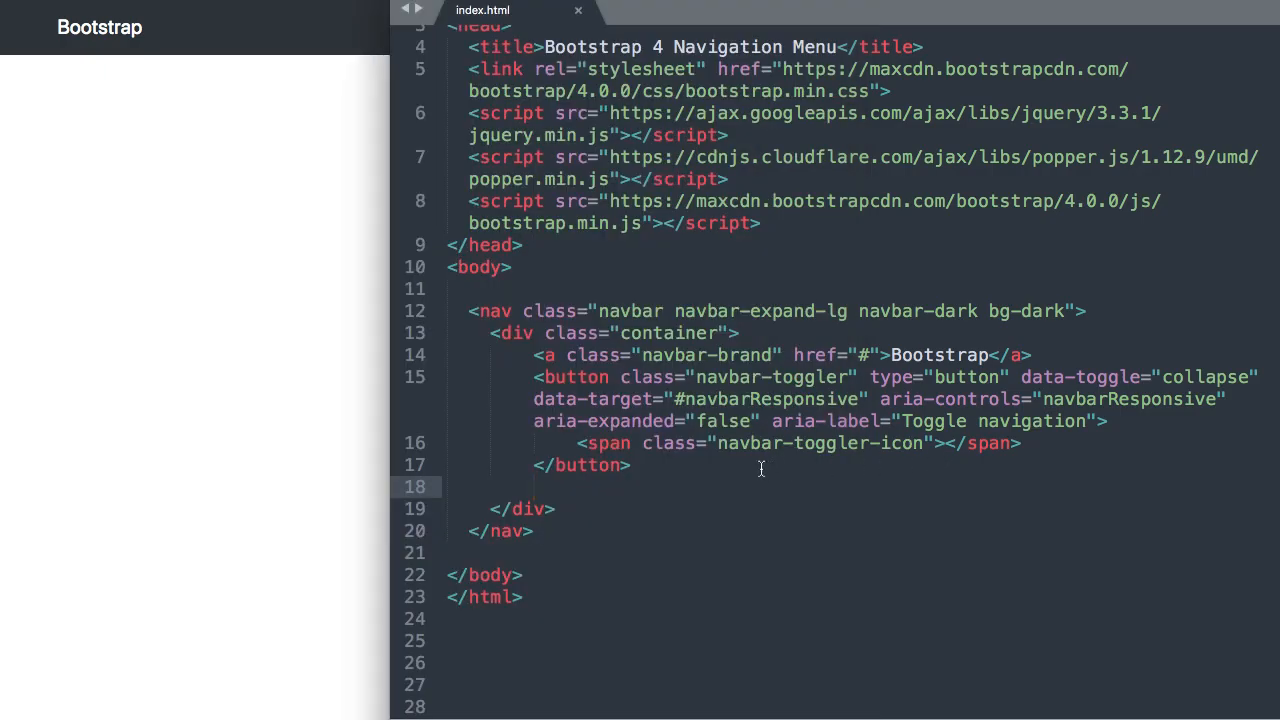
{"action": "mouse_move", "coordinate": [693, 469]}
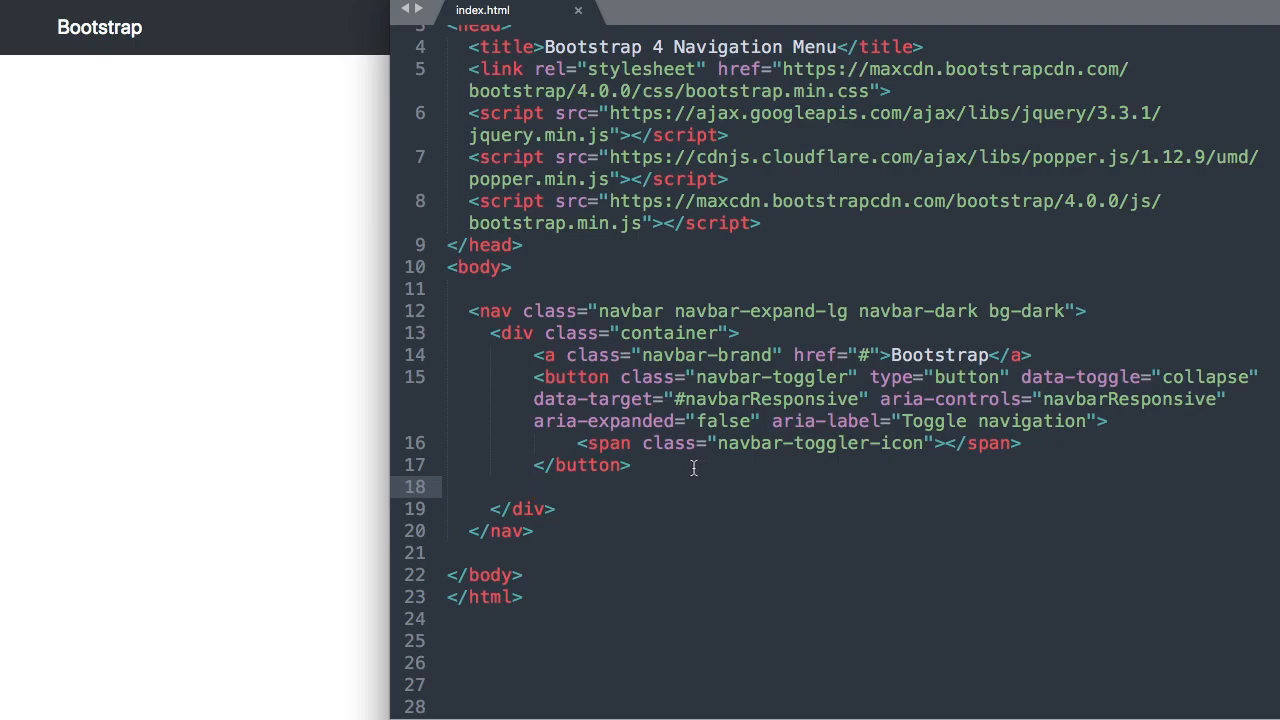
{"action": "left_click", "coordinate": [749, 27]}
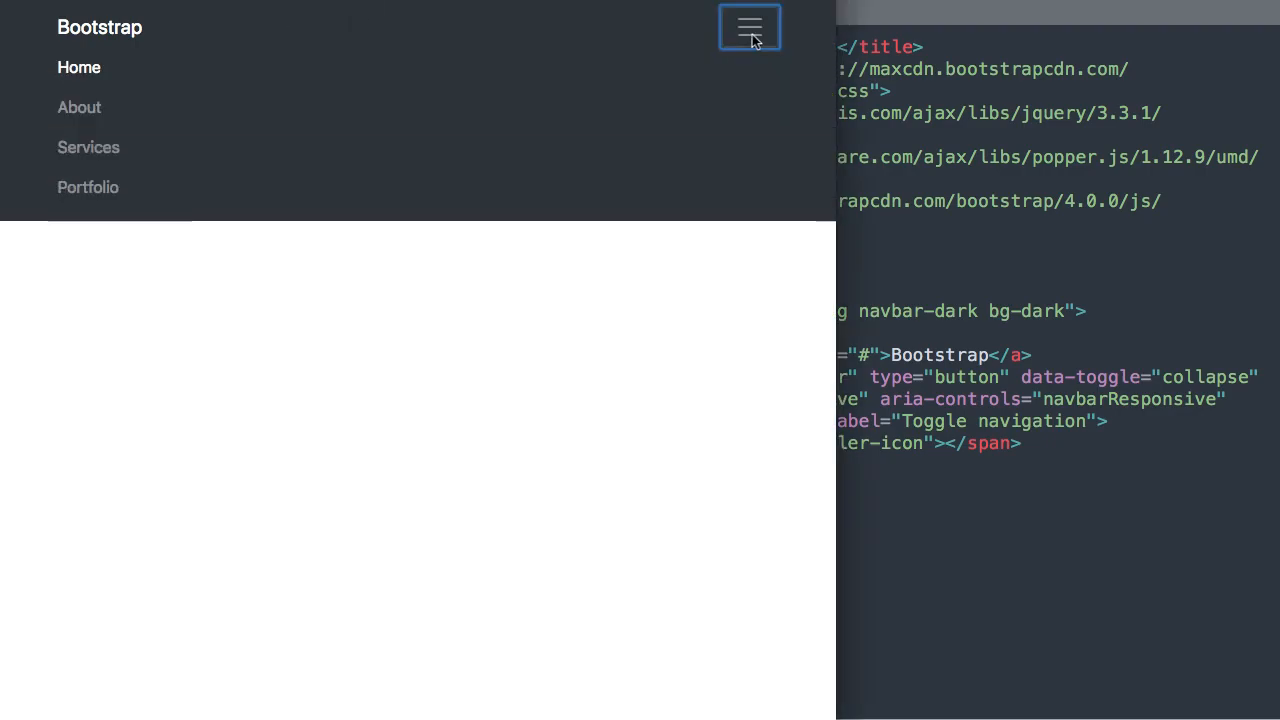
{"action": "left_click", "coordinate": [749, 27]}
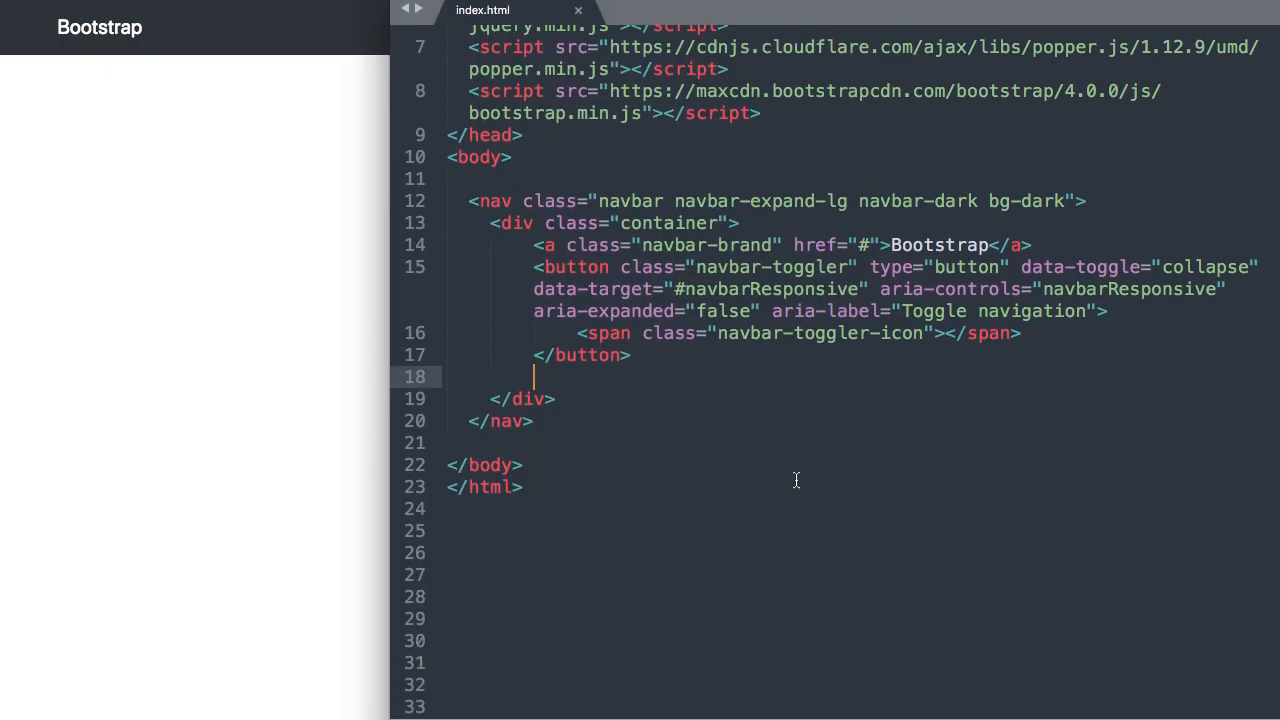
Add a closed div with classes collapse navbar-collapse and id navbarResponsive.
{"action": "type", "text": "<div class=\"\">"}
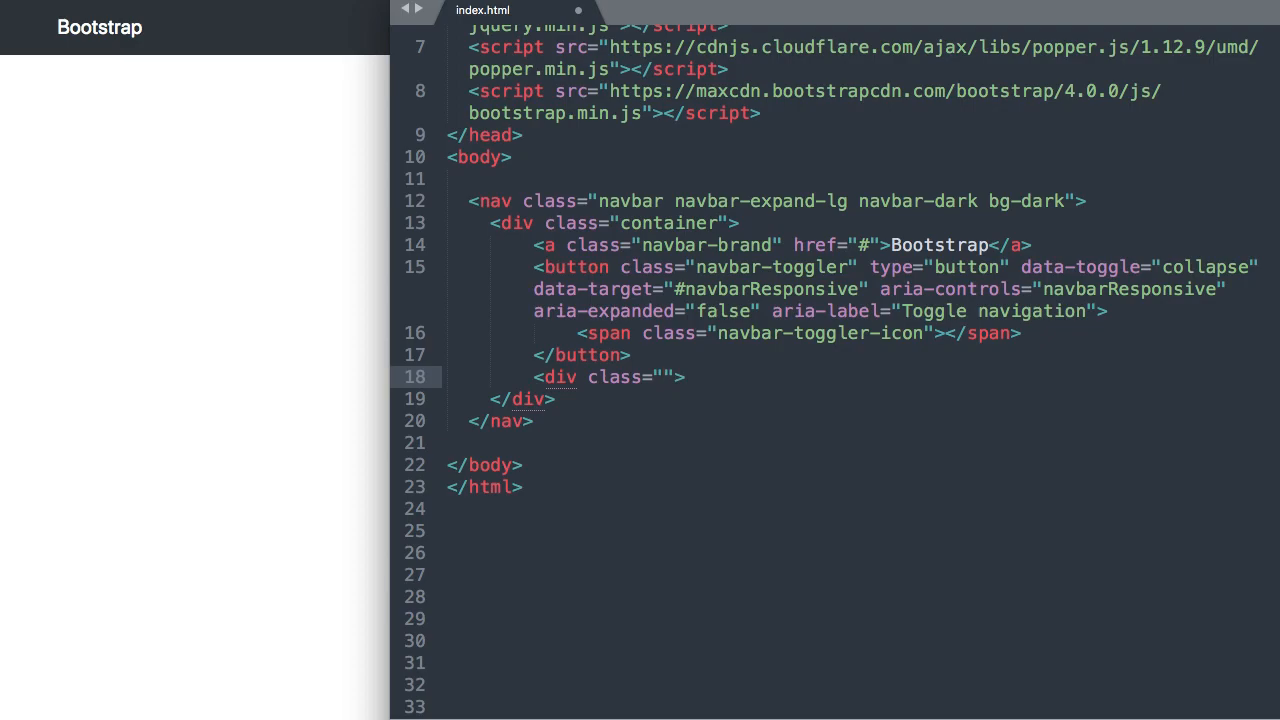
{"action": "type", "text": "collapse"}
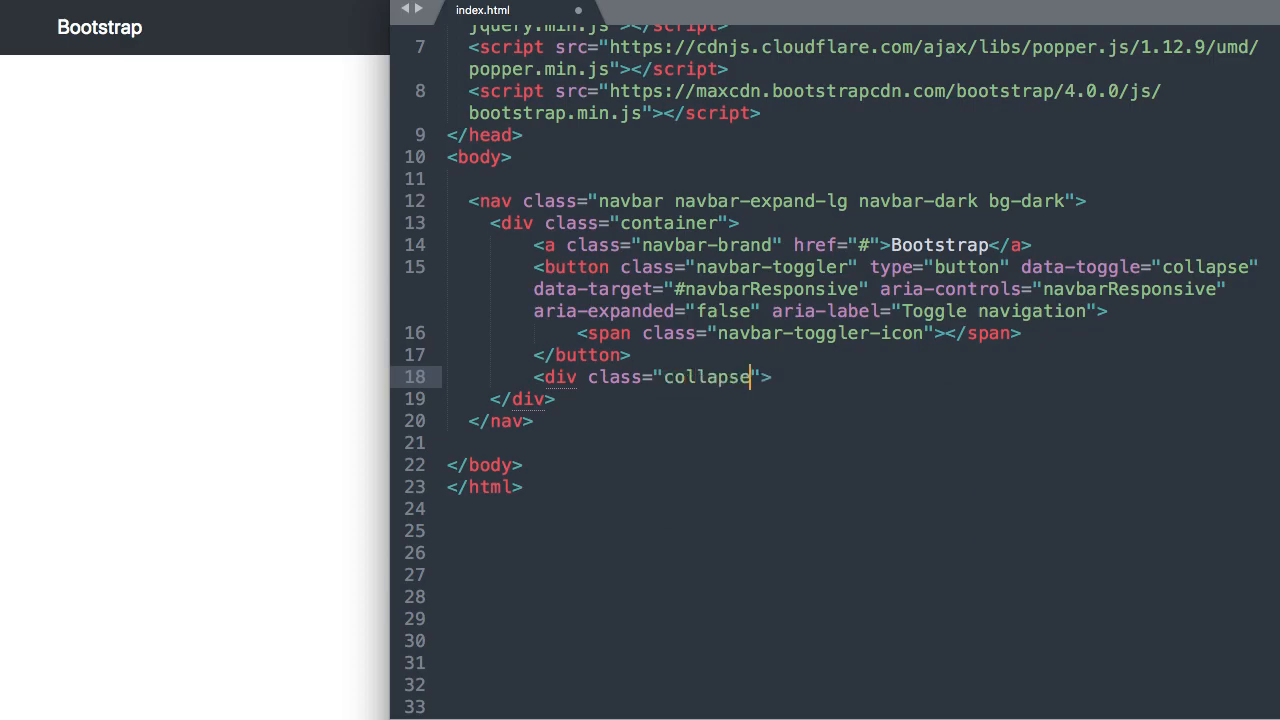
{"action": "type", "text": "navb"}
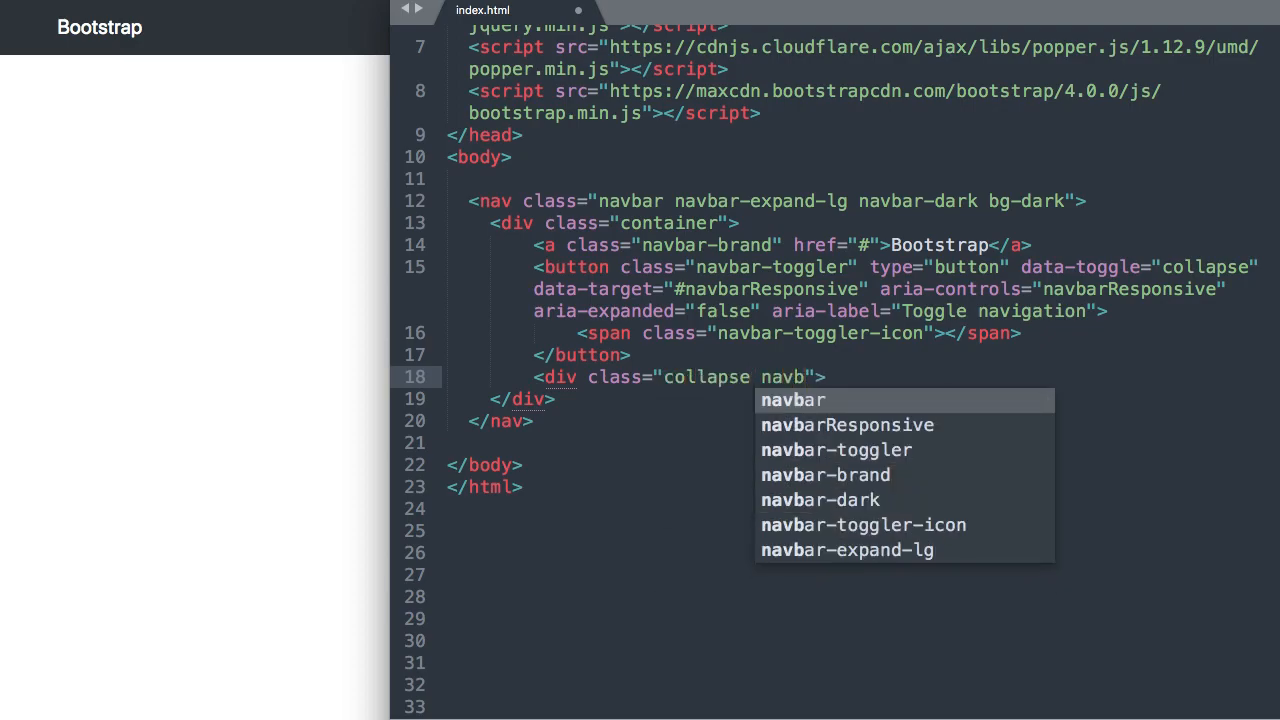
{"action": "type", "text": "-collapse"}
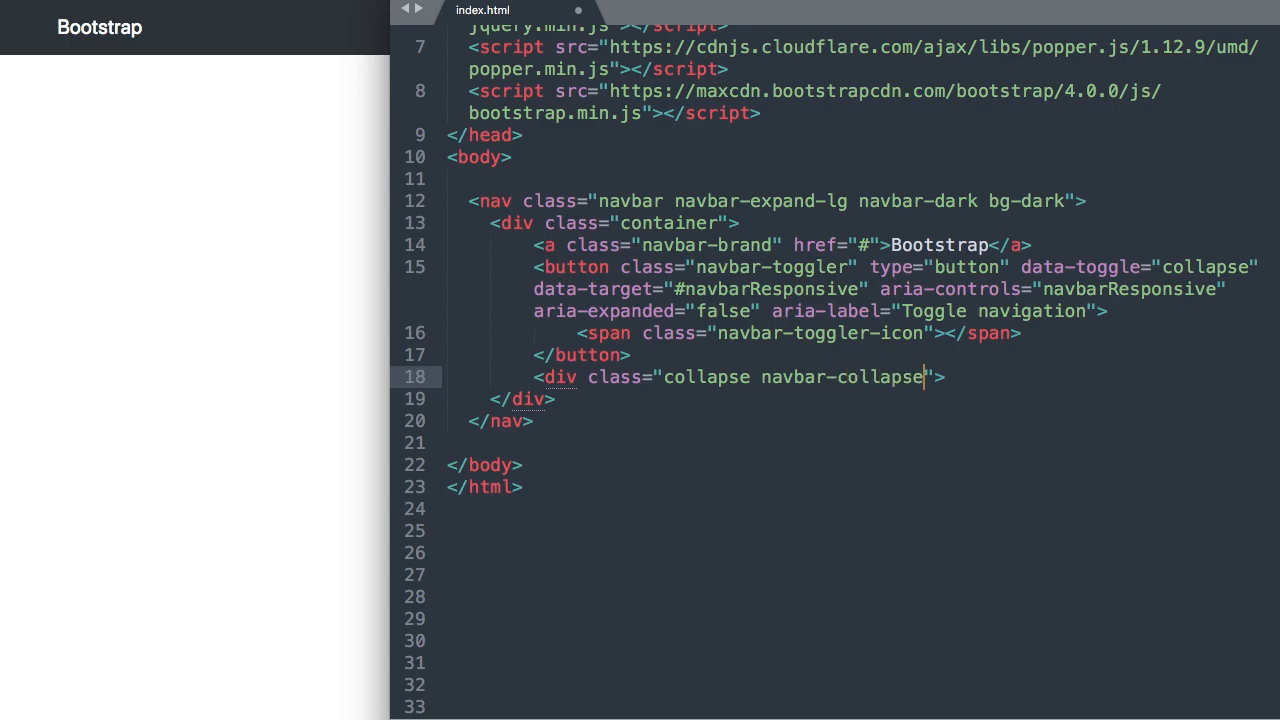
{"action": "type", "text": "id"}
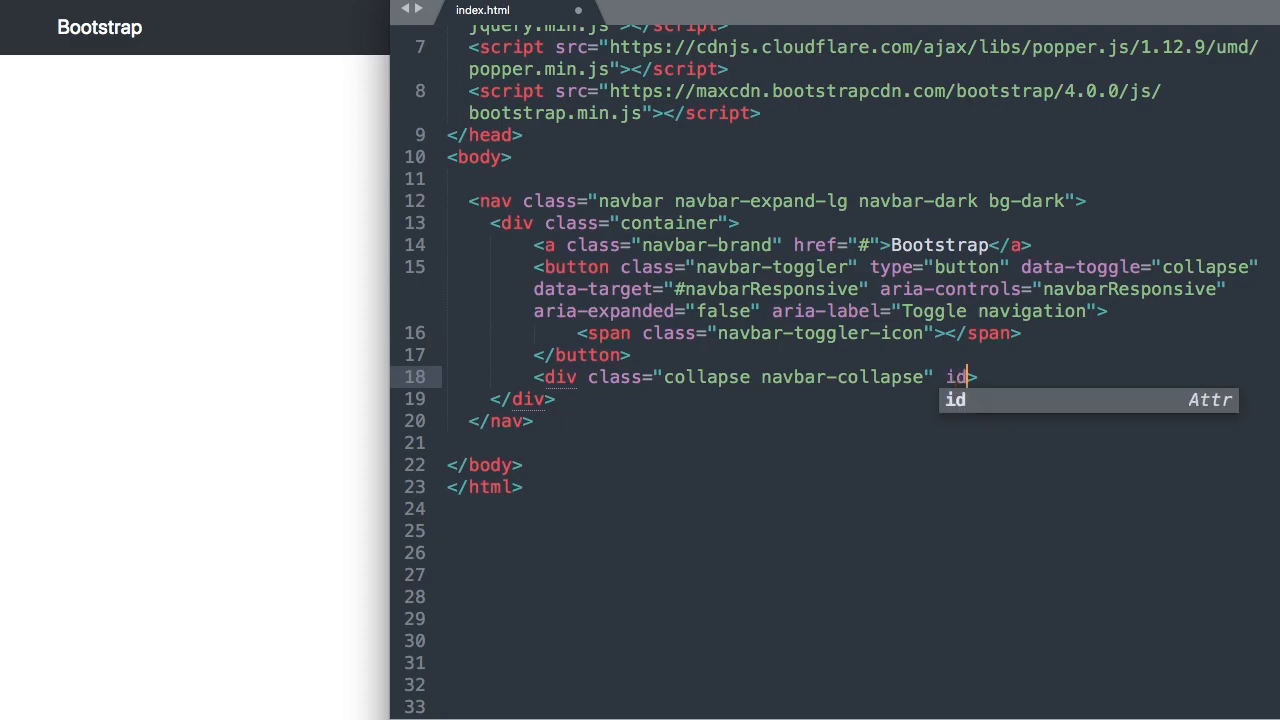
{"action": "type", "text": "=\"na"}
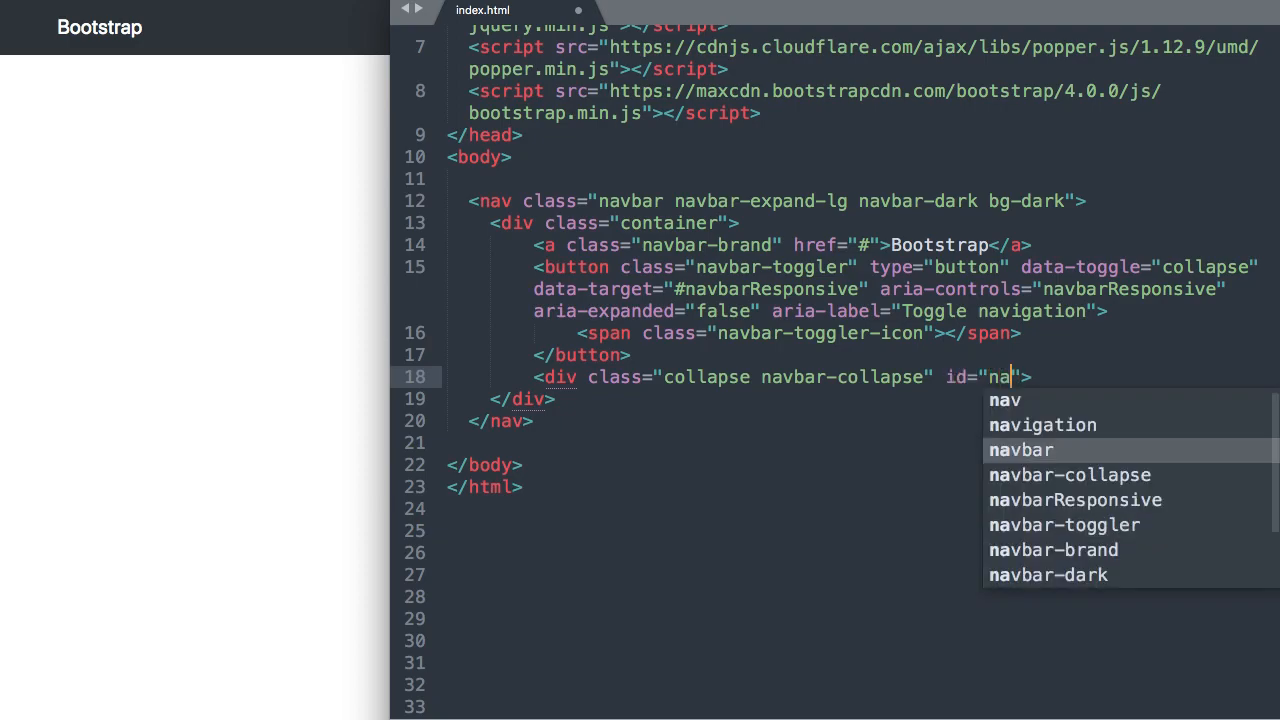
{"action": "type", "text": "vbarResponsive"}
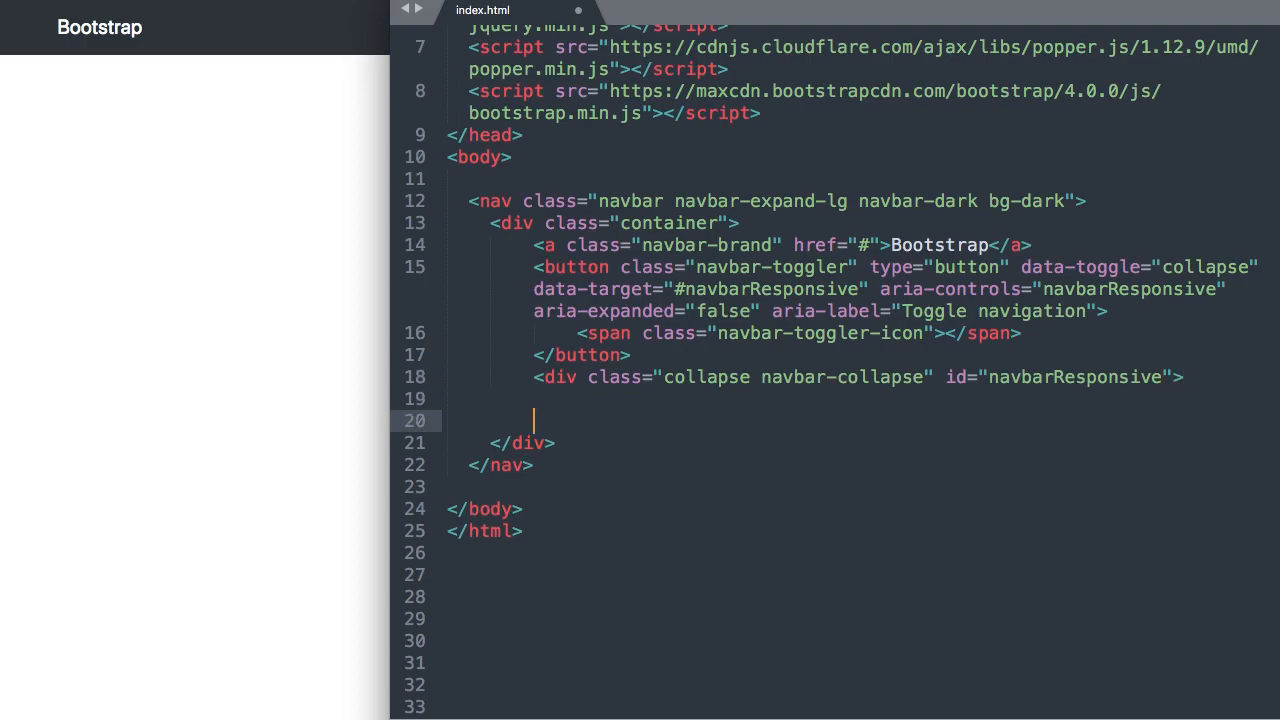
{"action": "type", "text": "</div>"}
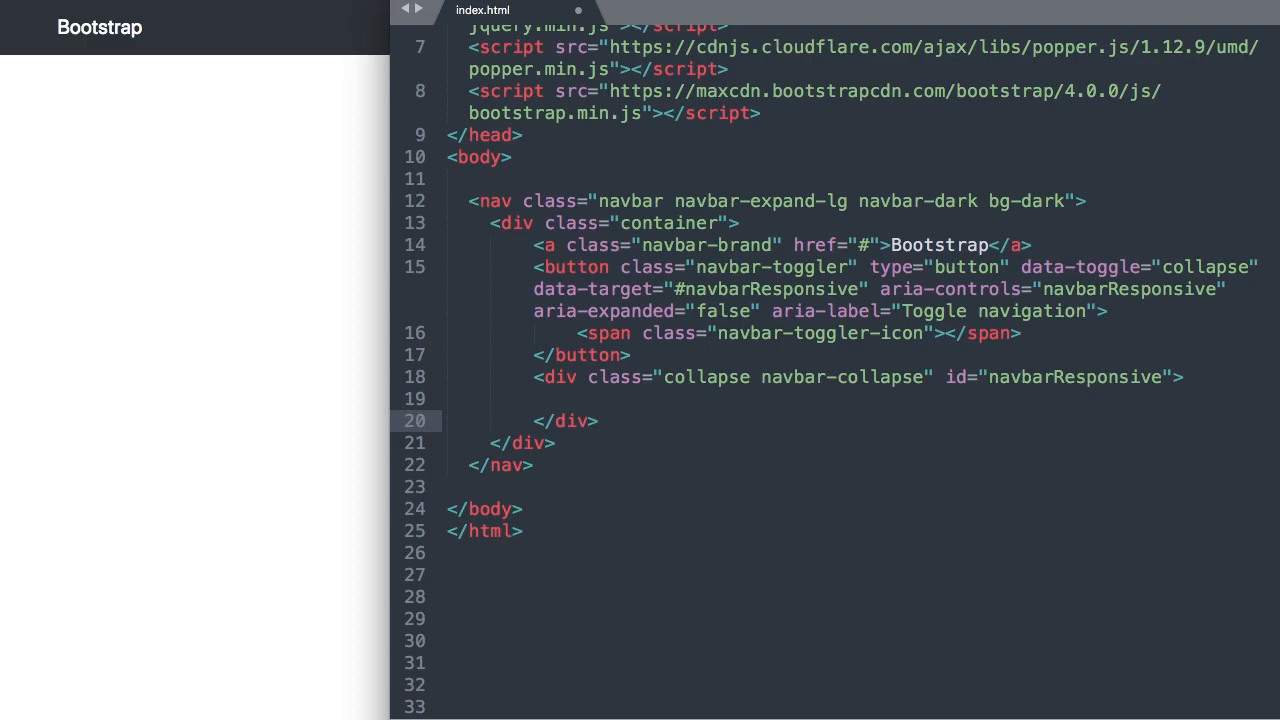
Inside it, add a ul with classes navbar-nav ml-auto.
{"action": "type", "text": "<ul>"}
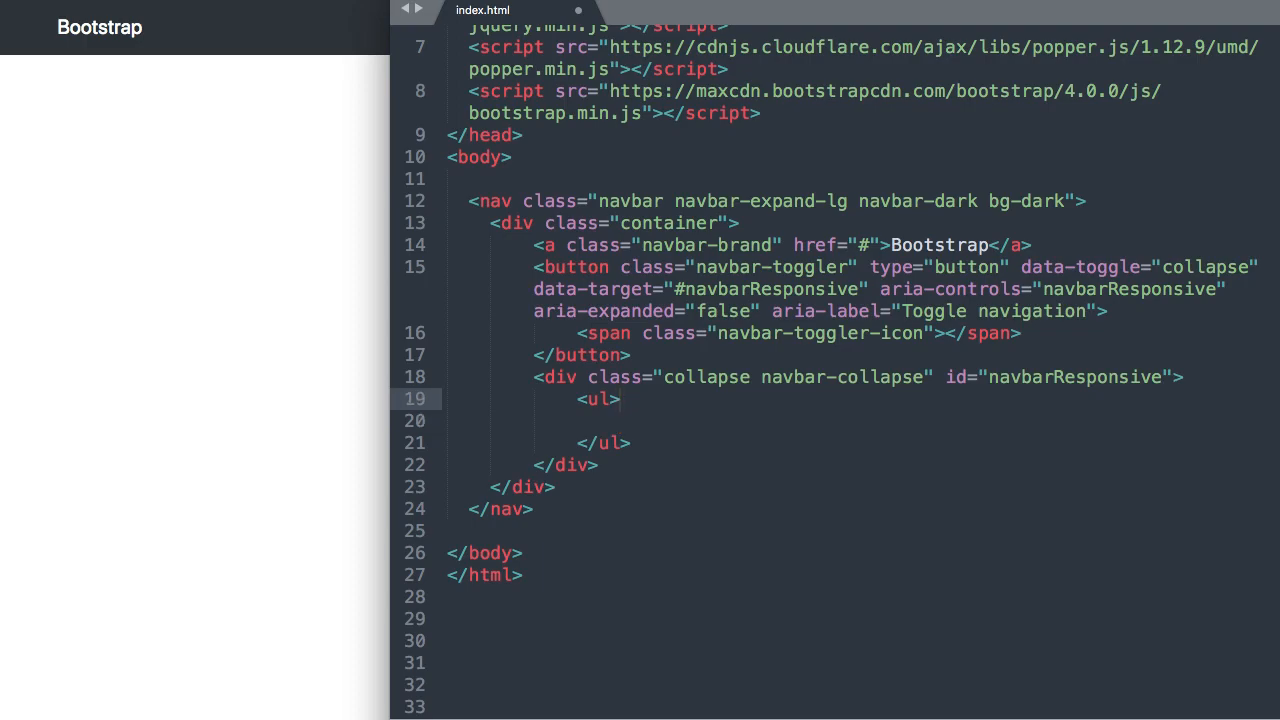
{"action": "type", "text": "class=\"\""}
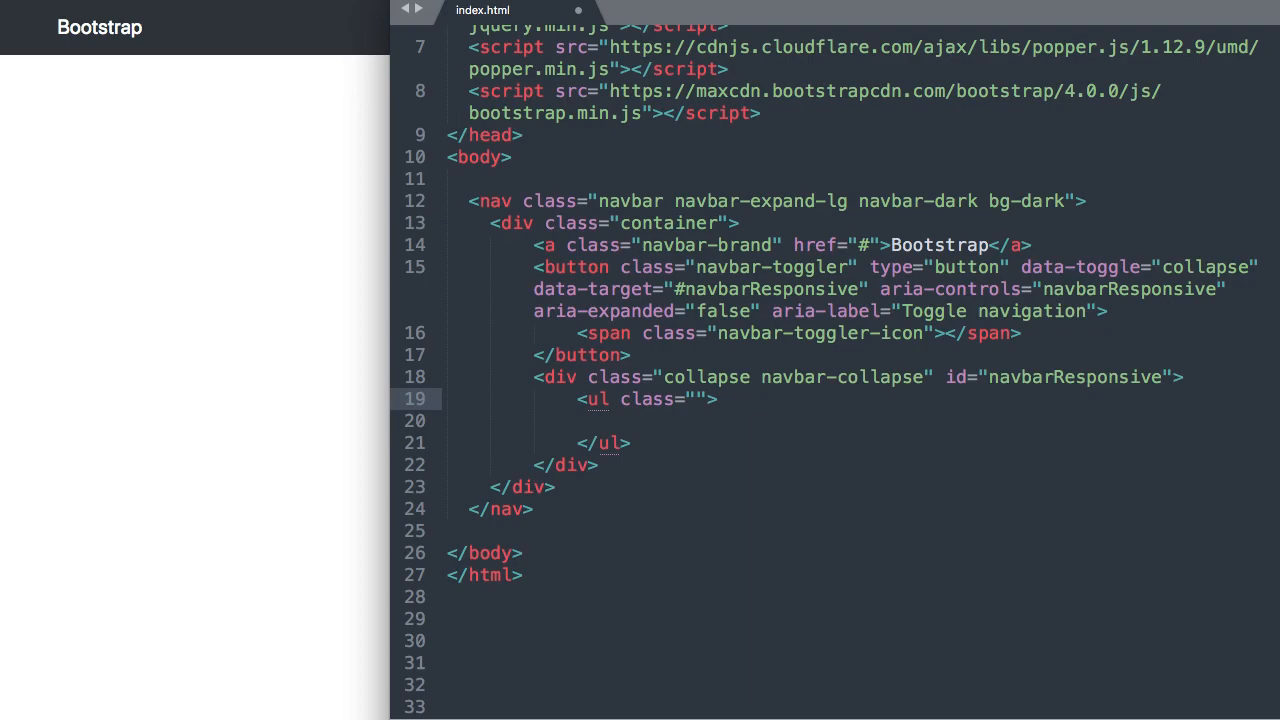
{"action": "type", "text": "navbar-"}
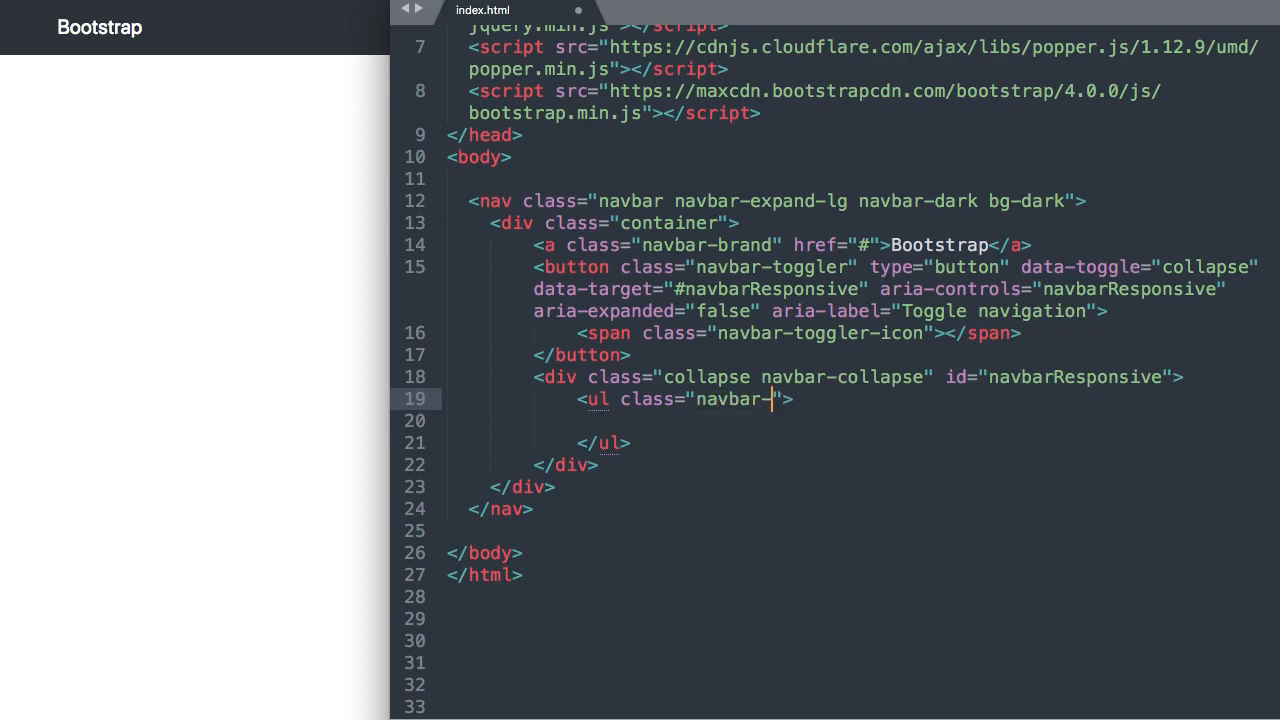
{"action": "type", "text": "nav ml-"}
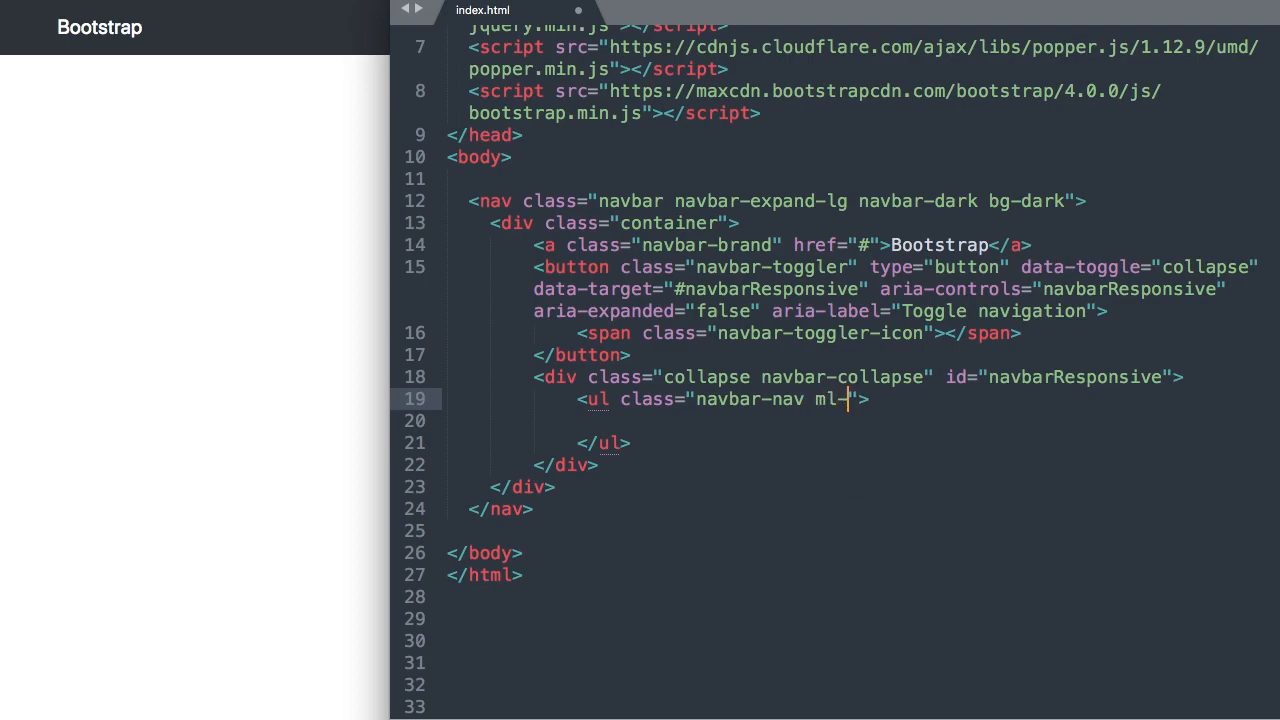
{"action": "type", "text": "auto"}
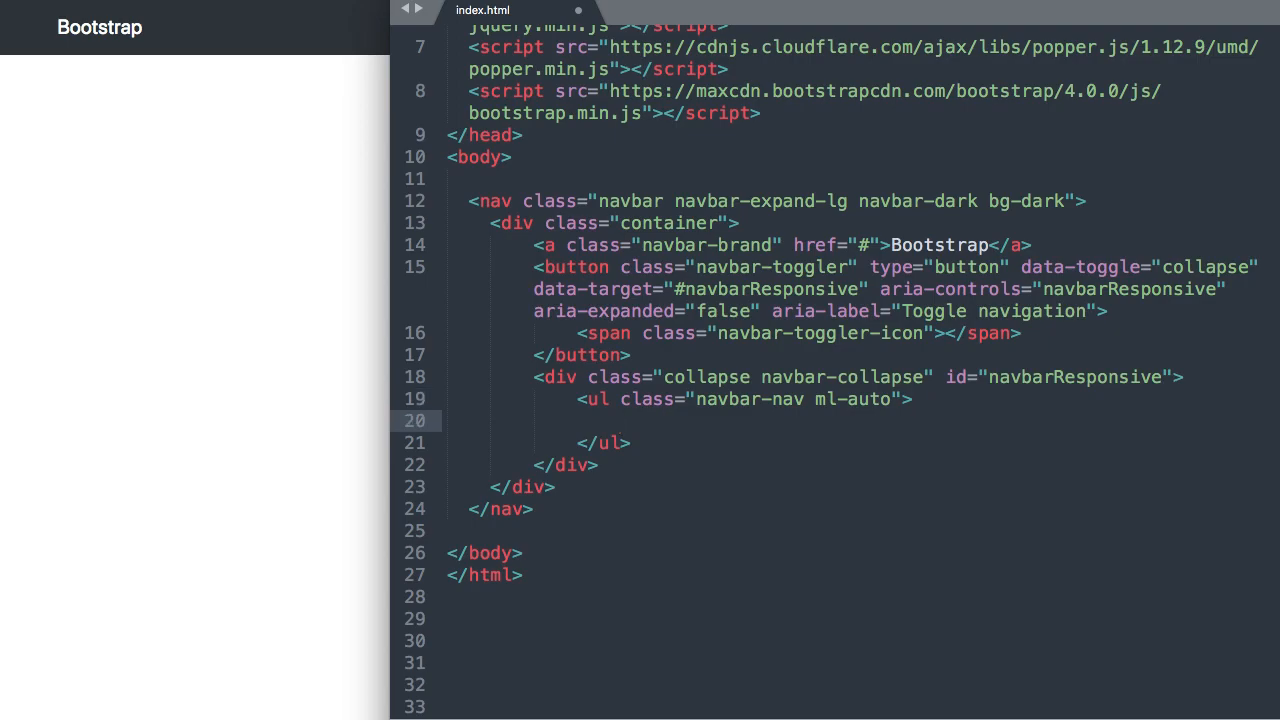
Add an li with classes nav-item active to the list.
{"action": "type", "text": "<li></li>"}
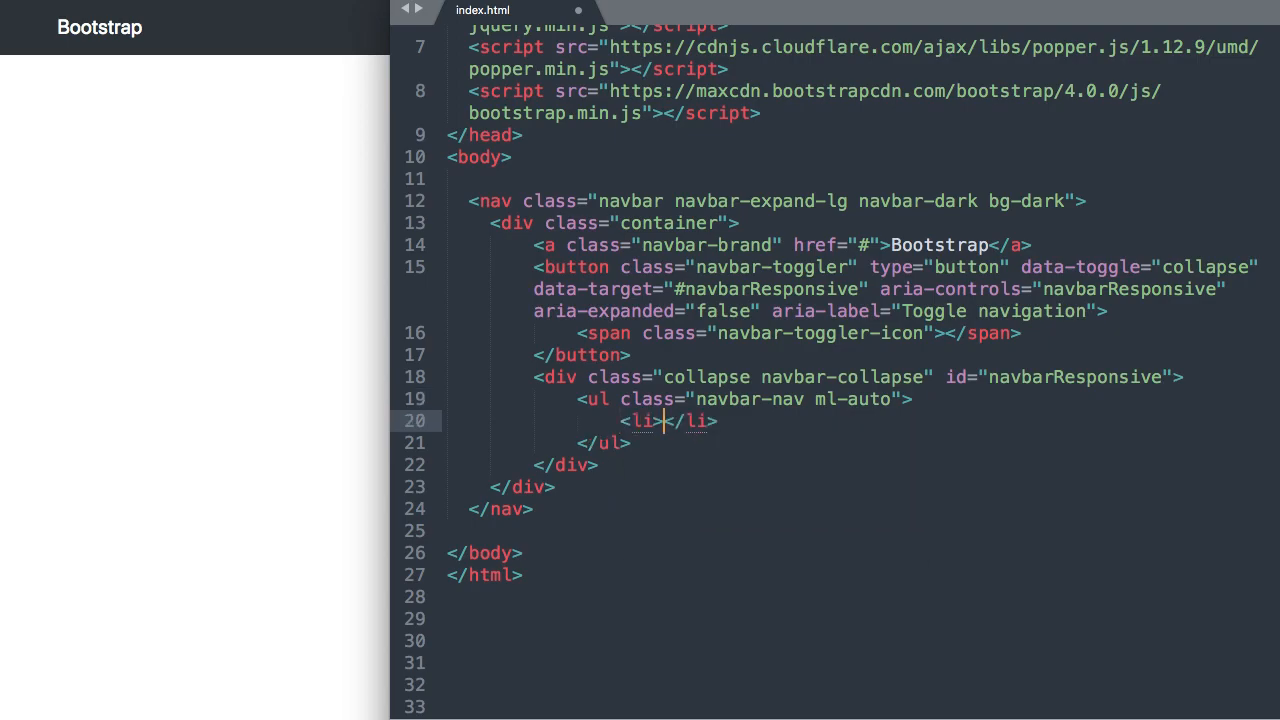
{"action": "key", "text": "enter"}
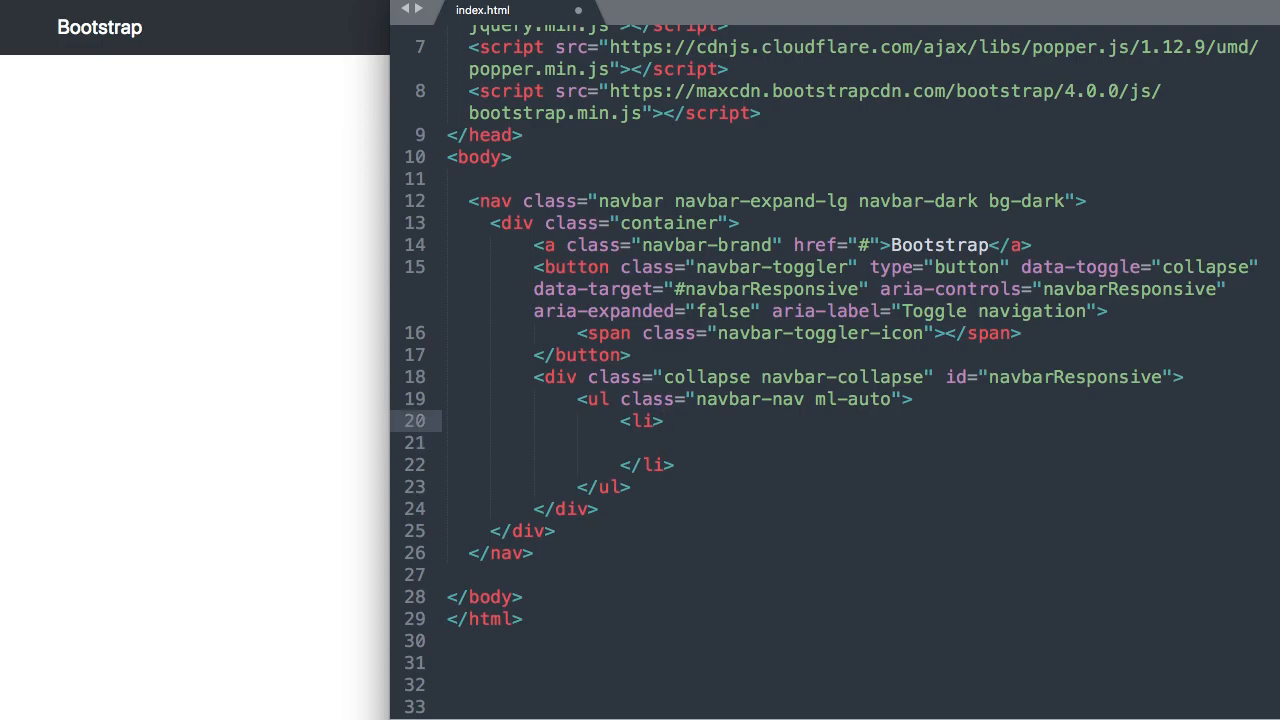
{"action": "type", "text": "cl"}
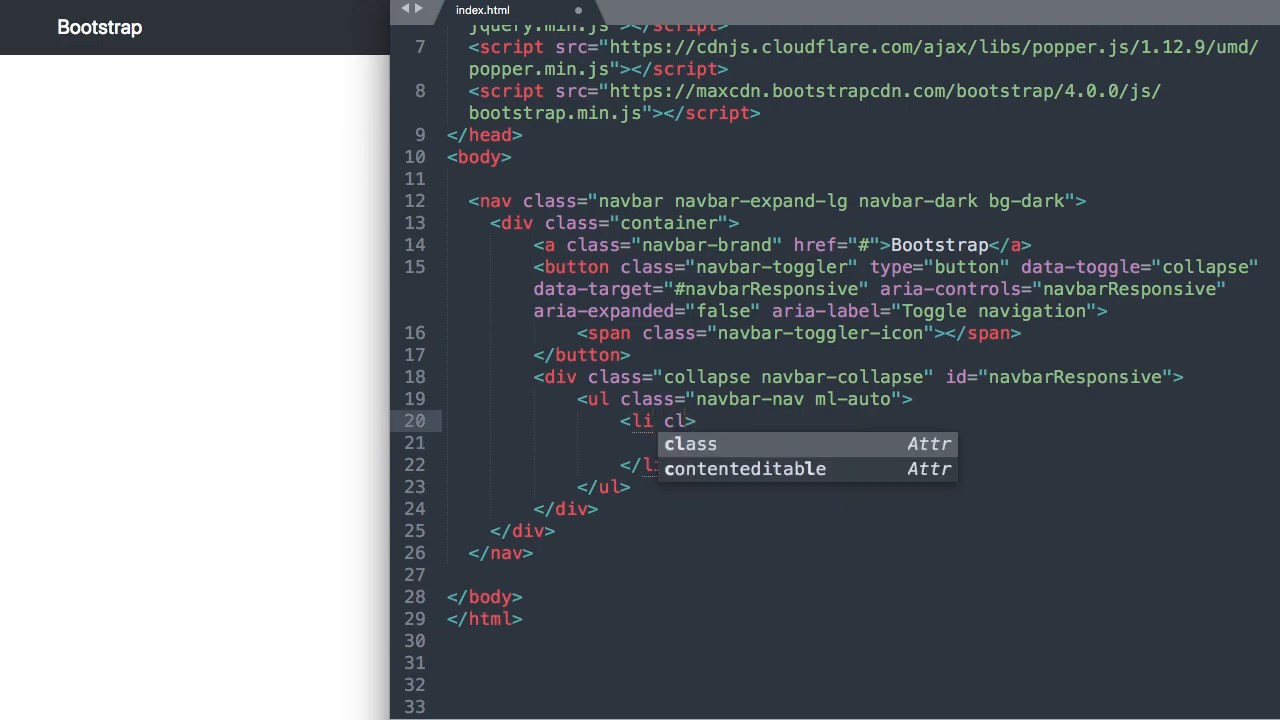
{"action": "type", "text": "nav-item\""}
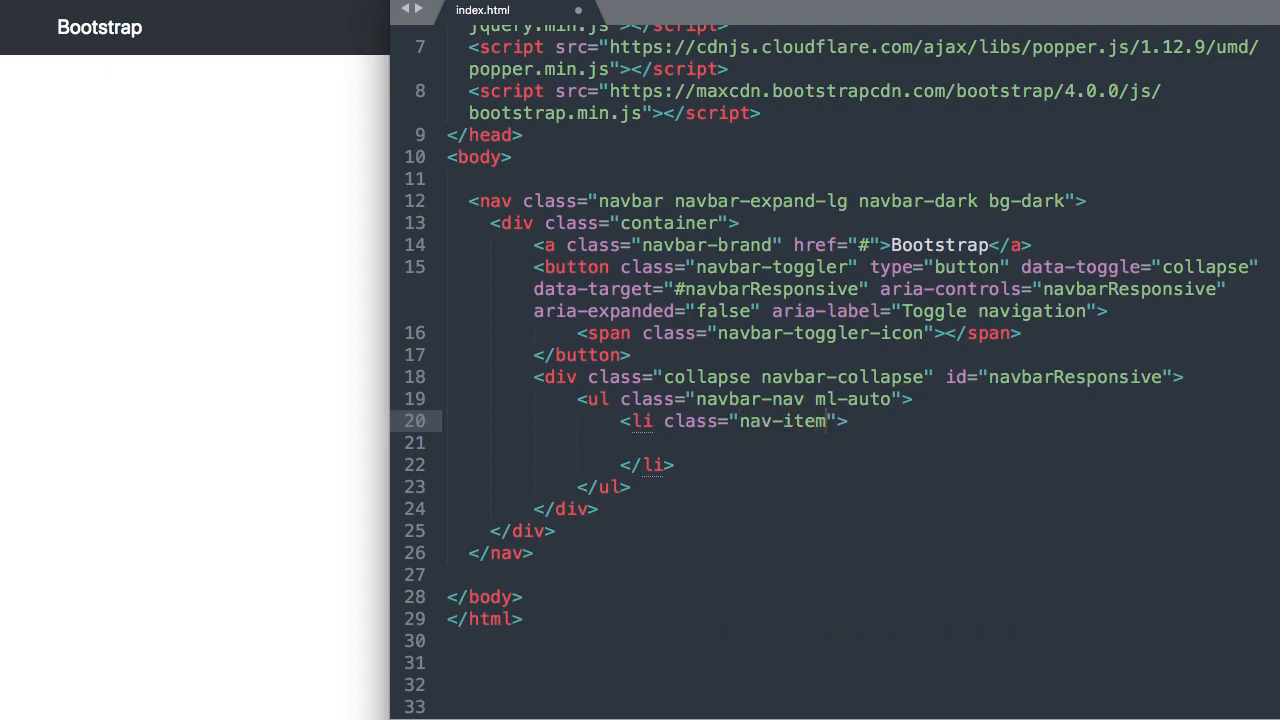
{"action": "type", "text": "active\">"}
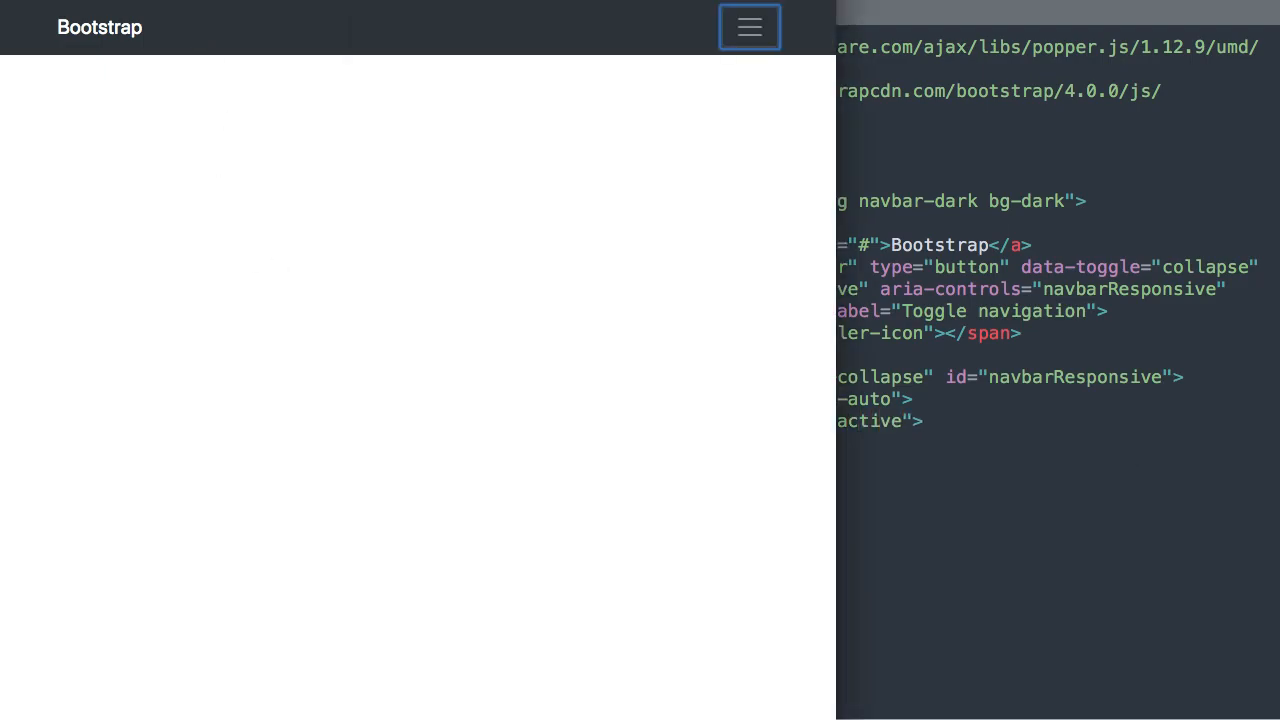
{"action": "left_click", "coordinate": [749, 27]}
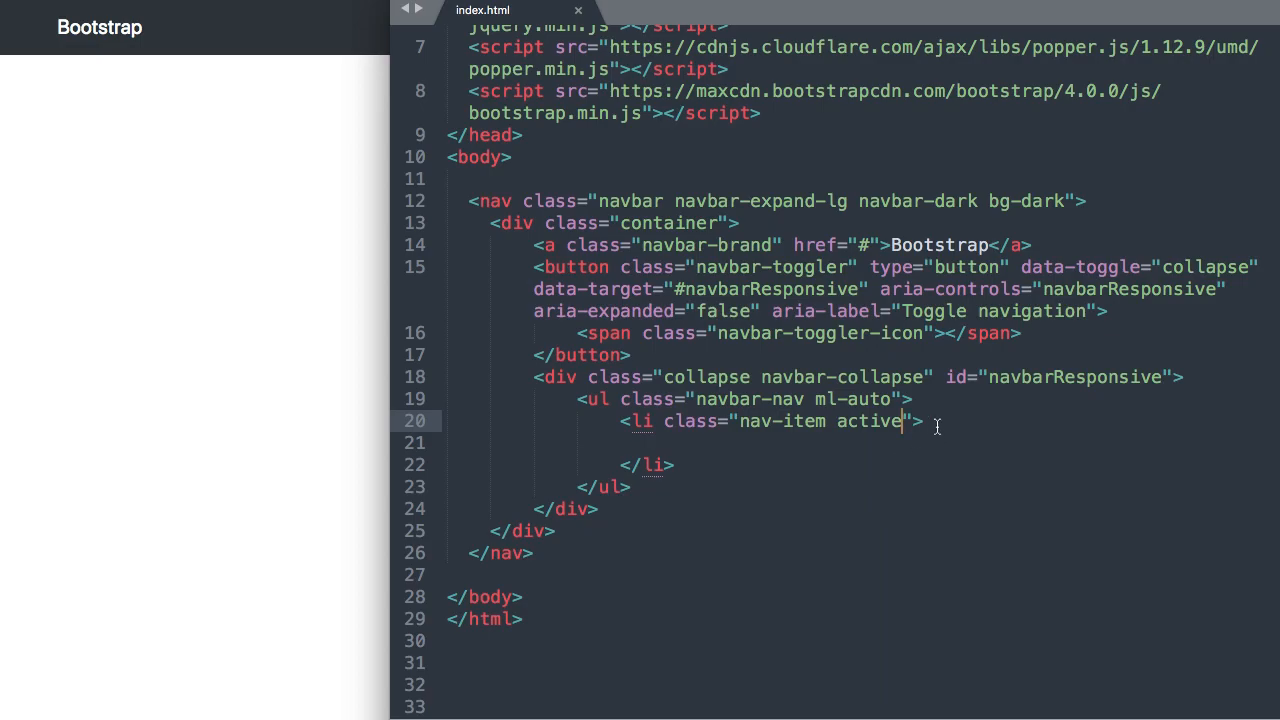
{"action": "mouse_move", "coordinate": [918, 437]}
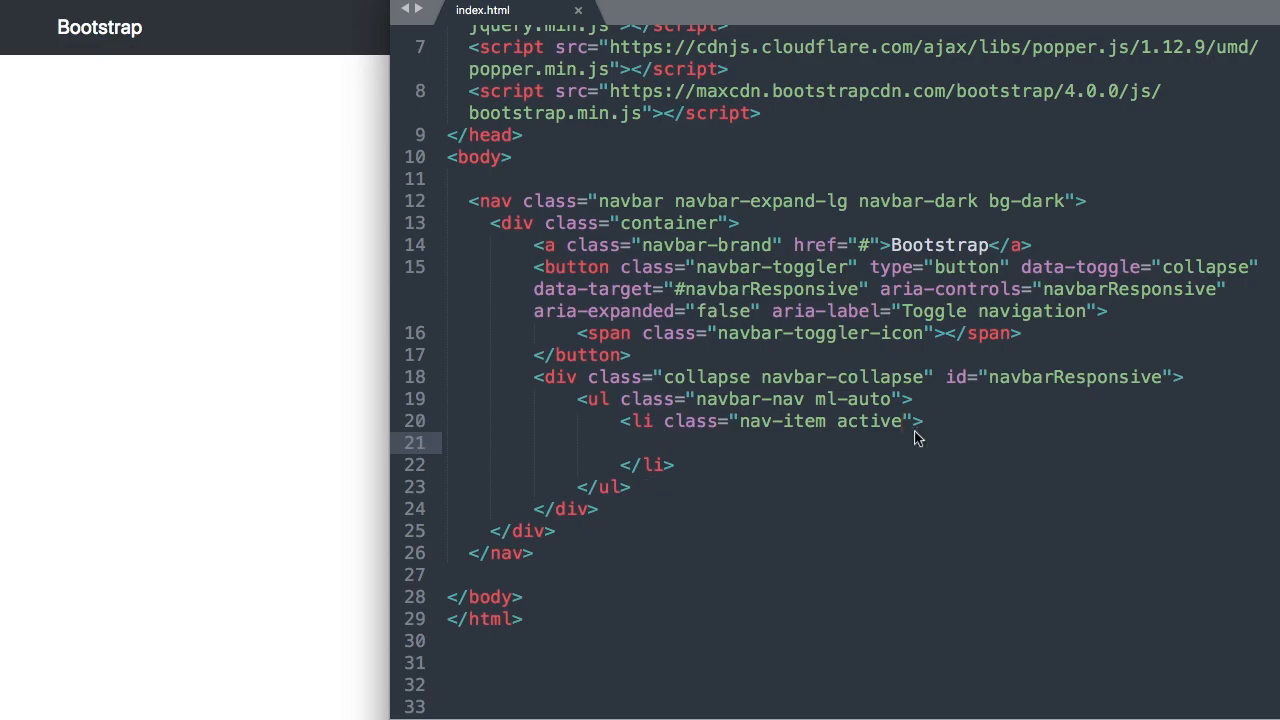
Add a nav-link anchor to # reading Home inside the active list item.
{"action": "type", "text": "<a class=\"na\">"}
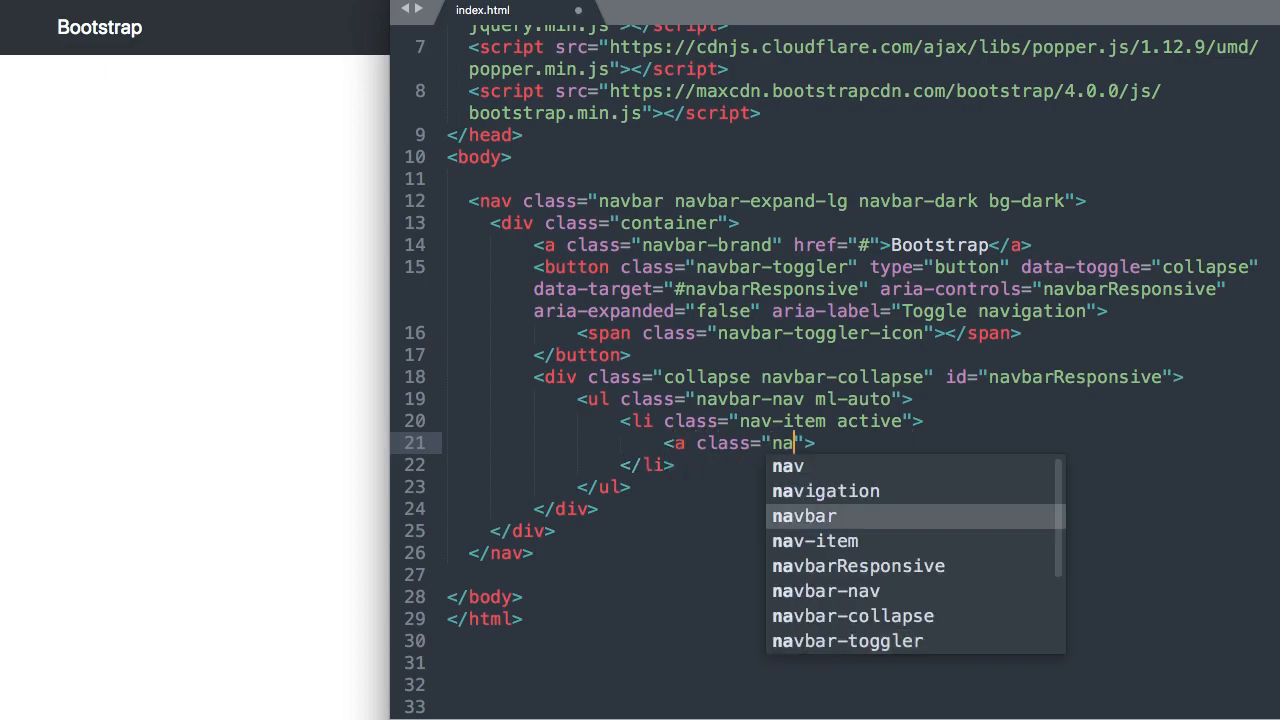
{"action": "type", "text": "v-link"}
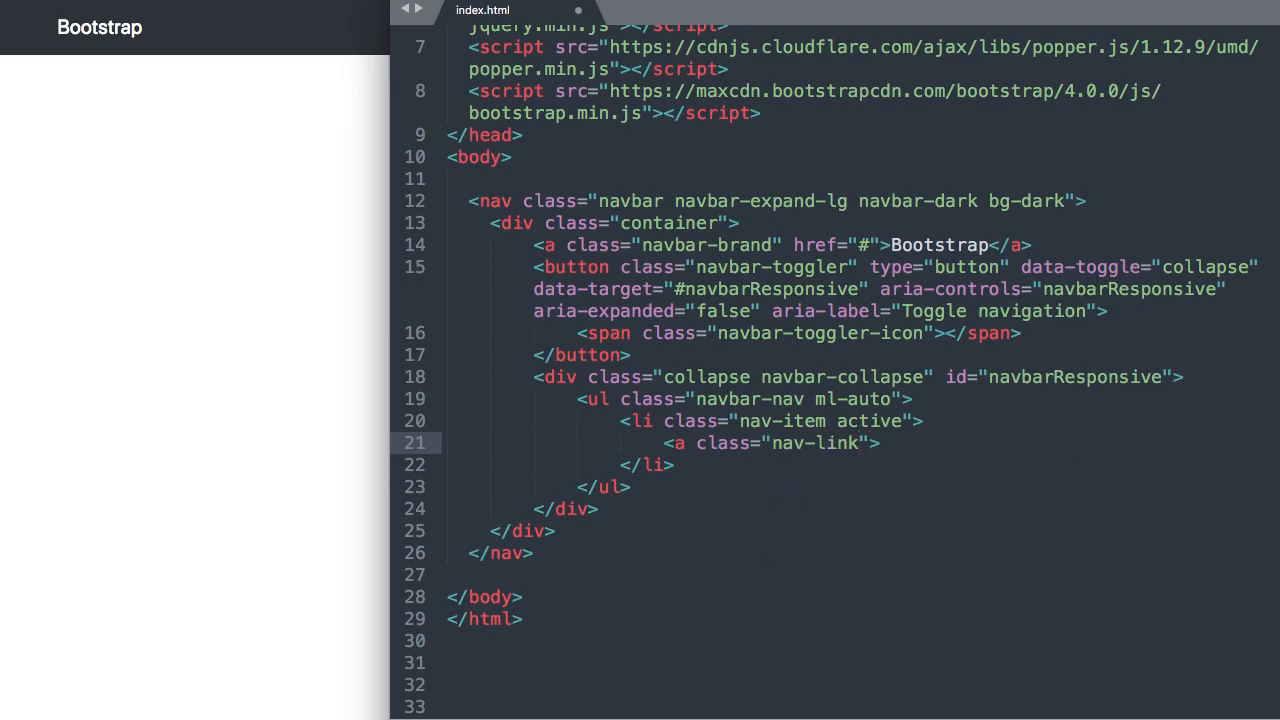
{"action": "type", "text": "href=\"\""}
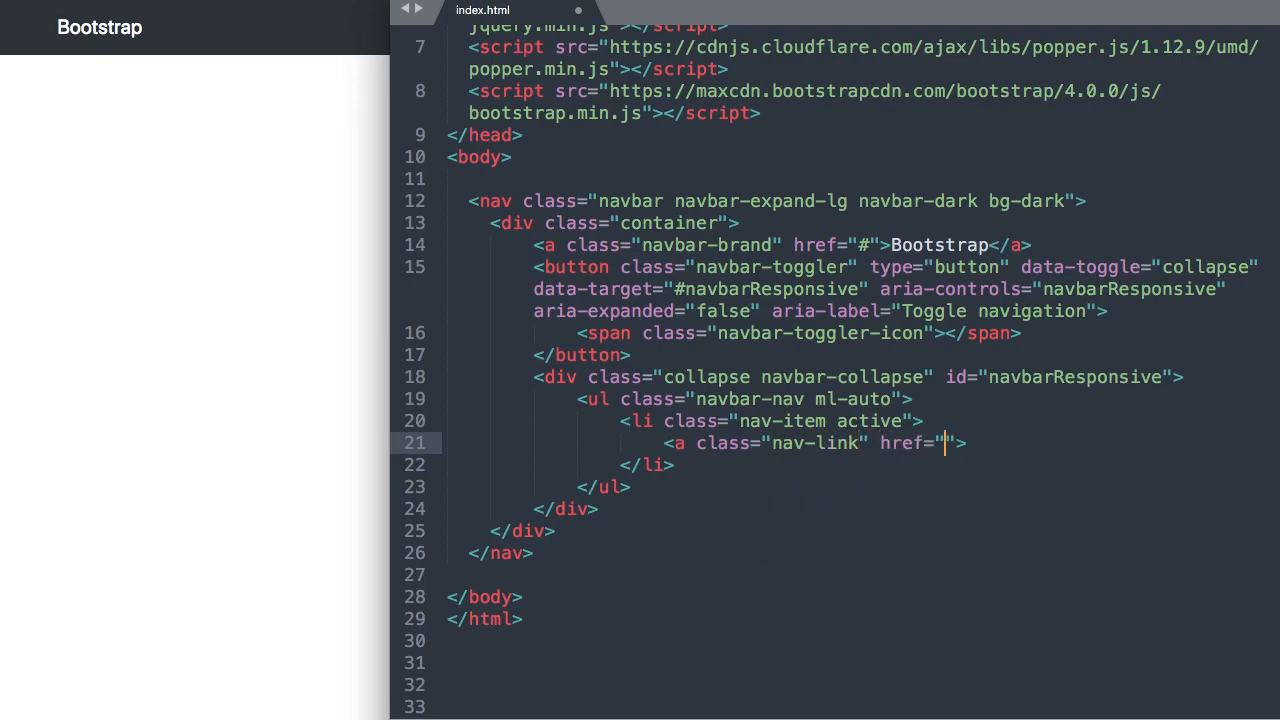
{"action": "type", "text": "#"}
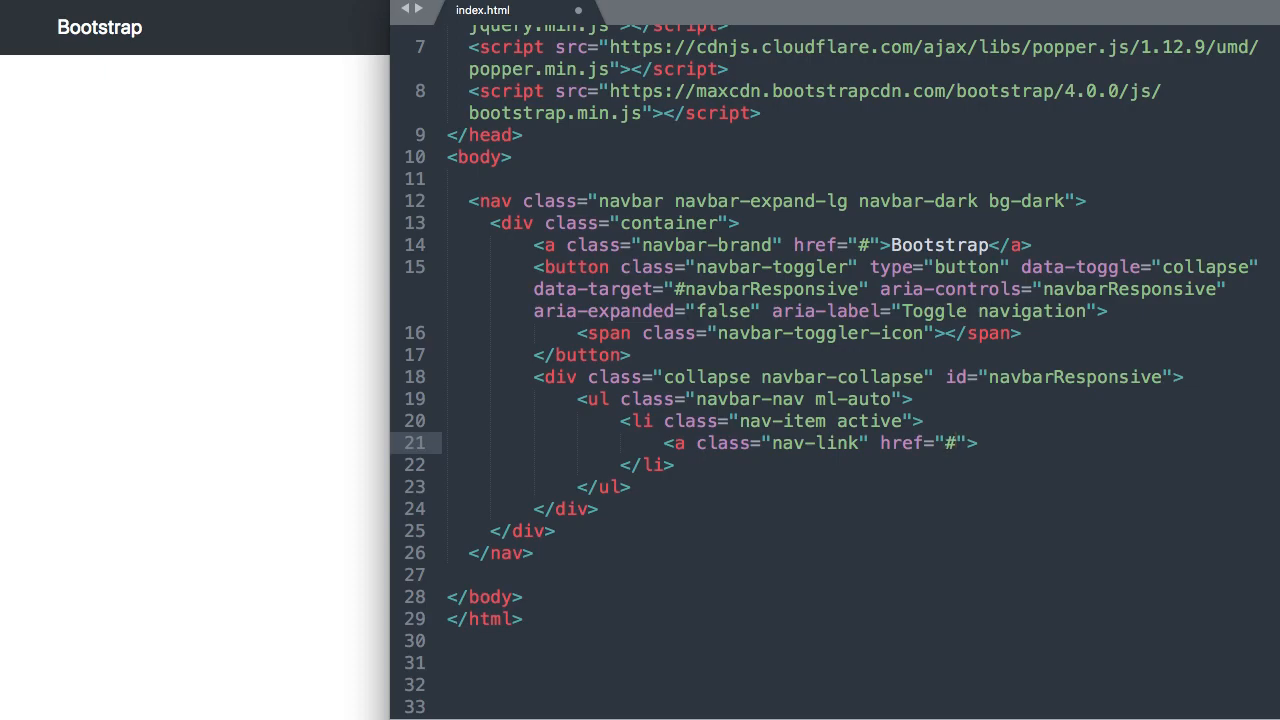
{"action": "type", "text": "Home"}
{"action": "type", "text": "<span></span>"}
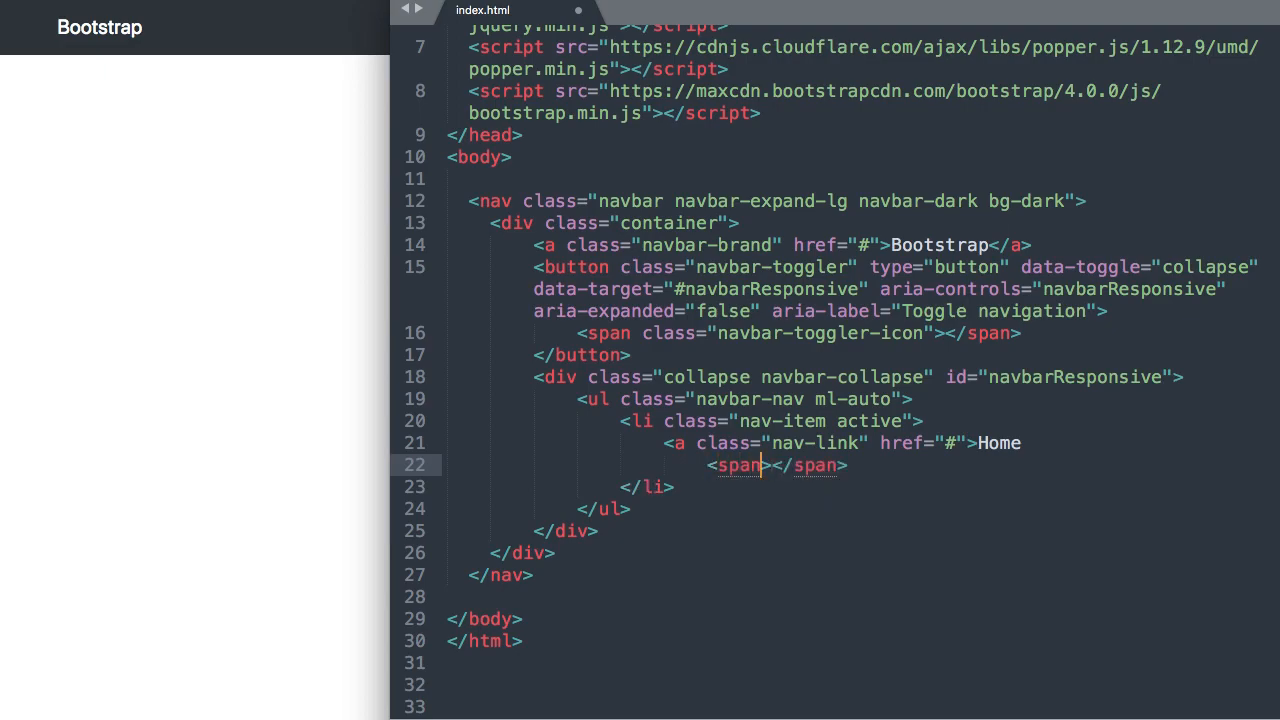
Add a sr-only span reading (current) and close the Home link with </a>.
{"action": "type", "text": "class=\"\""}
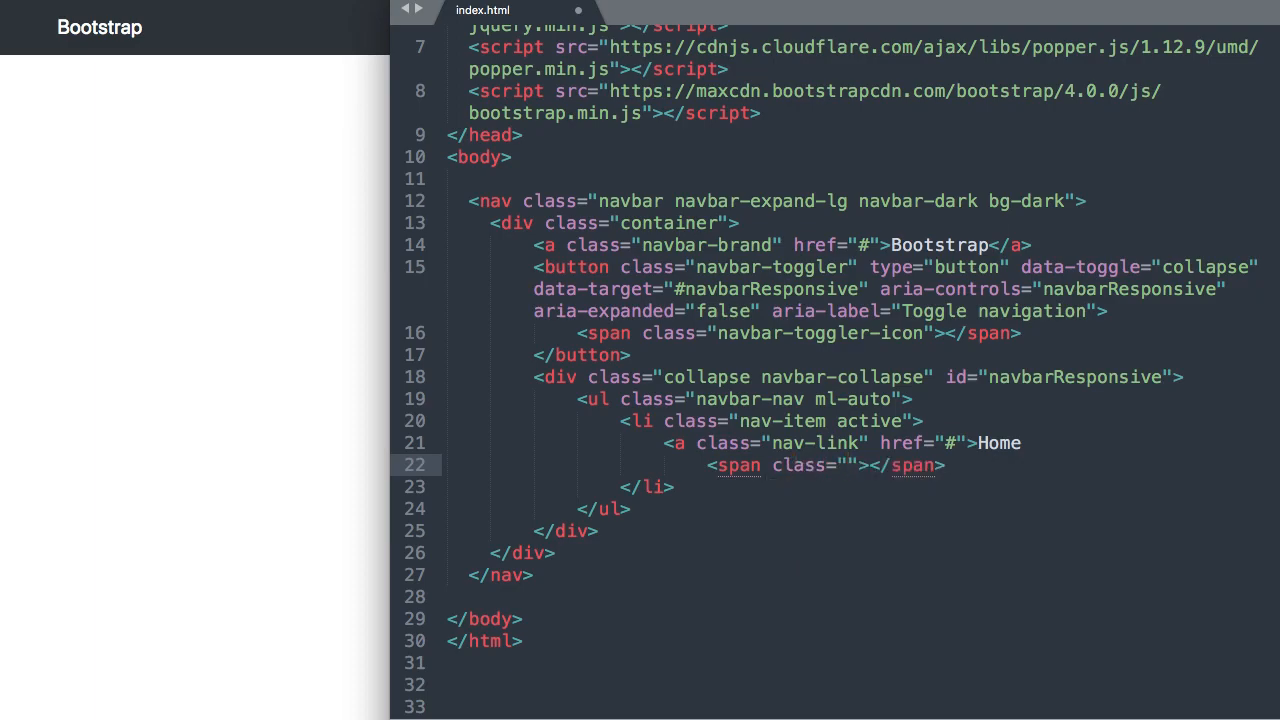
{"action": "type", "text": "sr-"}
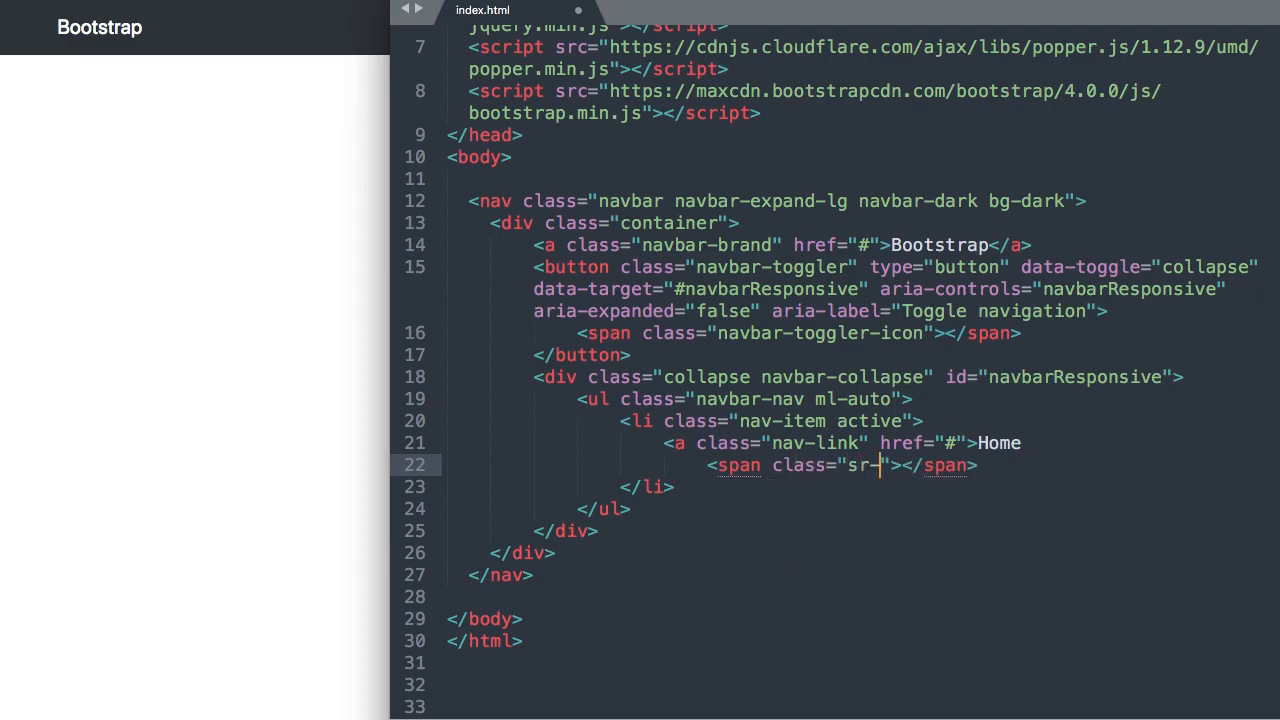
{"action": "type", "text": "only"}
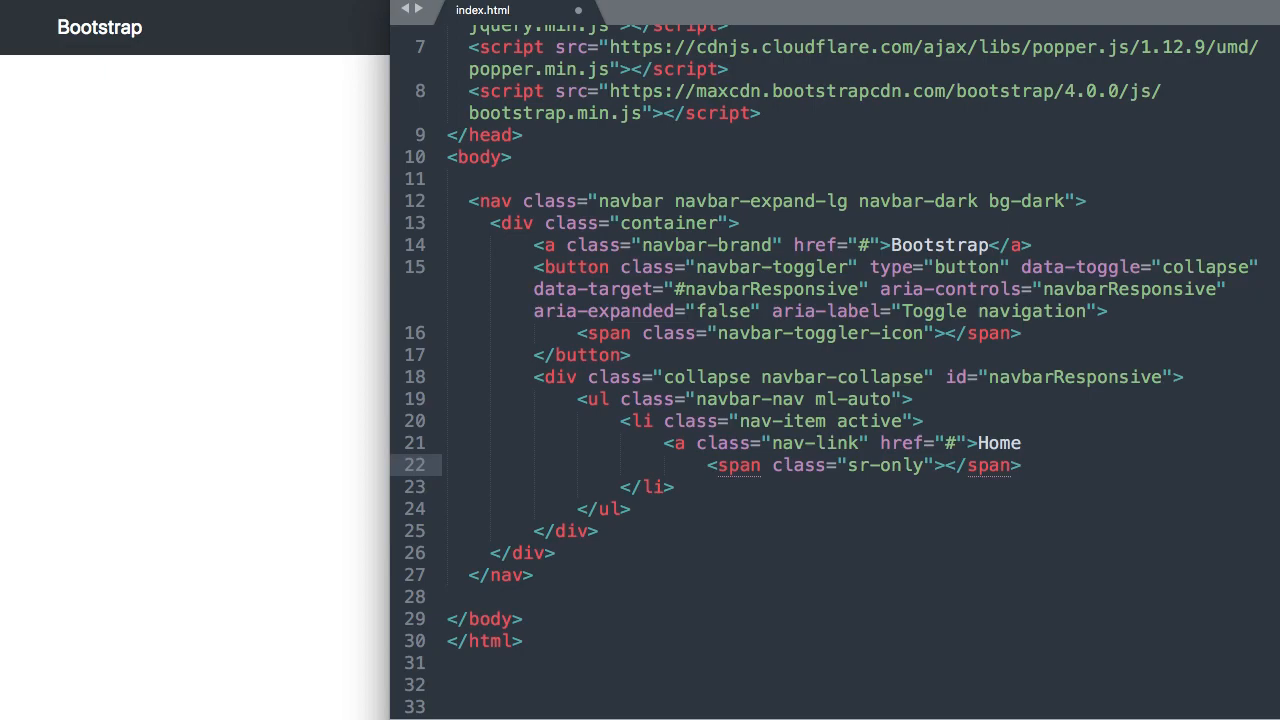
{"action": "type", "text": "(c"}
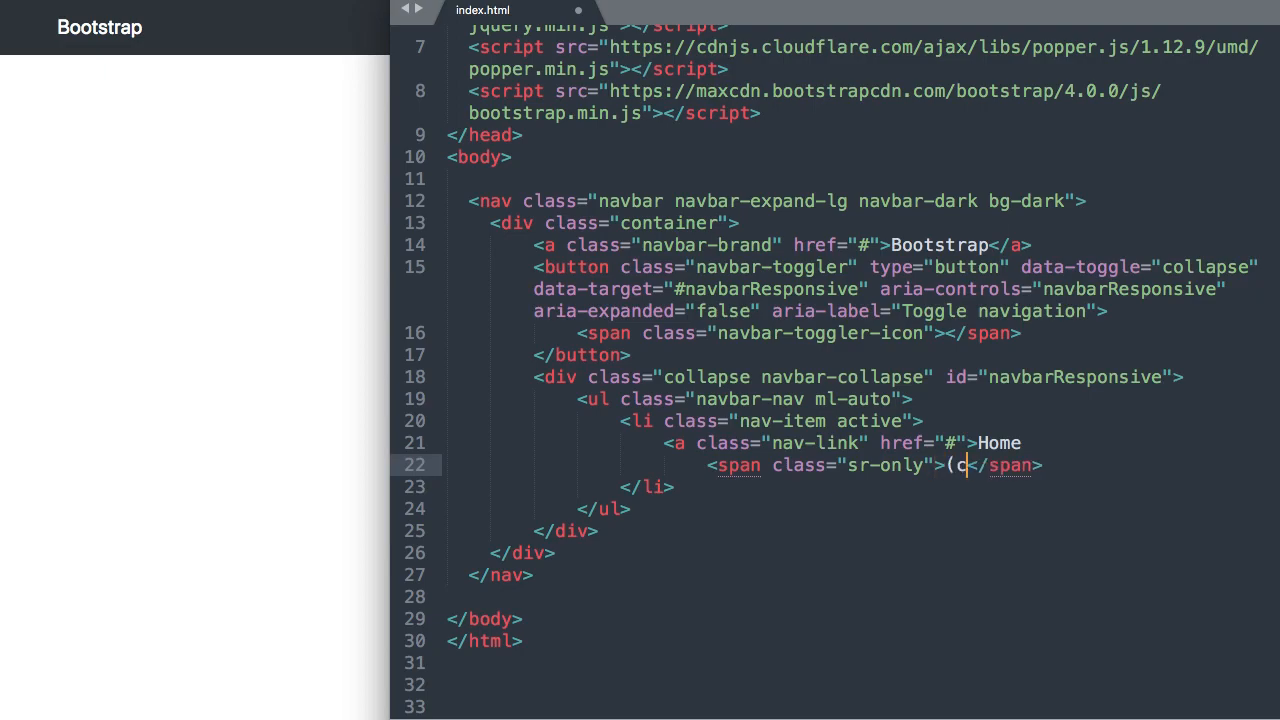
{"action": "type", "text": "urrent"}
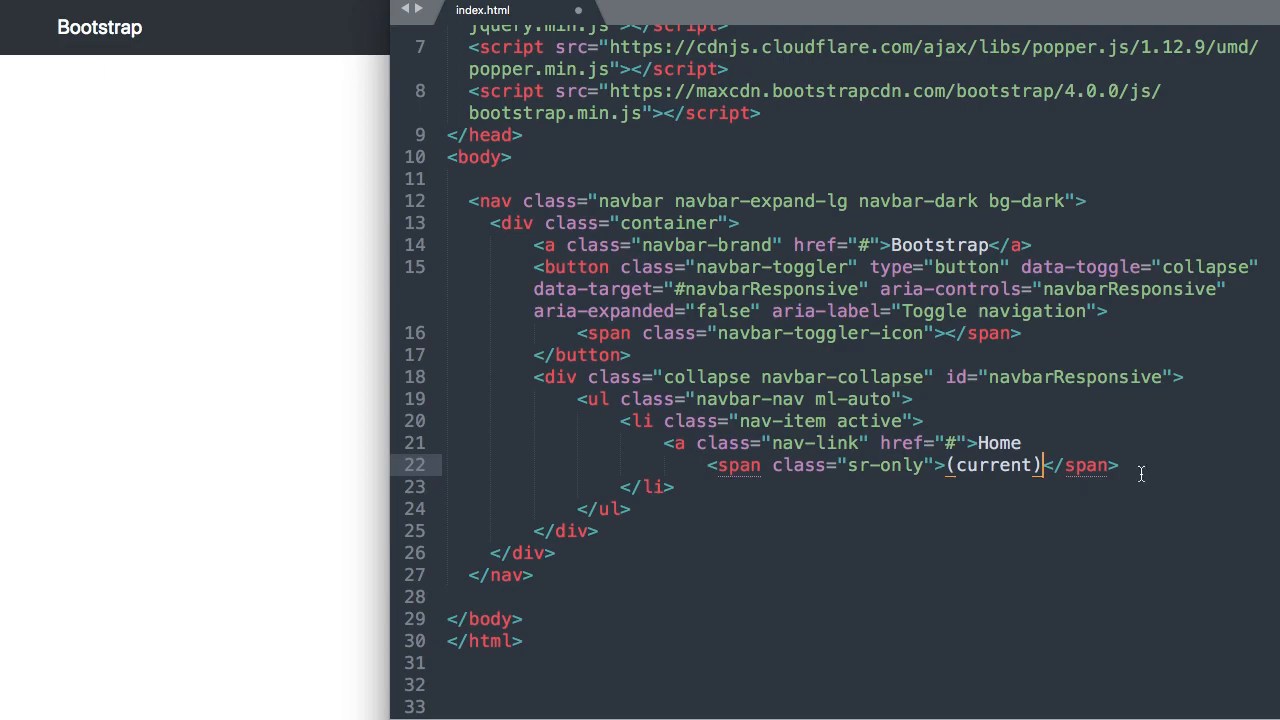
{"action": "type", "text": "</a>"}
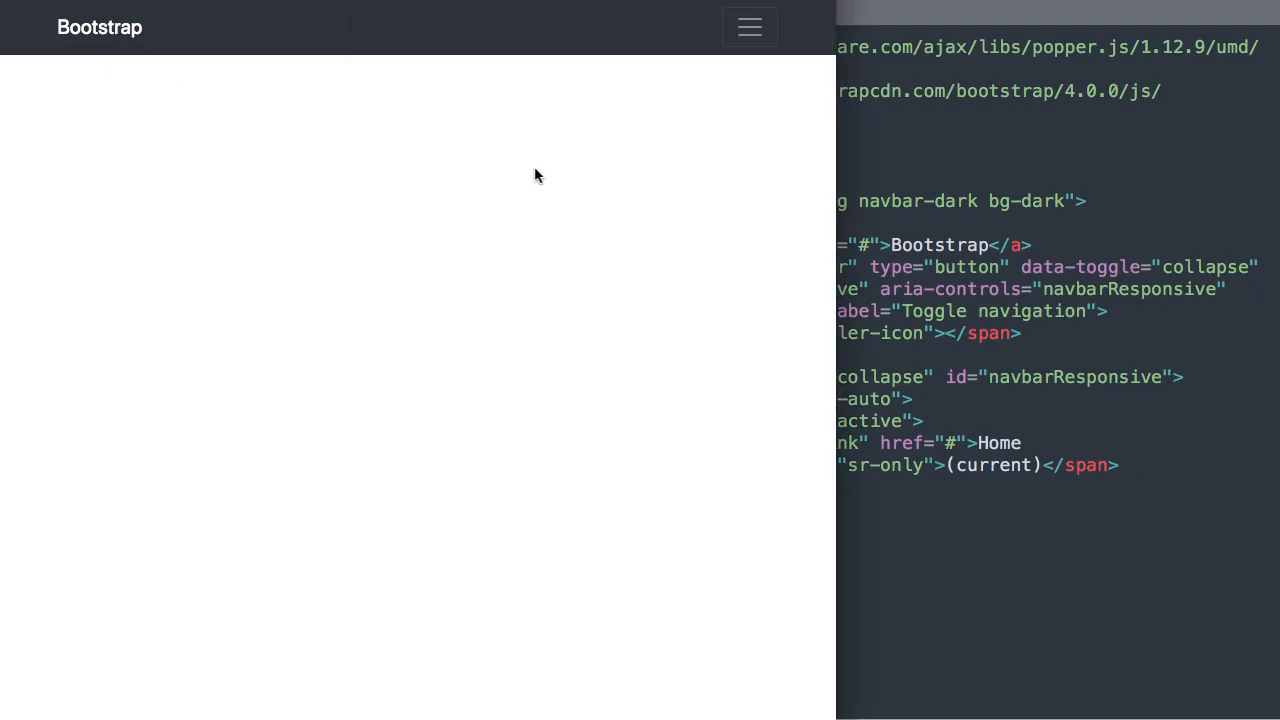
Expand the toggler menu to reveal Home, then view it in the widened navbar.
{"action": "left_click", "coordinate": [749, 27]}
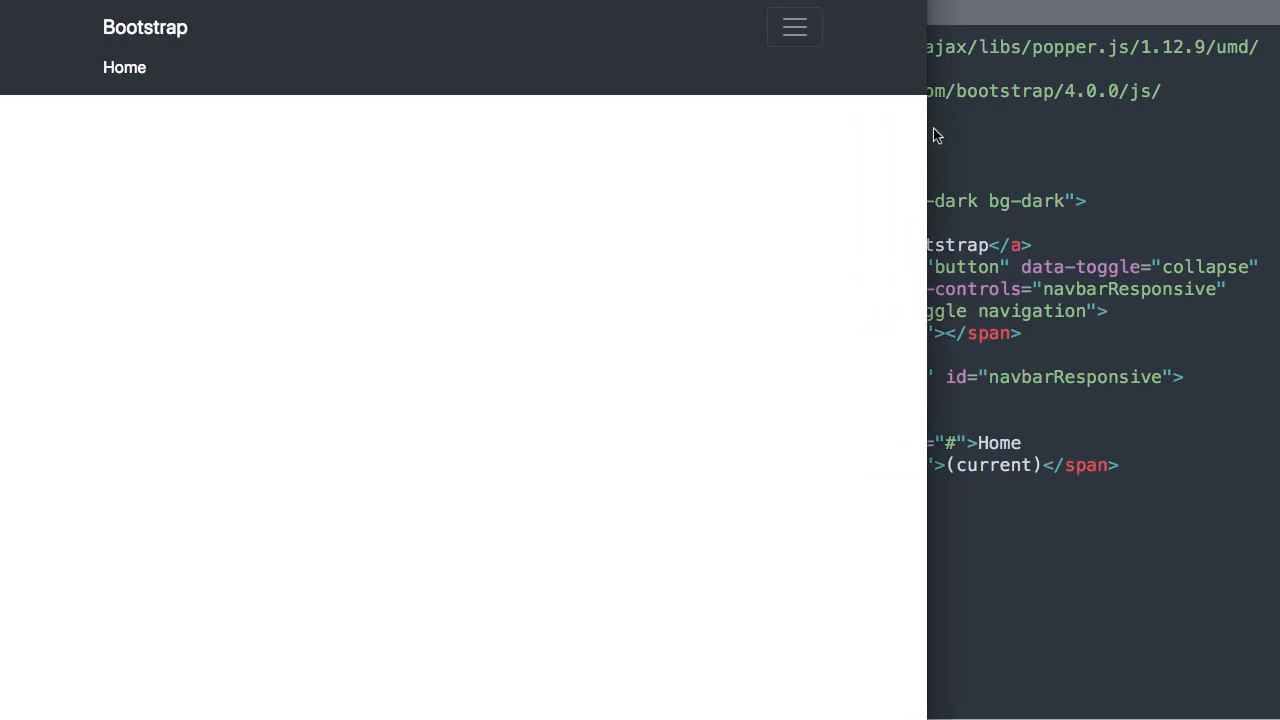
{"action": "left_click", "coordinate": [794, 27]}
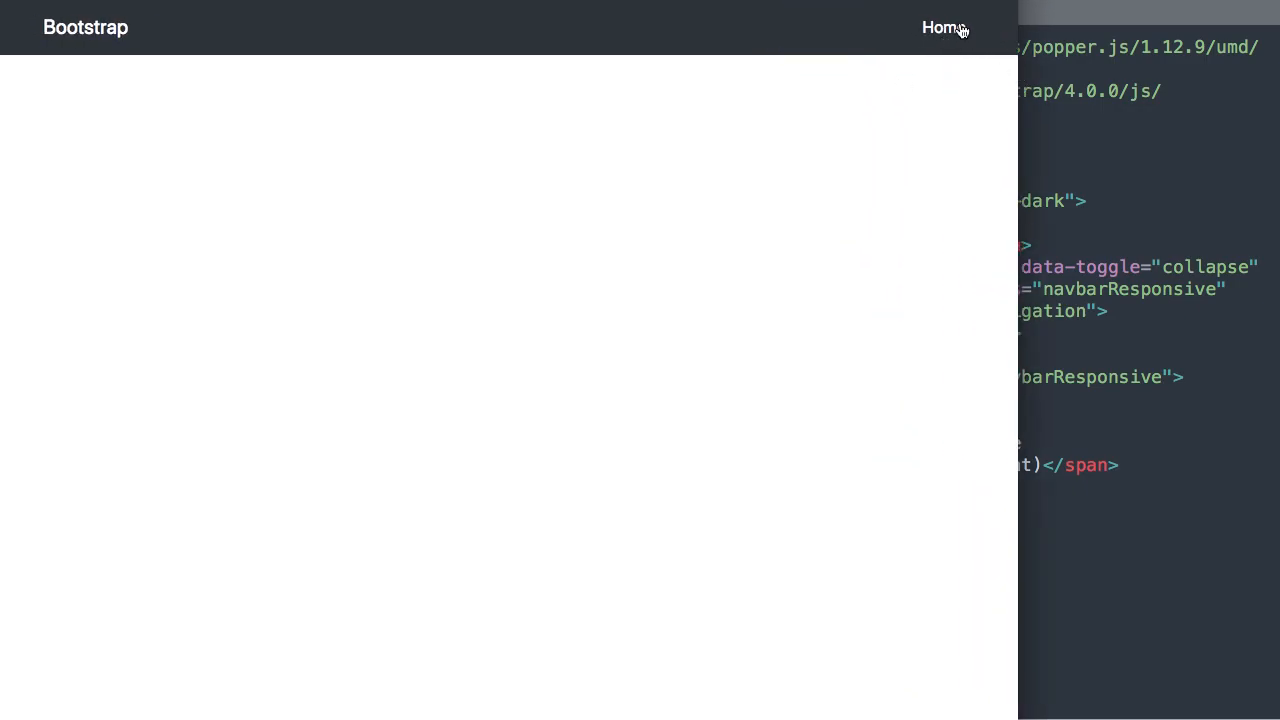
{"action": "mouse_move", "coordinate": [1118, 580]}
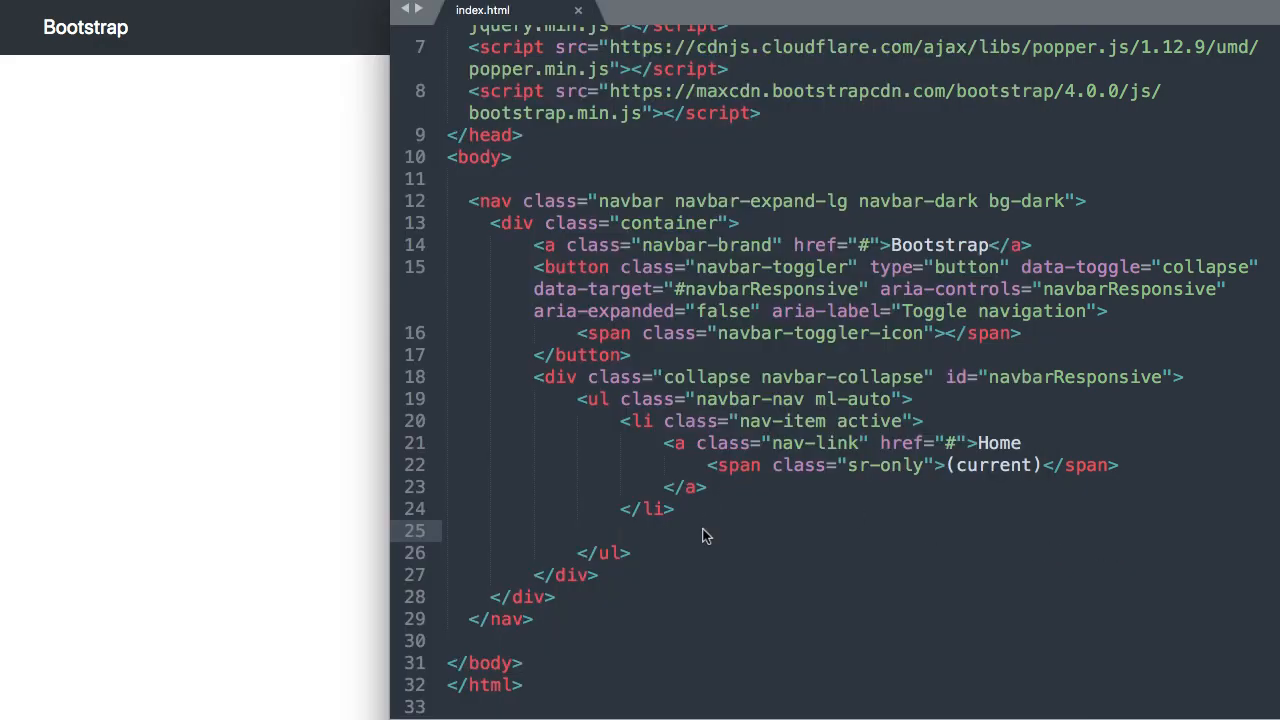
Copy the Home list item into a new item renamed About.
{"action": "left_click_drag", "start_coordinate": [620, 420], "coordinate": [675, 508]}
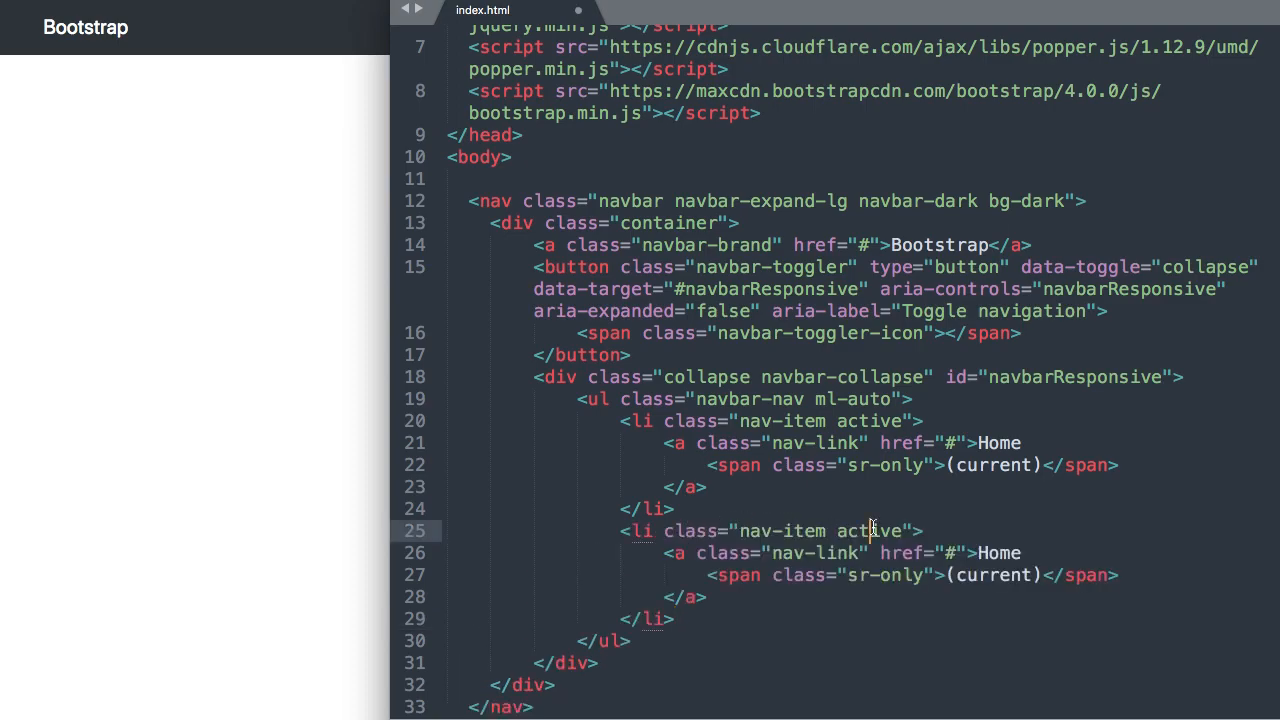
{"action": "key", "text": "Backspace"}
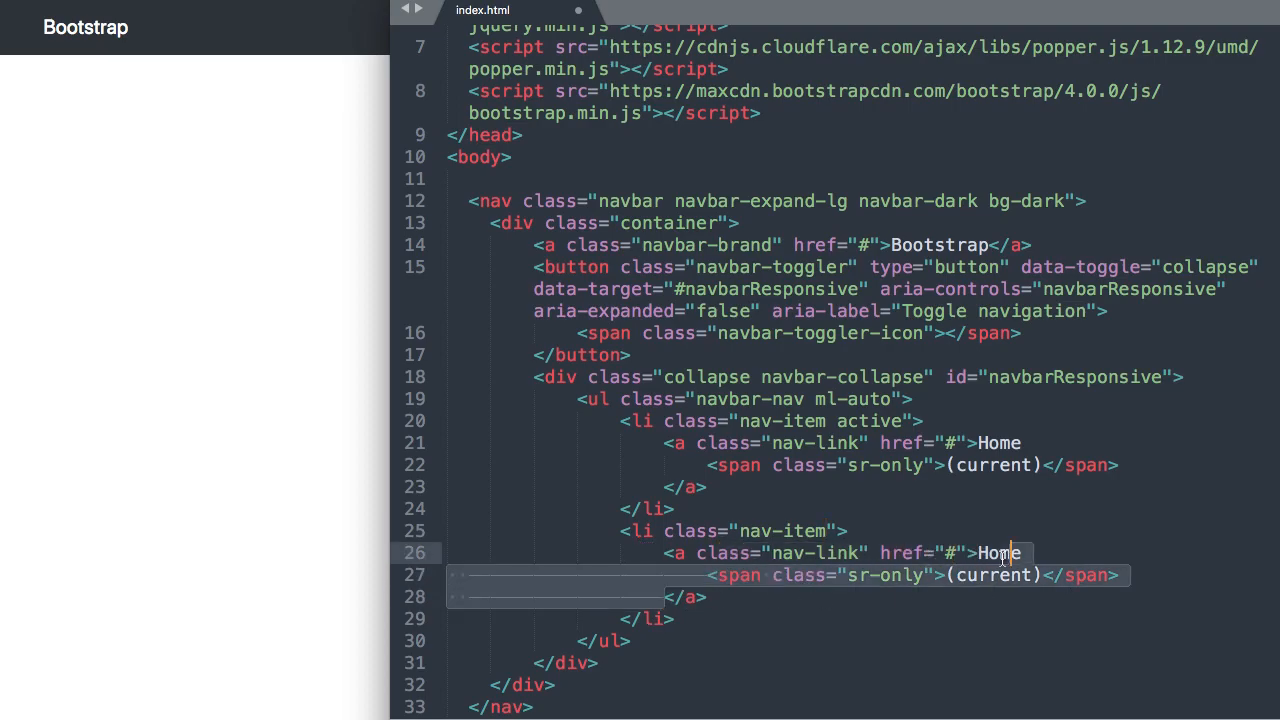
{"action": "type", "text": "A</a>"}
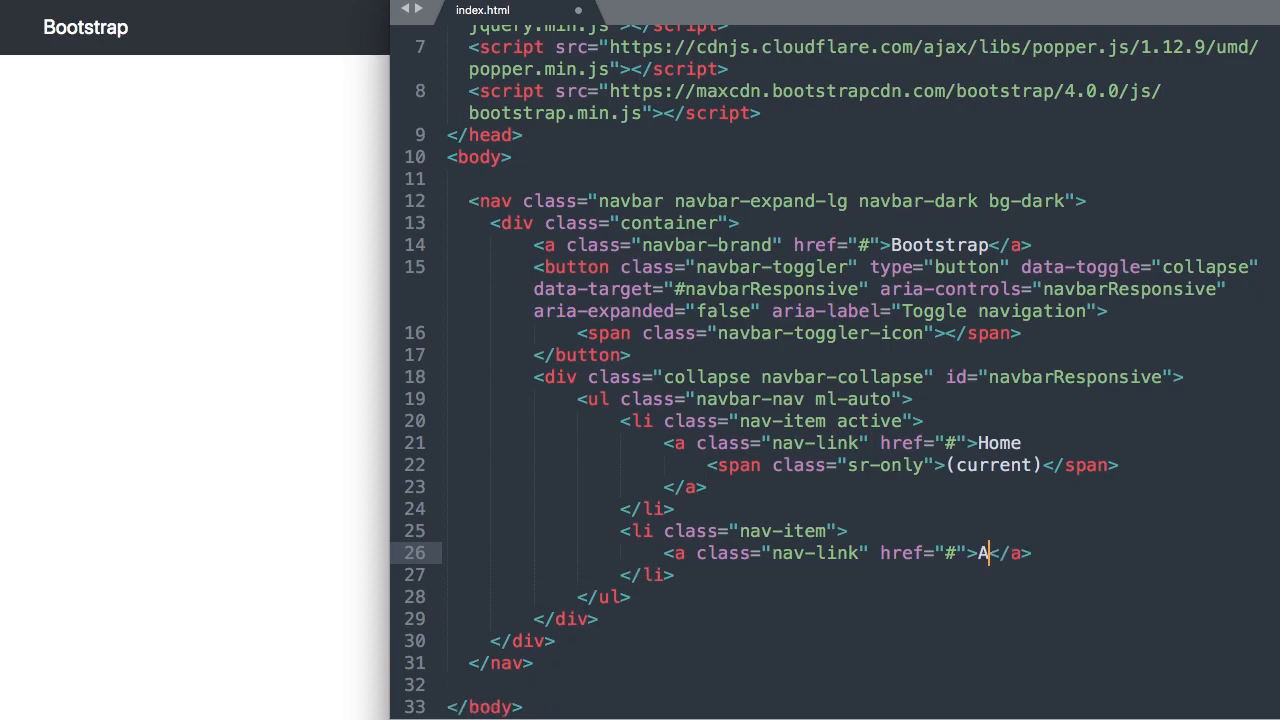
{"action": "type", "text": "bout"}
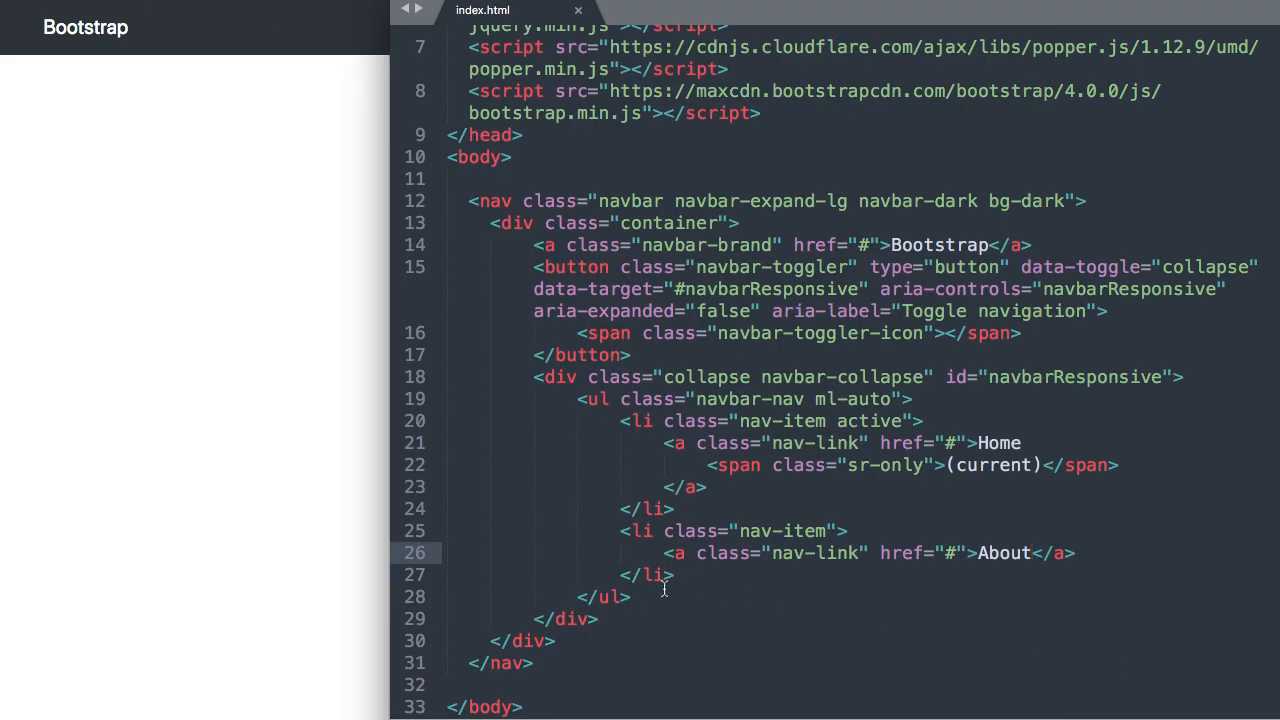
Duplicate the About item three times as Services, Portfolio and Contact.
{"action": "left_click_drag", "start_coordinate": [625, 530], "coordinate": [675, 575]}
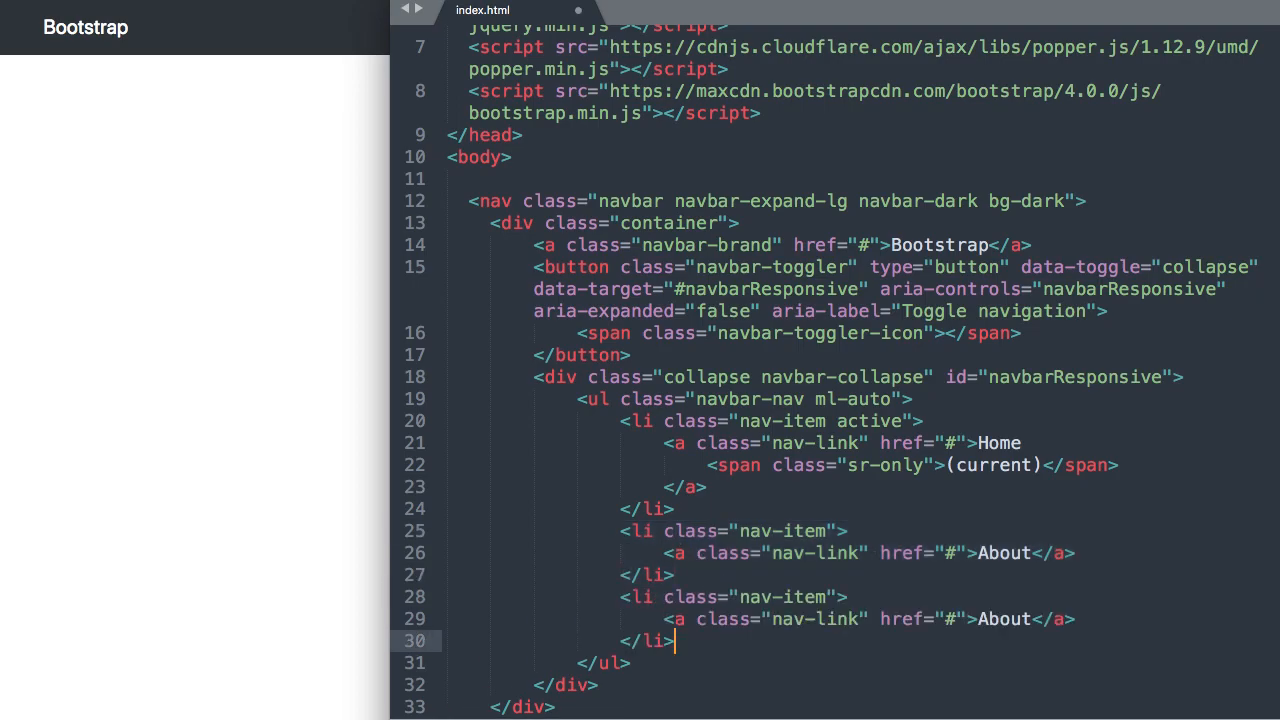
{"action": "scroll", "scroll_direction": "down", "scroll_amount": 3}
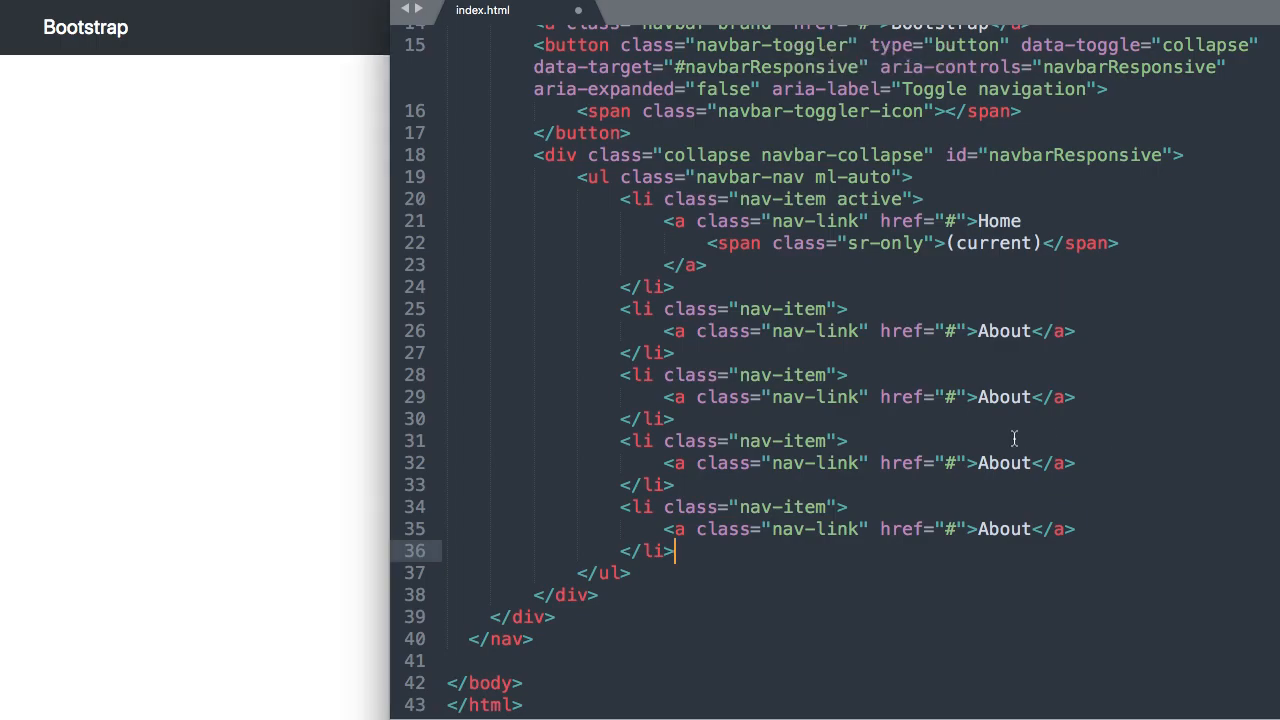
{"action": "type", "text": "Services"}
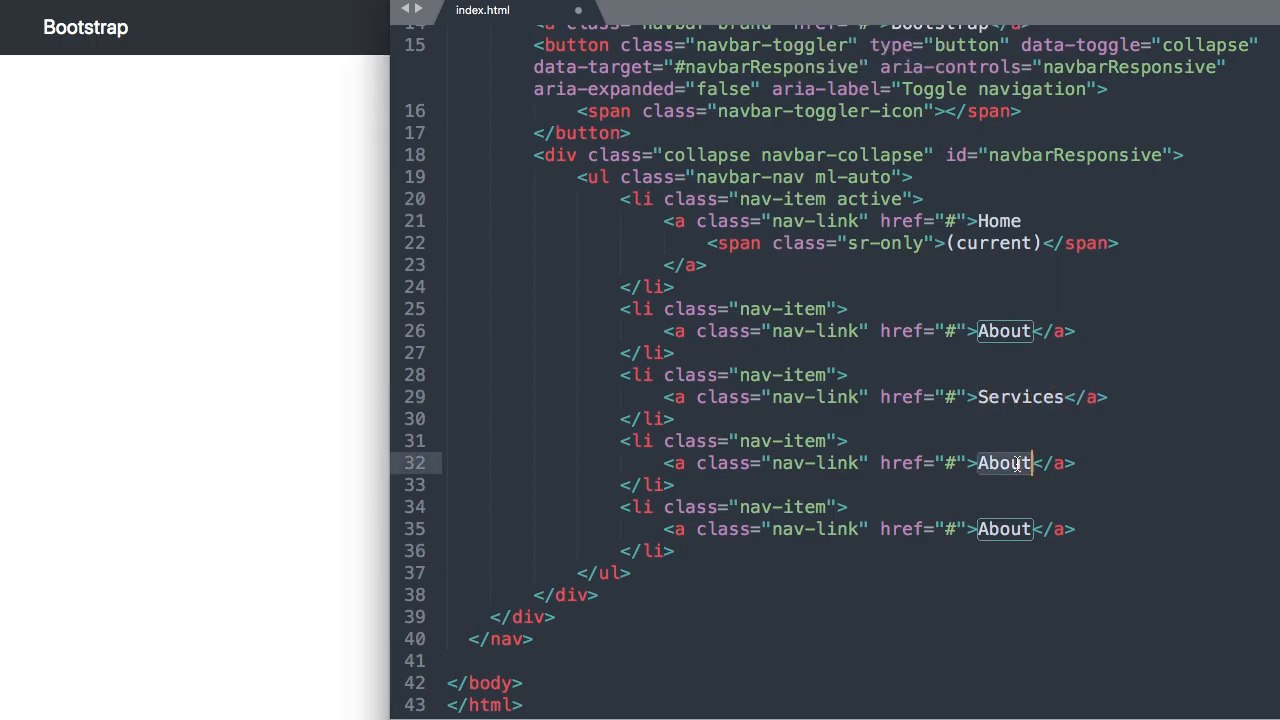
{"action": "type", "text": "Portfolio"}
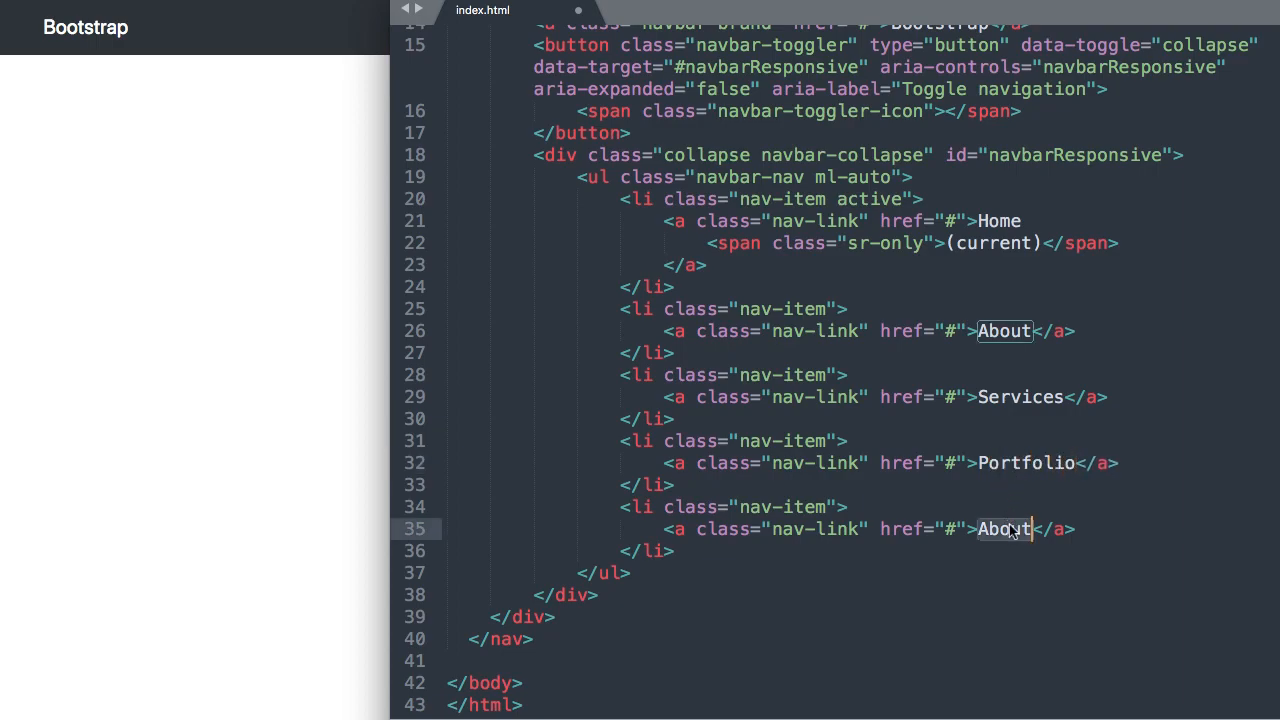
{"action": "type", "text": "Contact"}
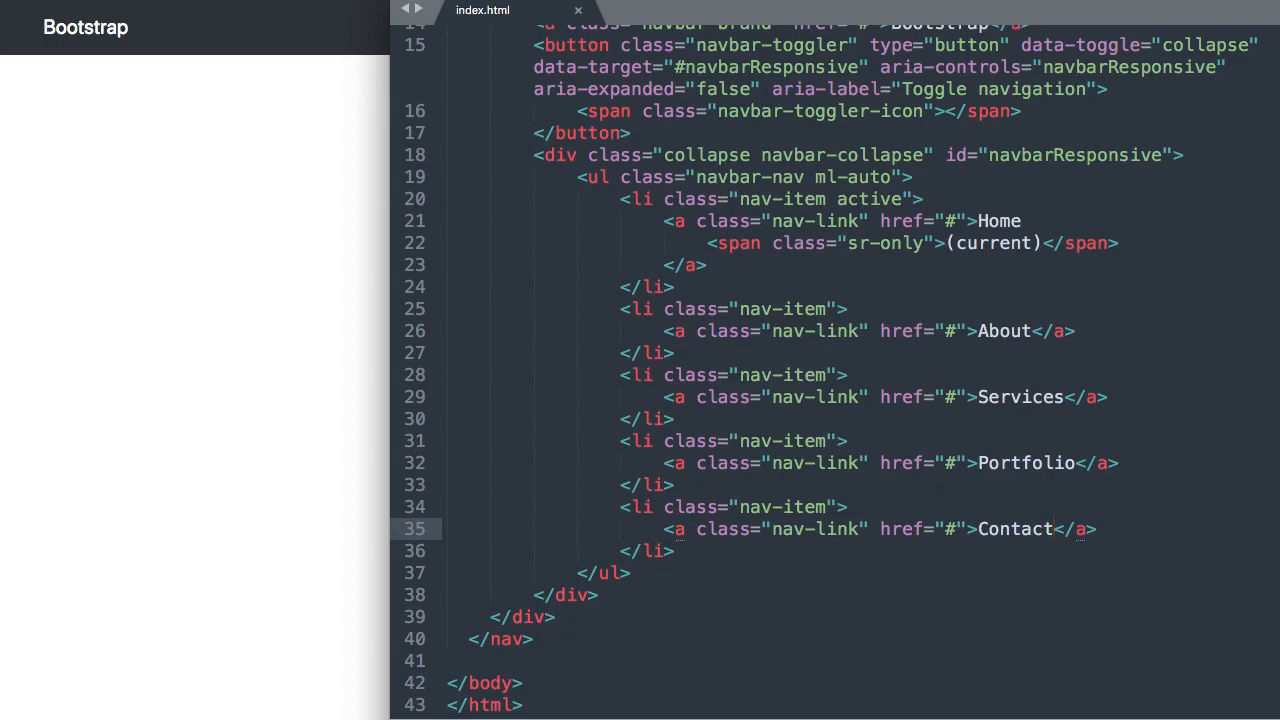
{"action": "mouse_move", "coordinate": [563, 345]}
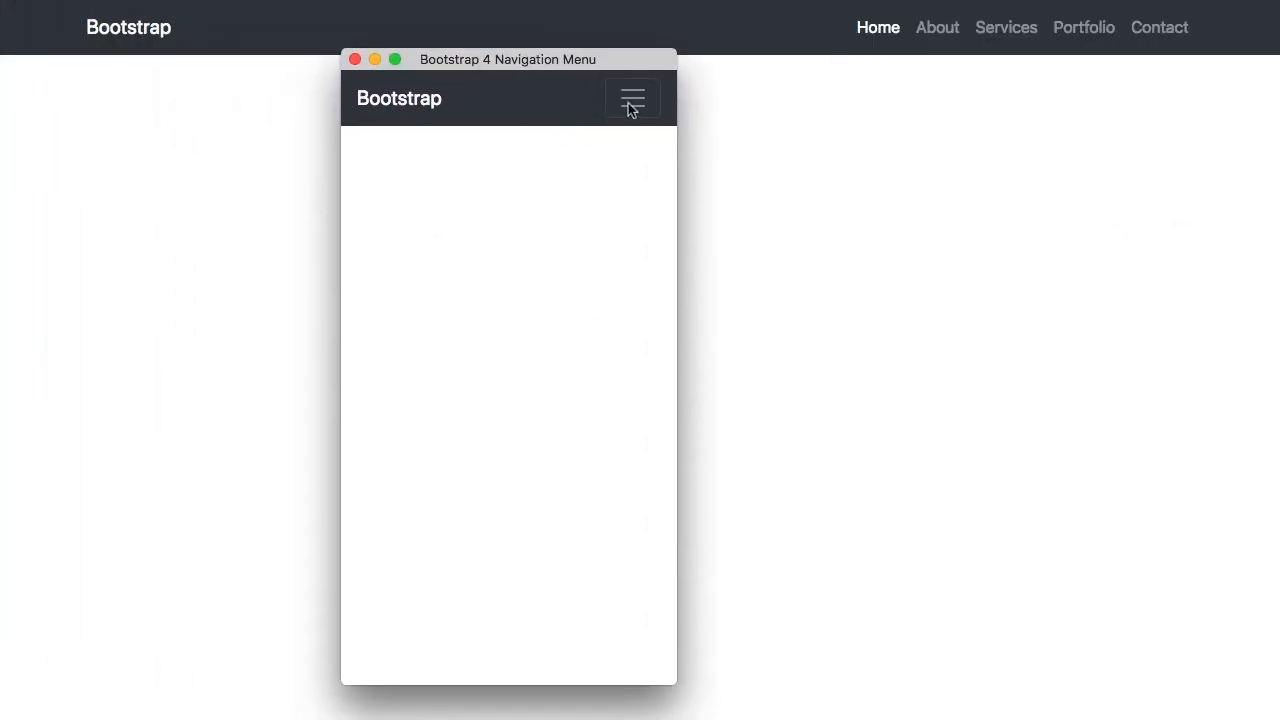
Open the narrow page's toggler menu to list all five links, then close it.
{"action": "left_click", "coordinate": [631, 98]}
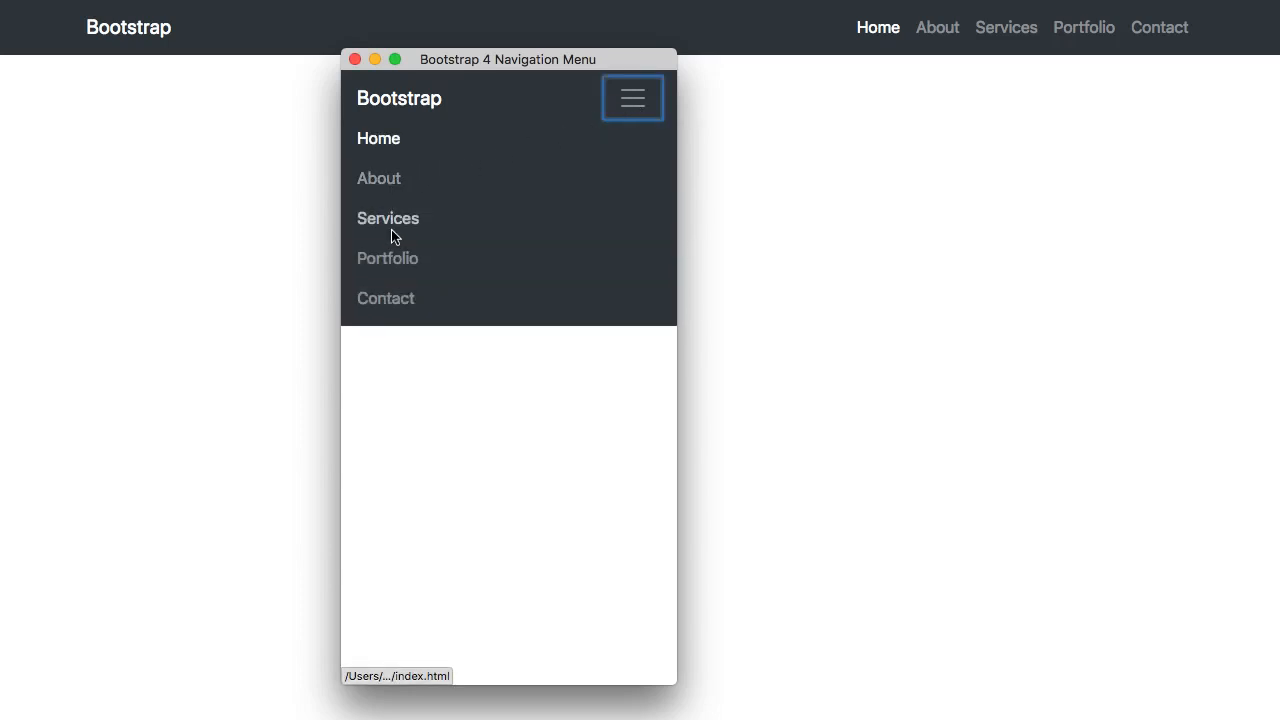
{"action": "mouse_move", "coordinate": [490, 125]}
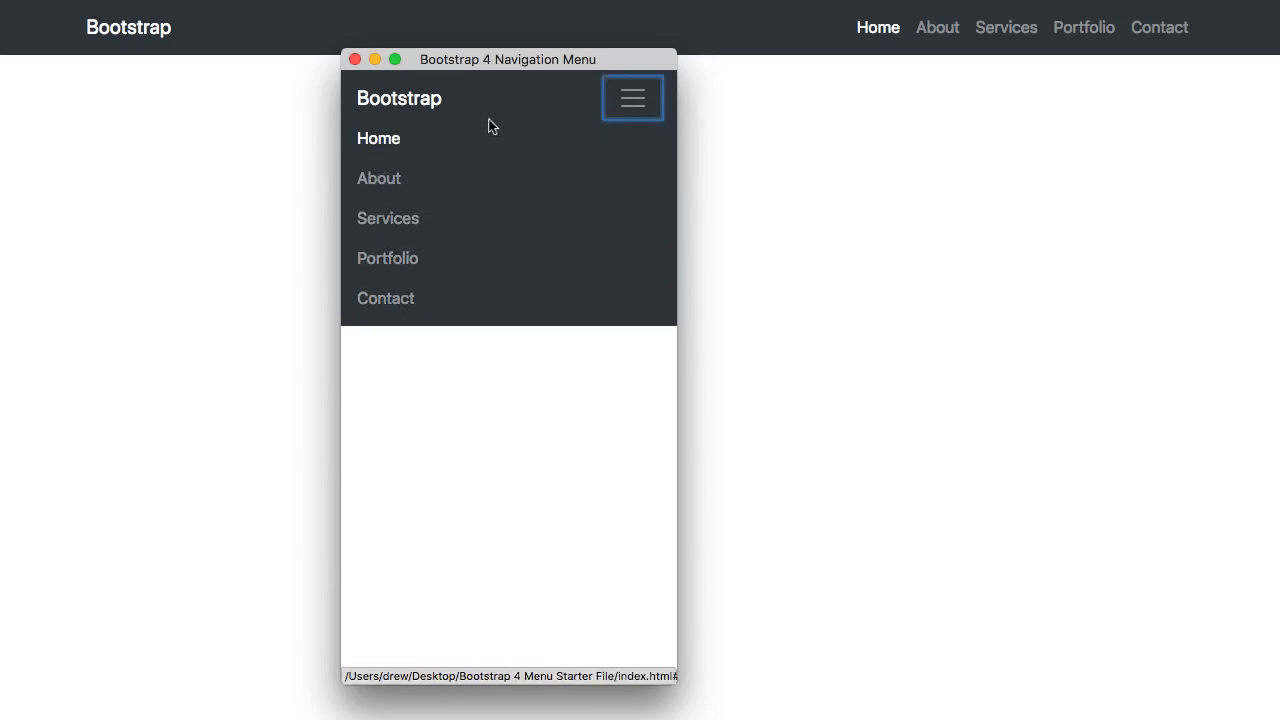
{"action": "left_click", "coordinate": [632, 98]}
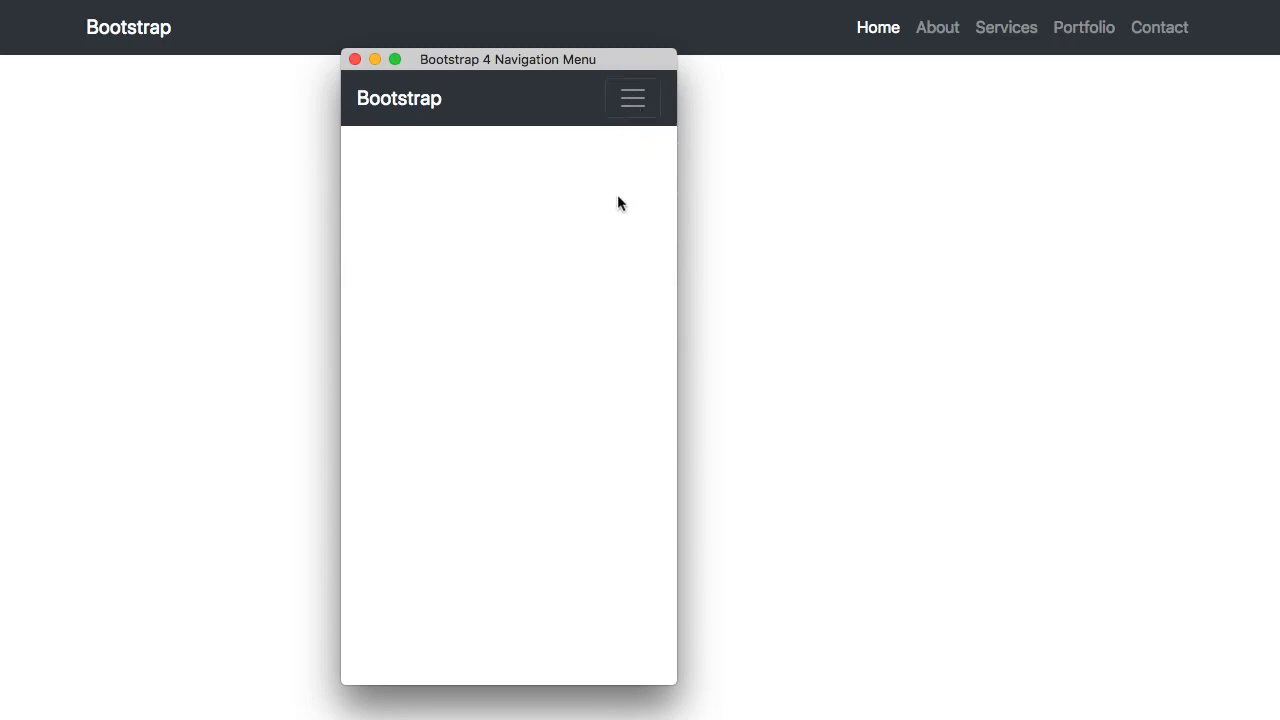